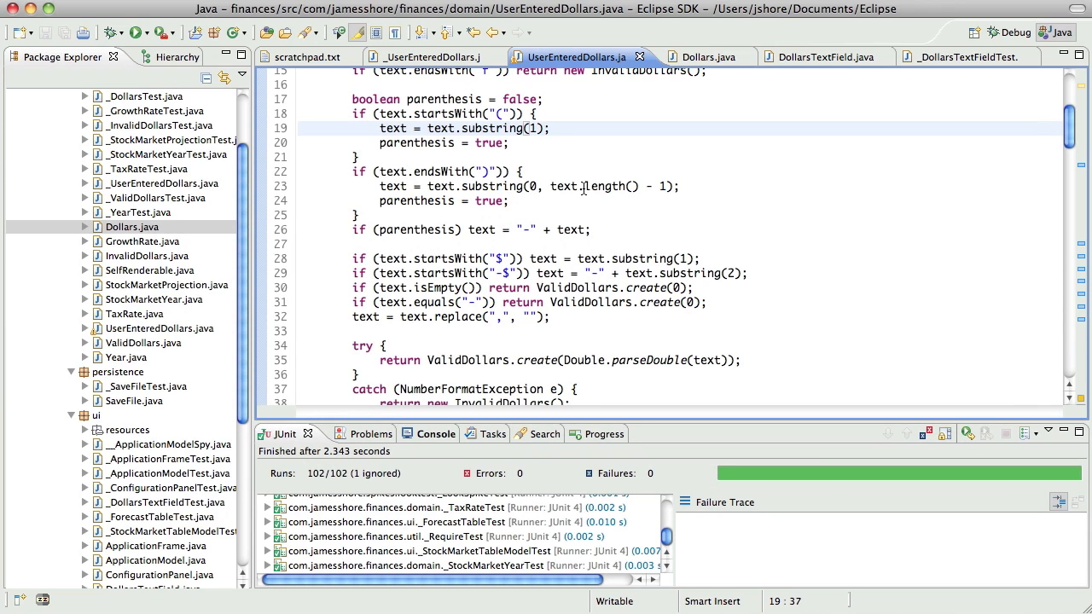
Compare the abstract Dollars class with the UserEnteredDollars source
scroll("up", 3)
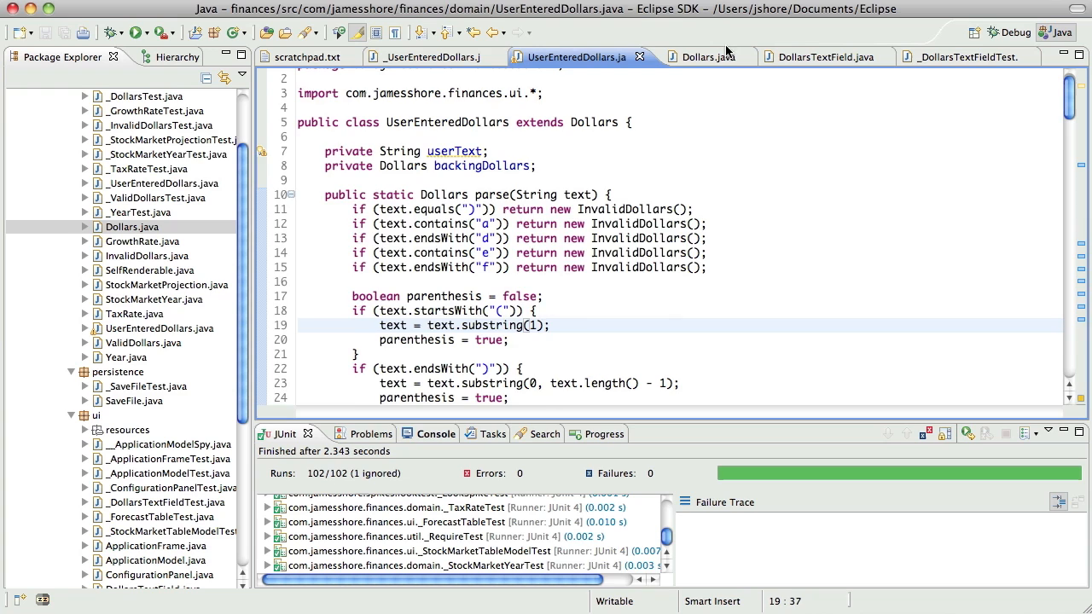
left_click(699, 57)
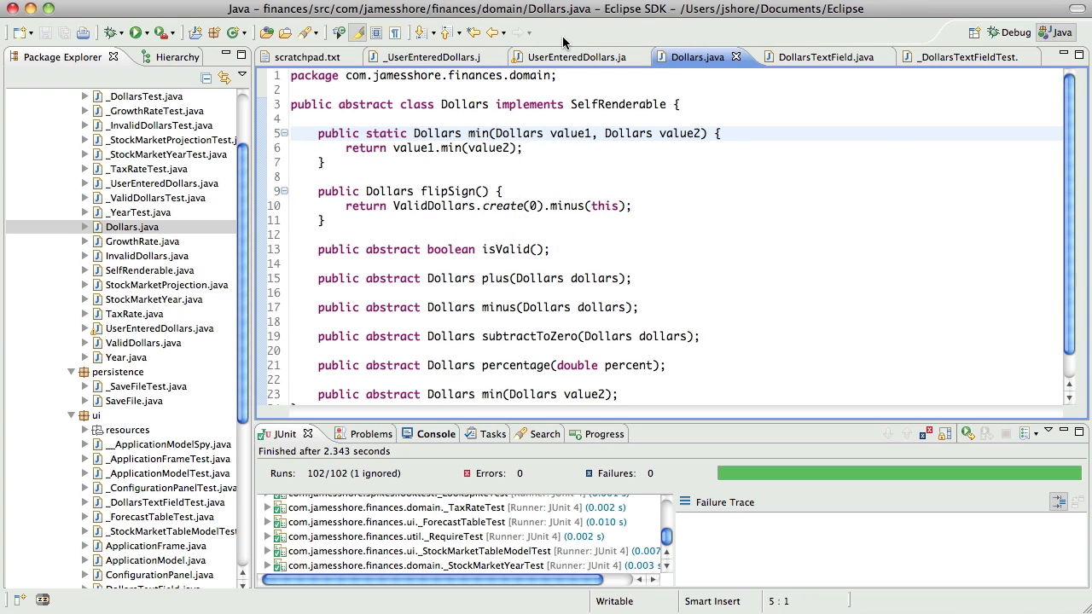
left_click(576, 56)
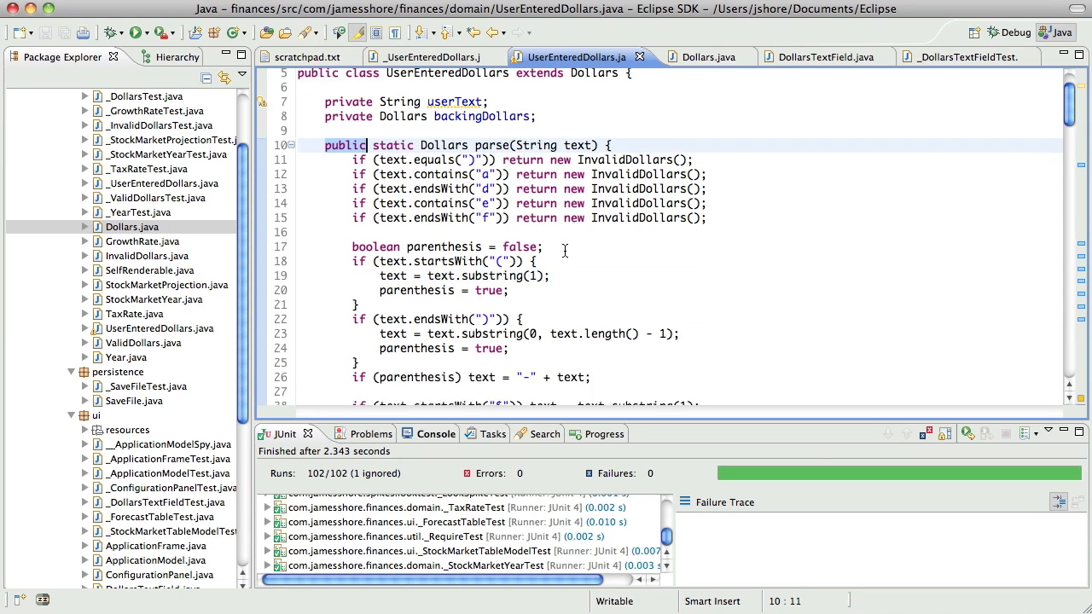
scroll("down", 3)
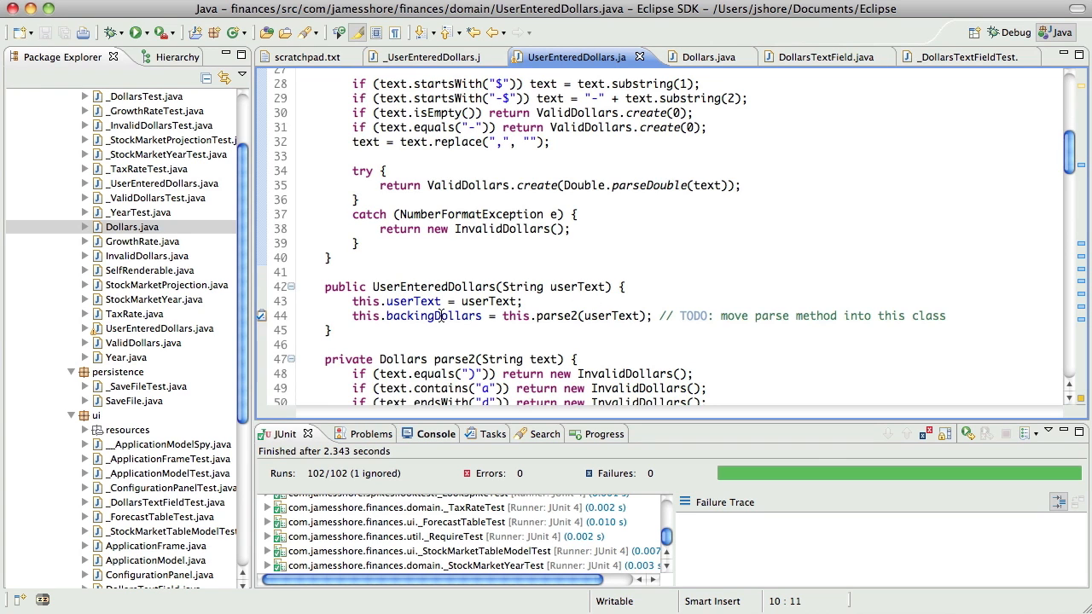
scroll("up", 3)
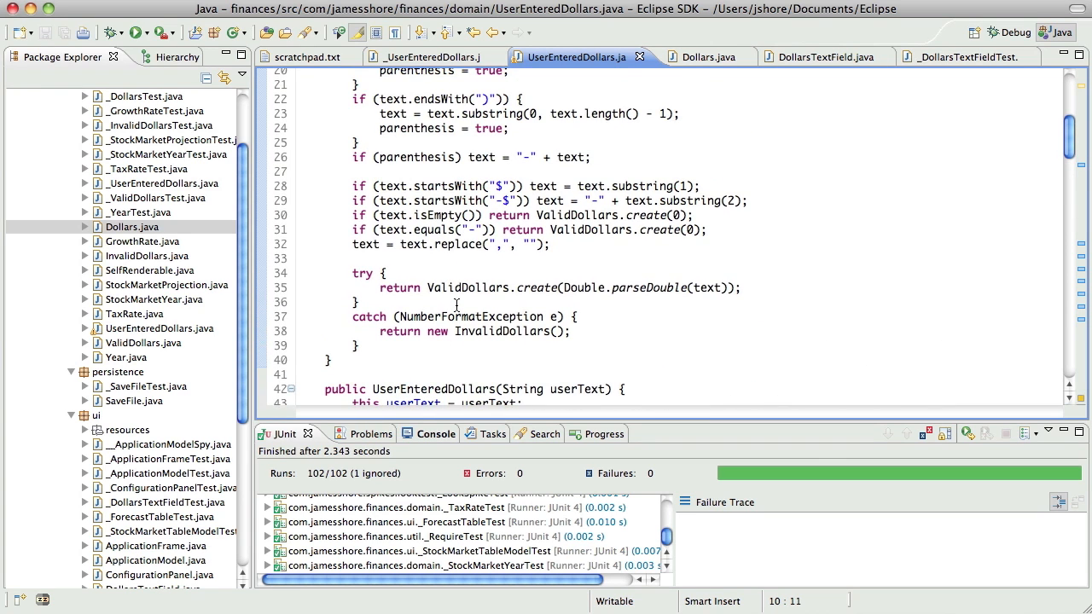
scroll("up", 3)
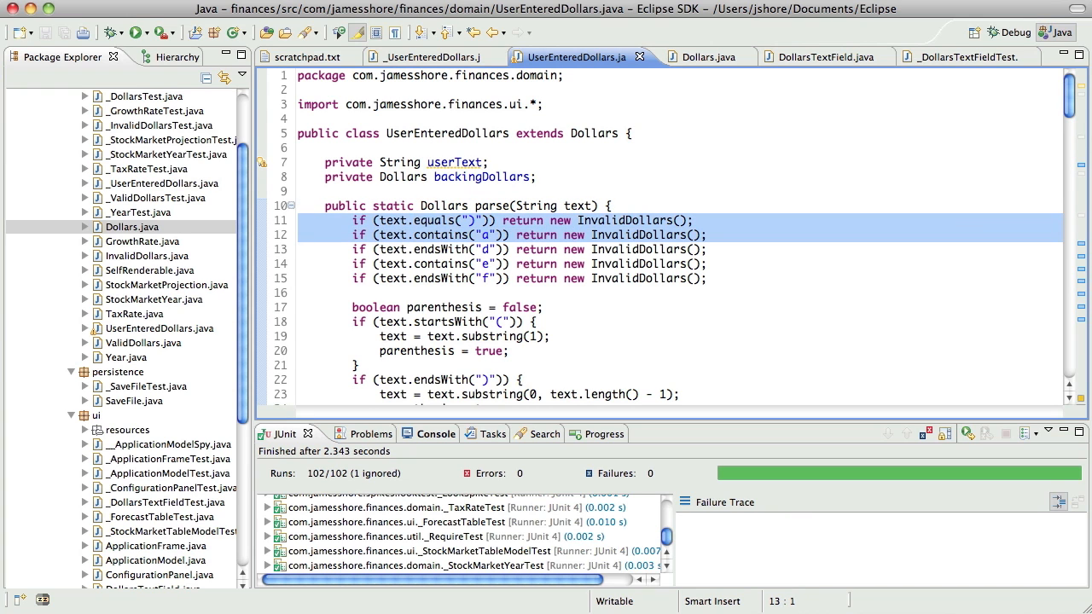
scroll("down", 3)
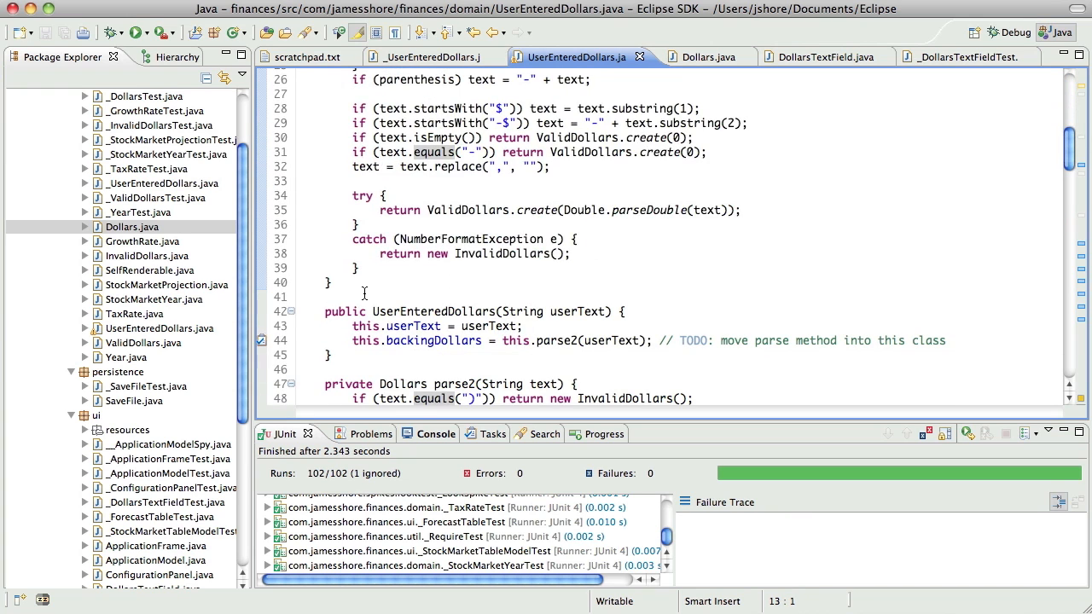
Make parse return new UserEnteredDollars(text) and review the render, isValid, plus, minus stubs
type("re")
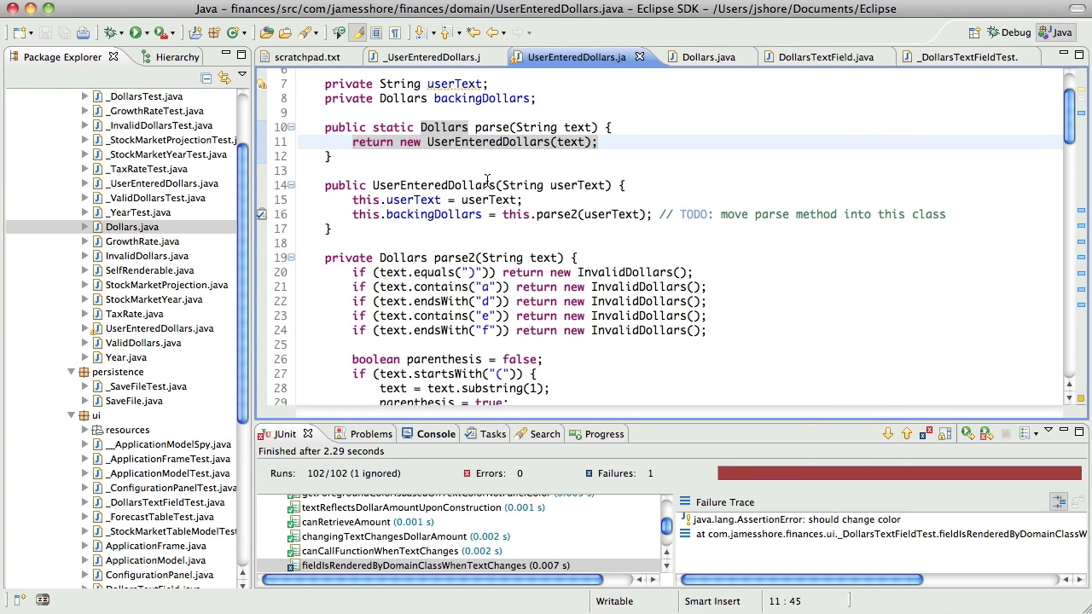
mouse_move(492, 136)
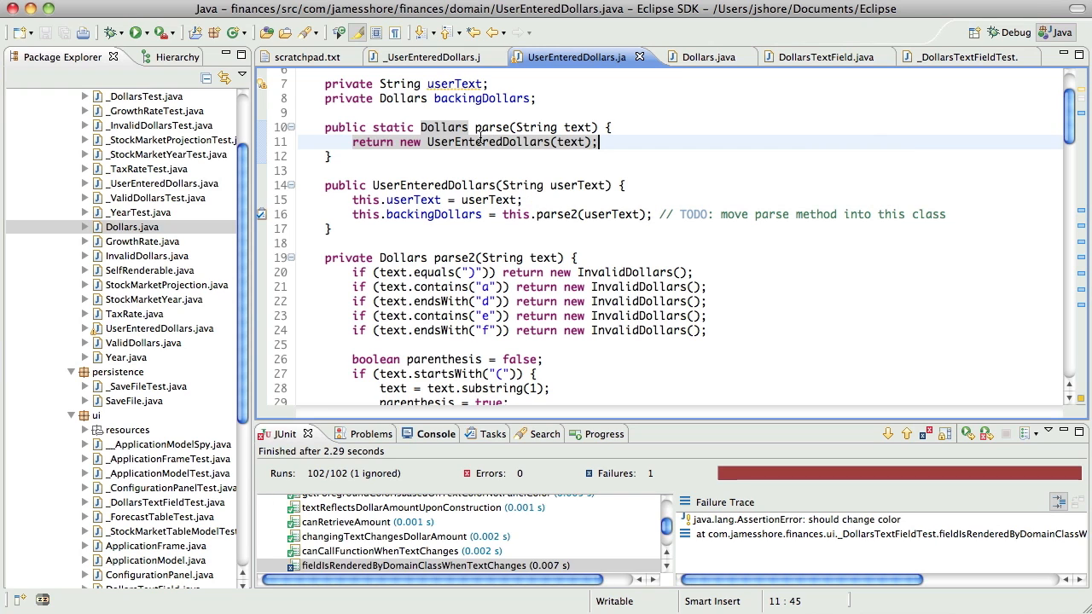
mouse_move(477, 141)
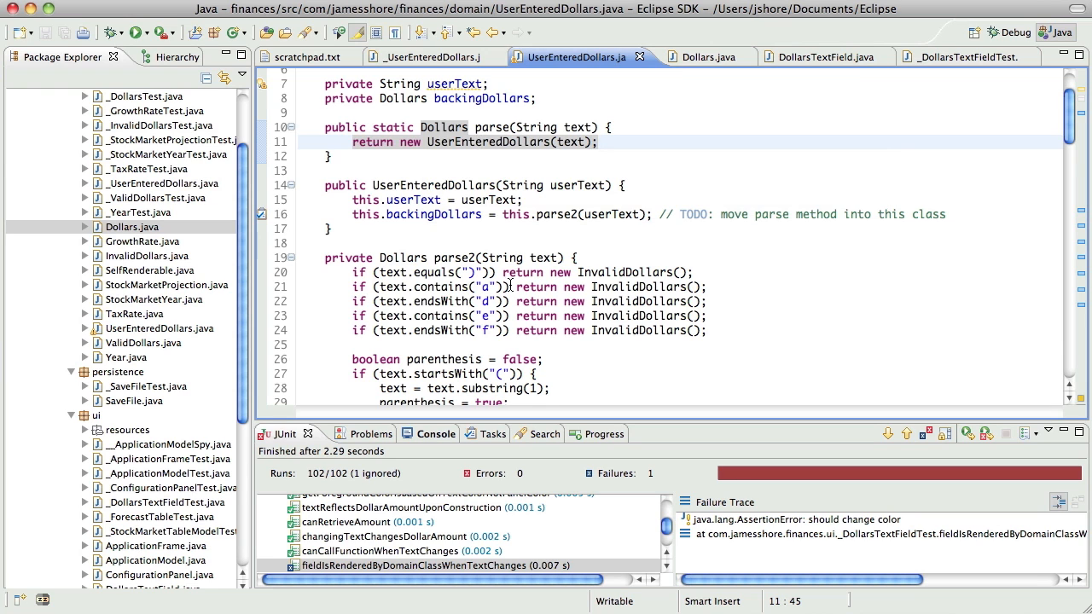
scroll("down", 3)
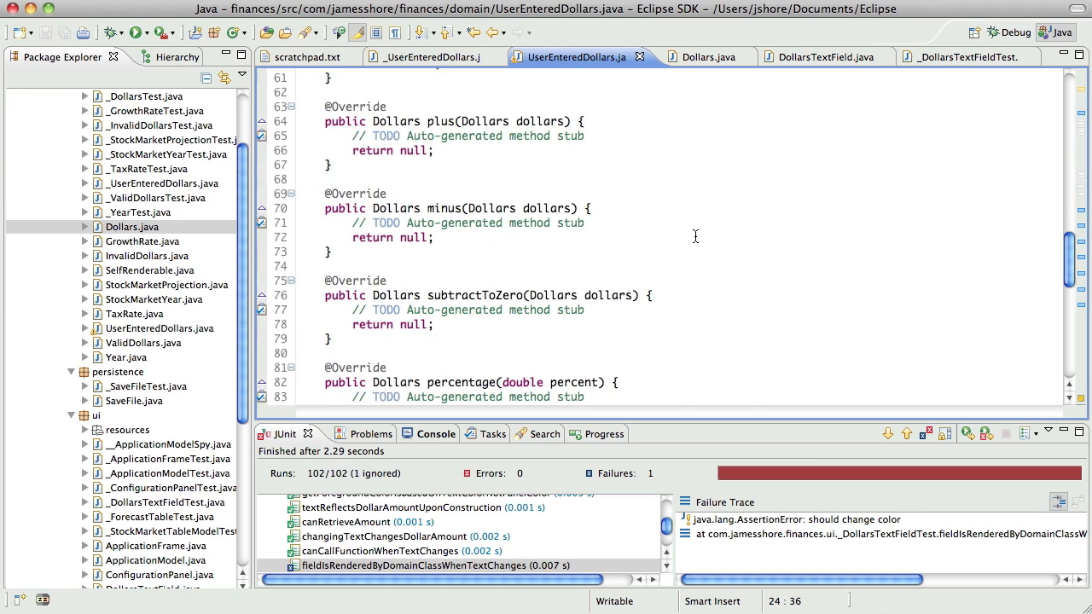
scroll("down", 3)
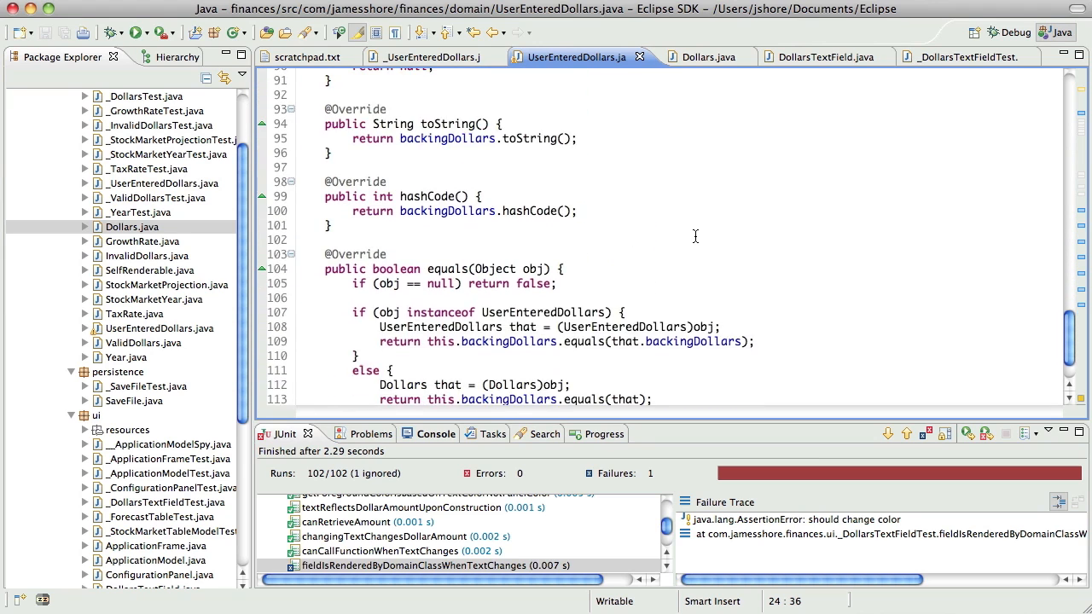
scroll("up", 3)
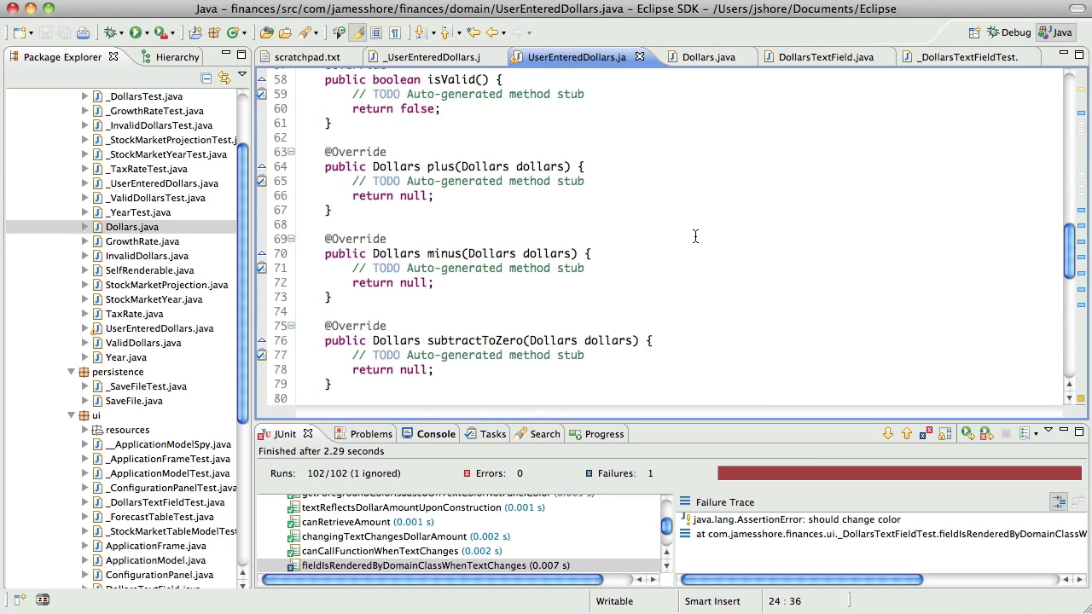
scroll("up", 3)
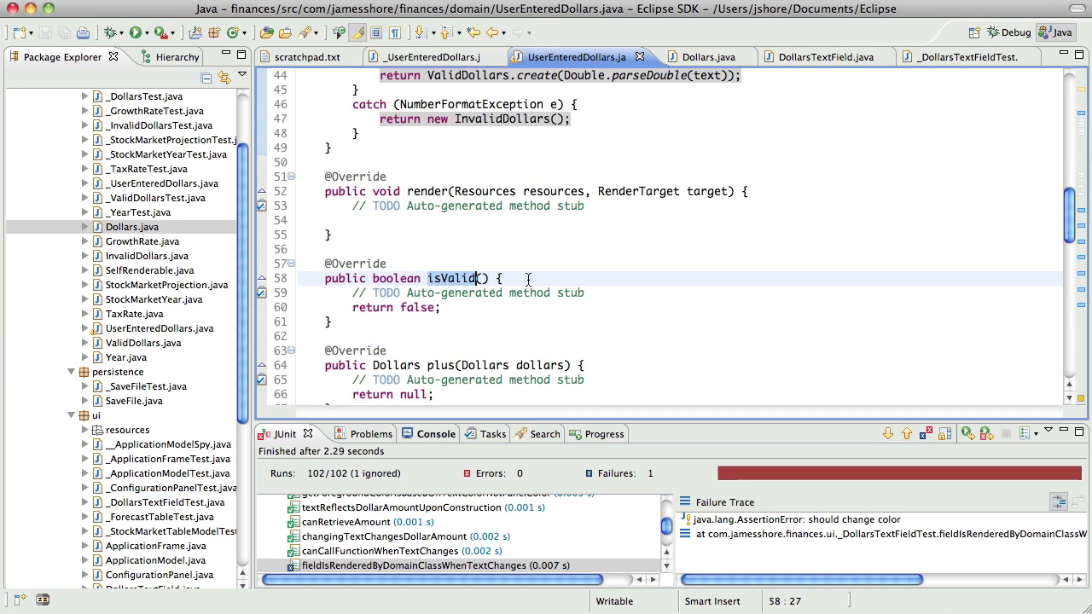
mouse_move(880, 546)
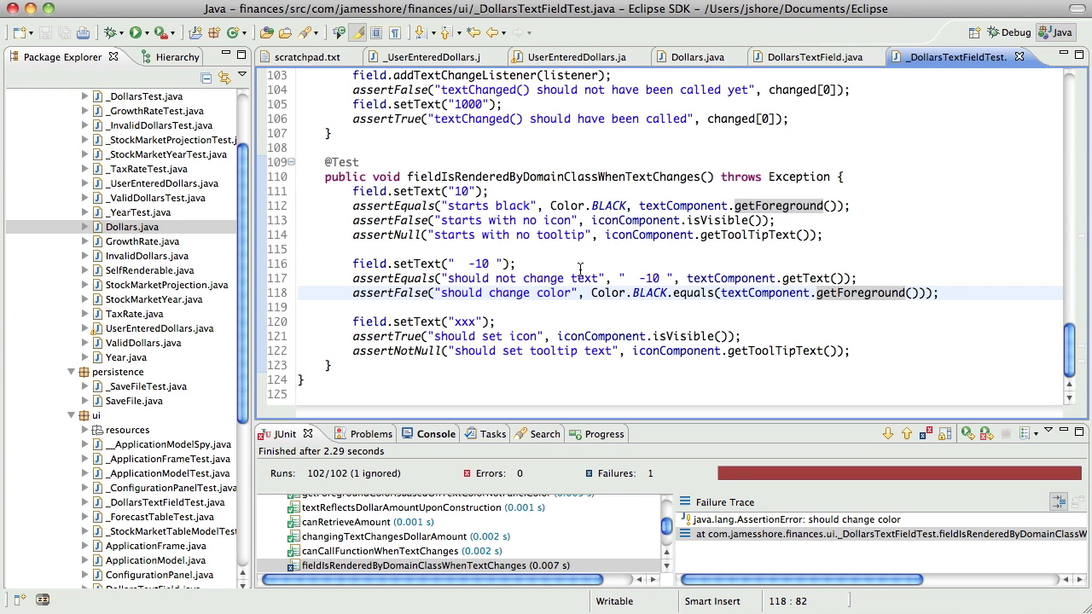
mouse_move(682, 205)
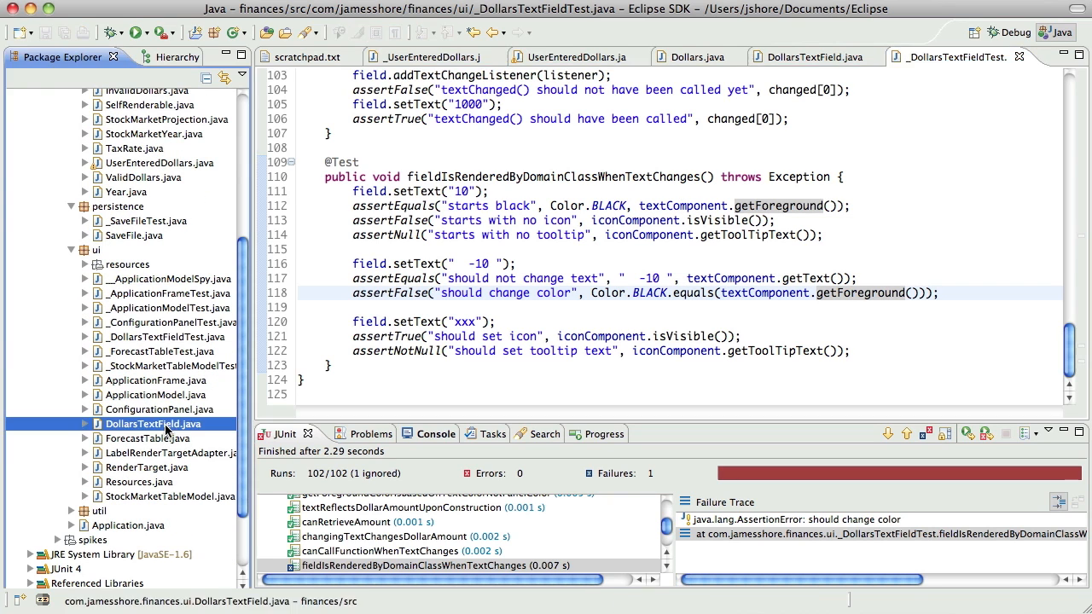
Read DollarsTextField, where getDollars parses via UserEnteredDollars, then close its editor
left_click(813, 56)
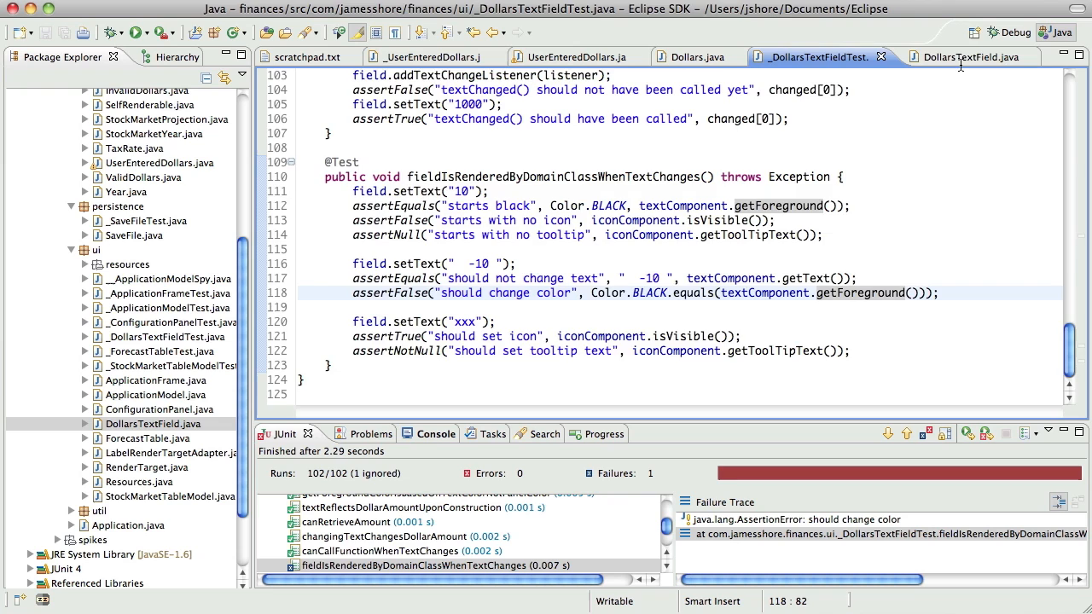
left_click(967, 57)
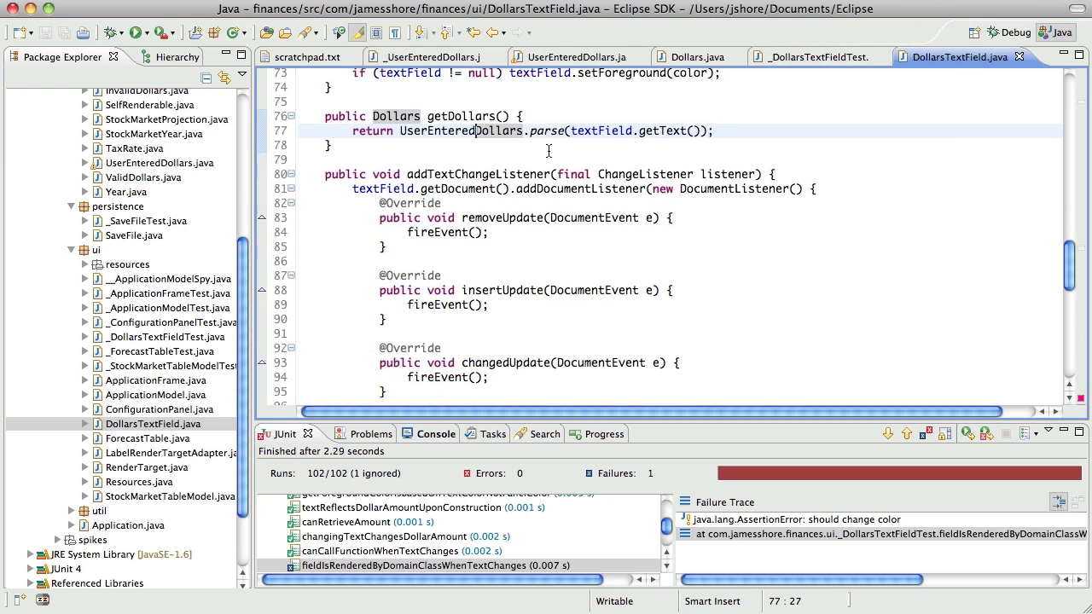
scroll("down", 3)
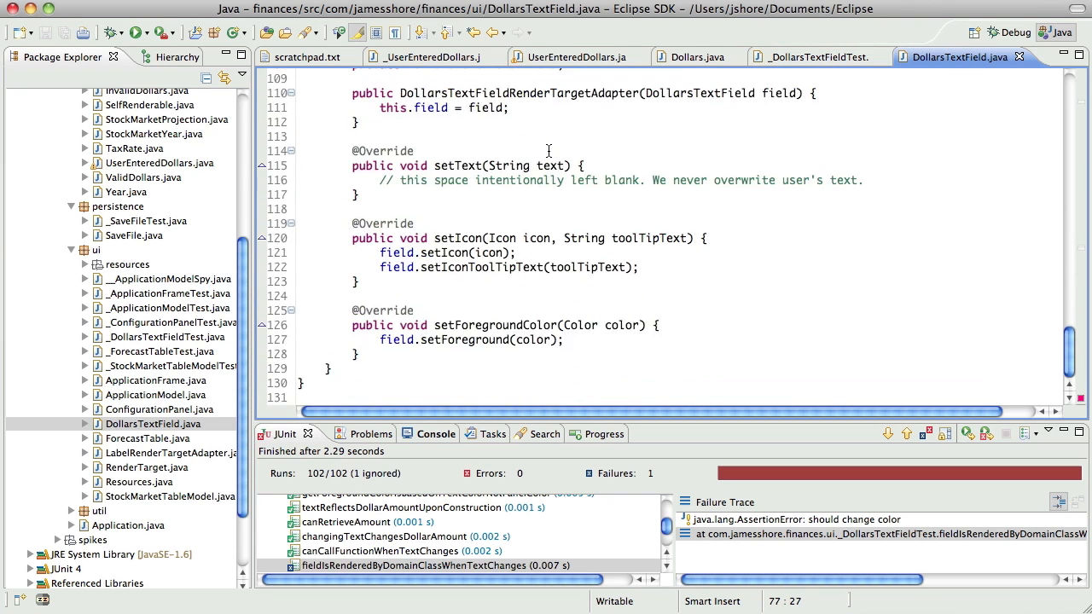
scroll("up", 3)
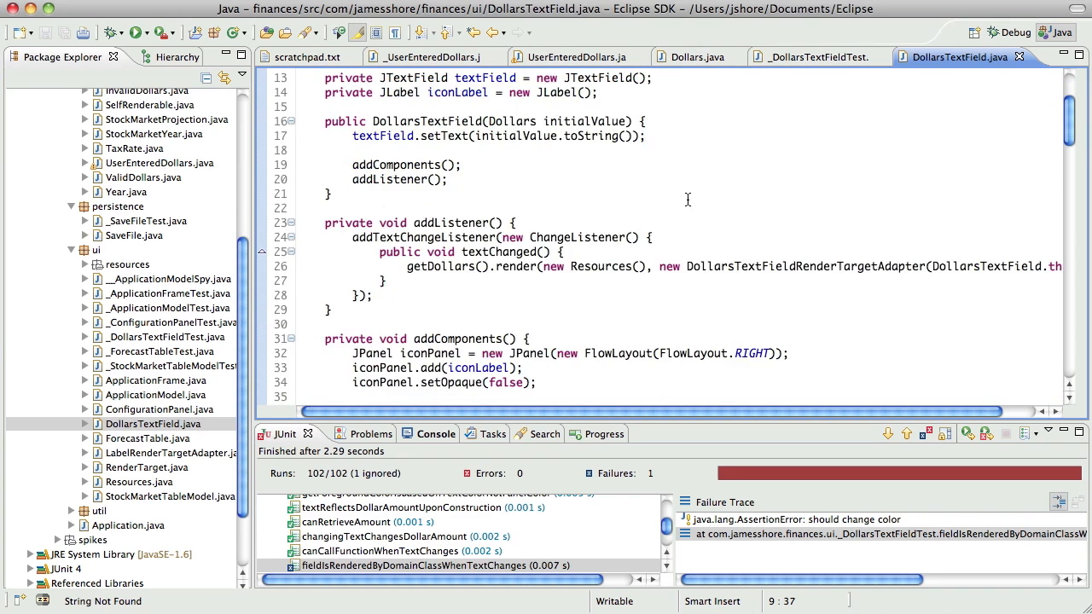
scroll("down", 3)
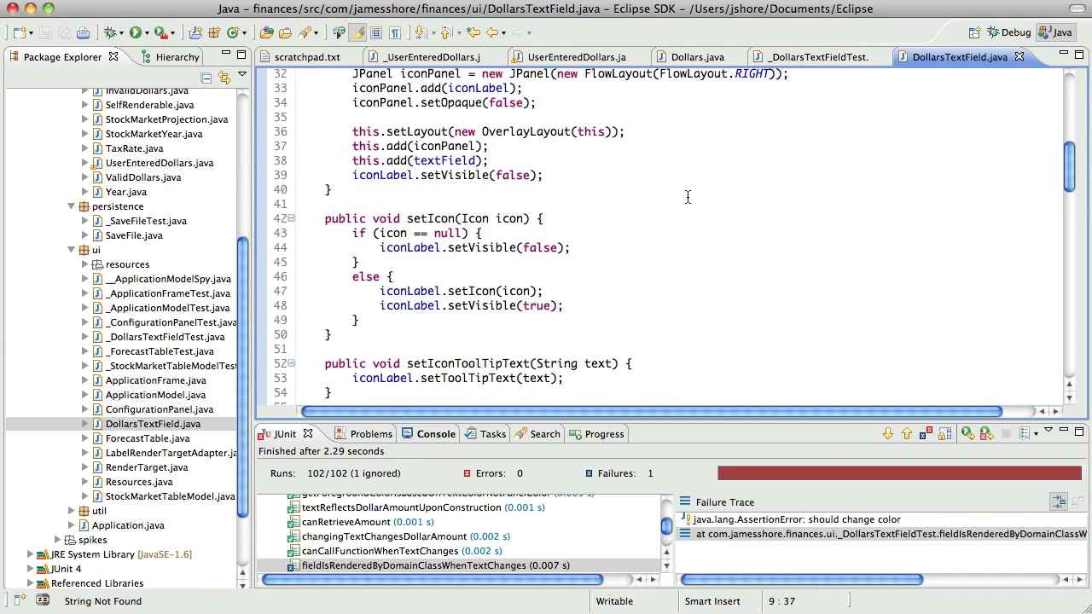
scroll("down", 3)
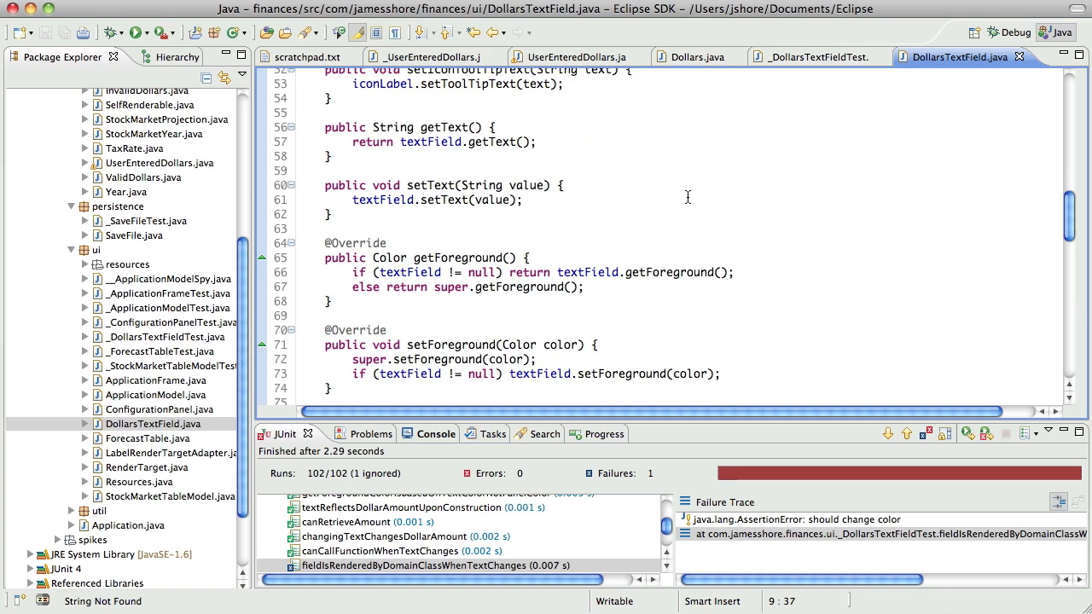
scroll("down", 3)
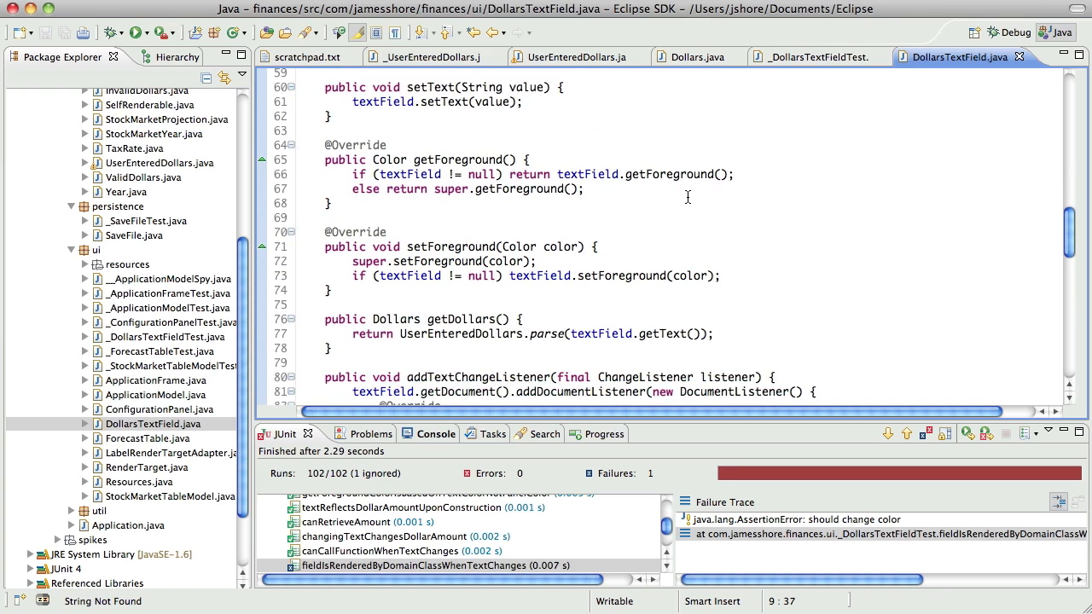
scroll("down", 3)
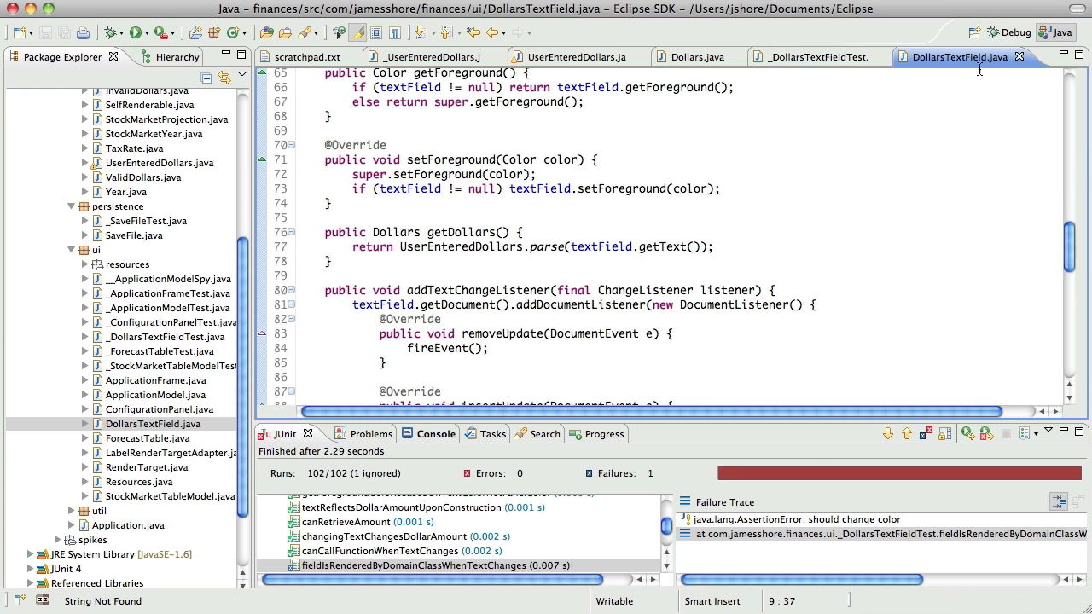
left_click(822, 56)
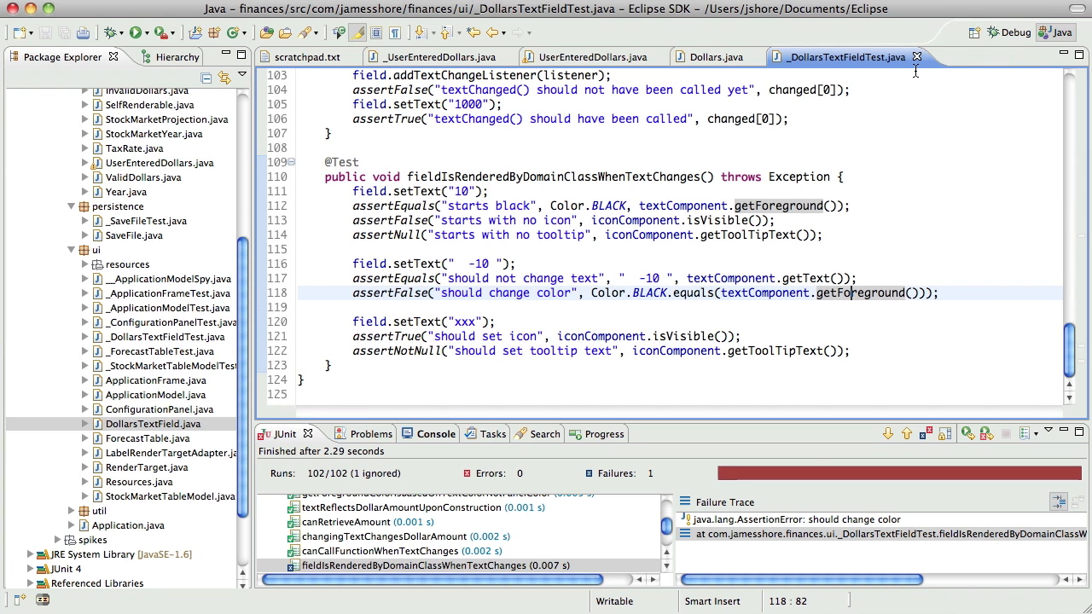
Close _DollarsTextFieldTest, skim UserEnteredDollars.java, and switch to the _UserEnteredDollars test
left_click(588, 56)
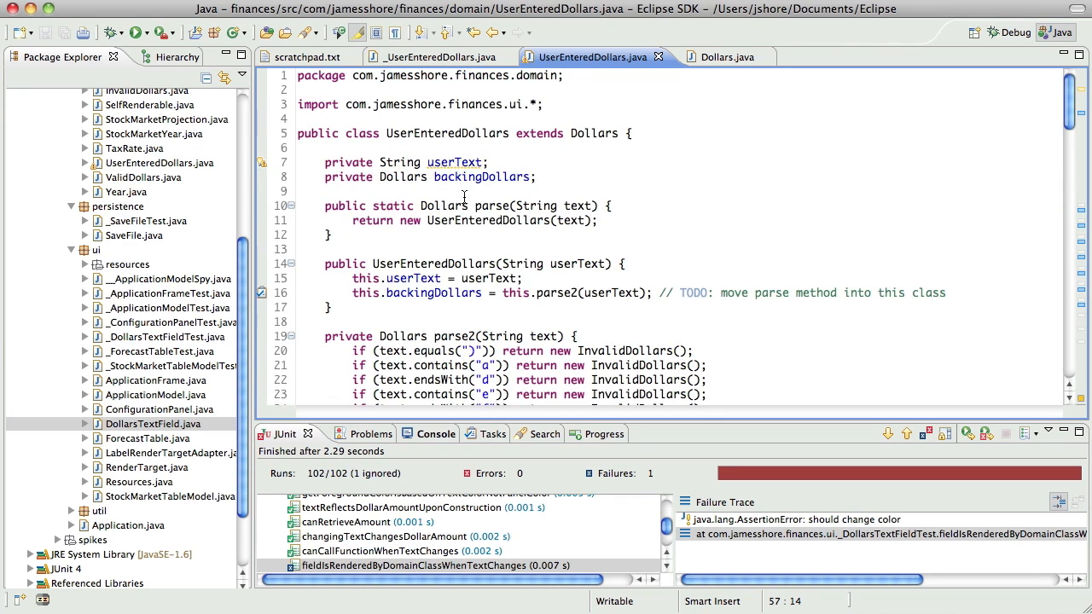
scroll("down", 3)
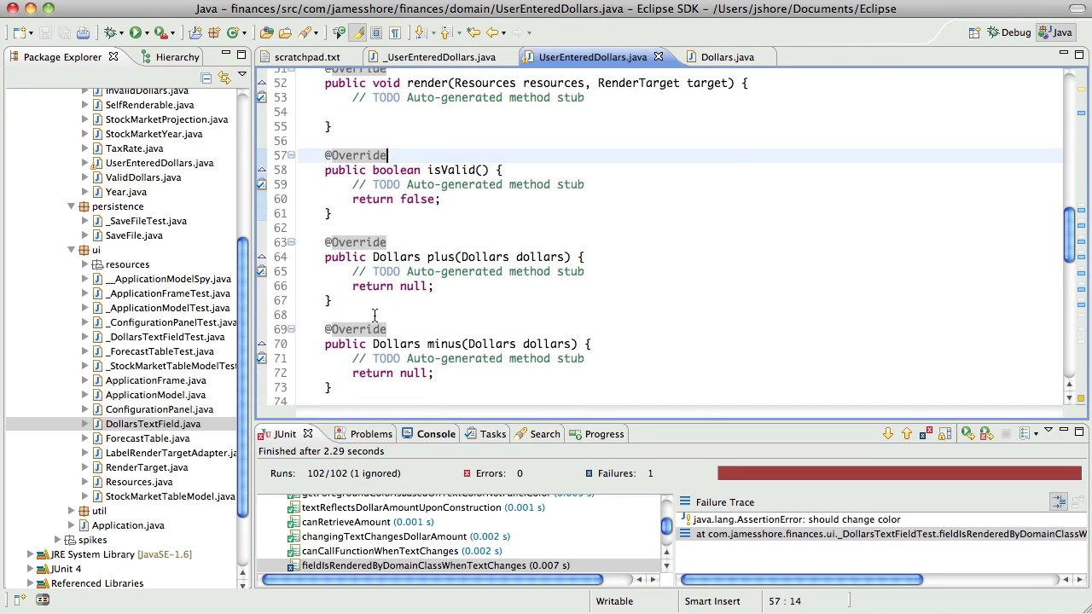
scroll("up", 3)
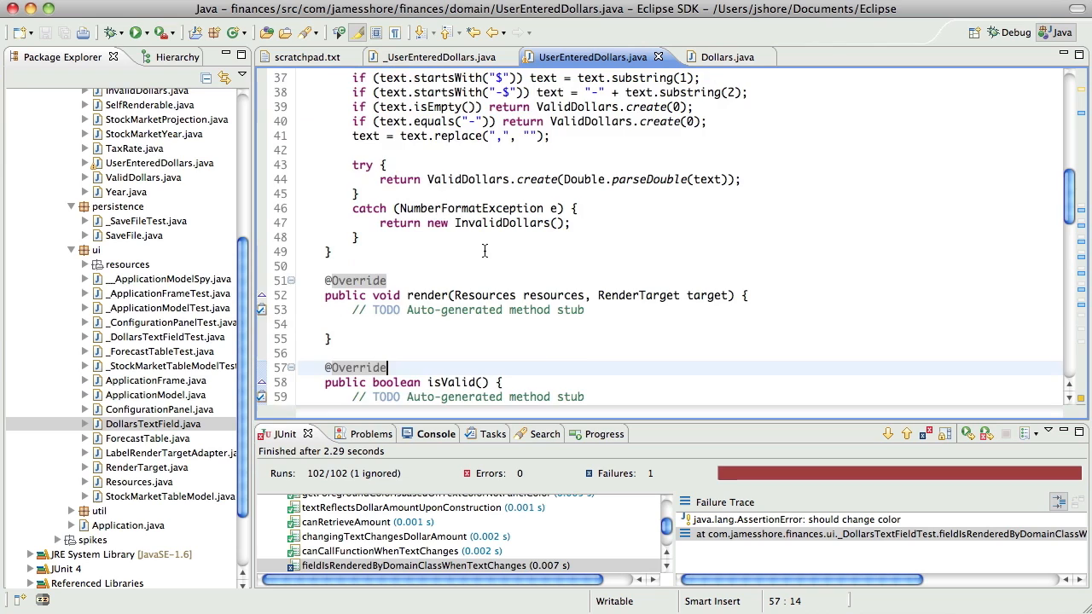
scroll("down", 3)
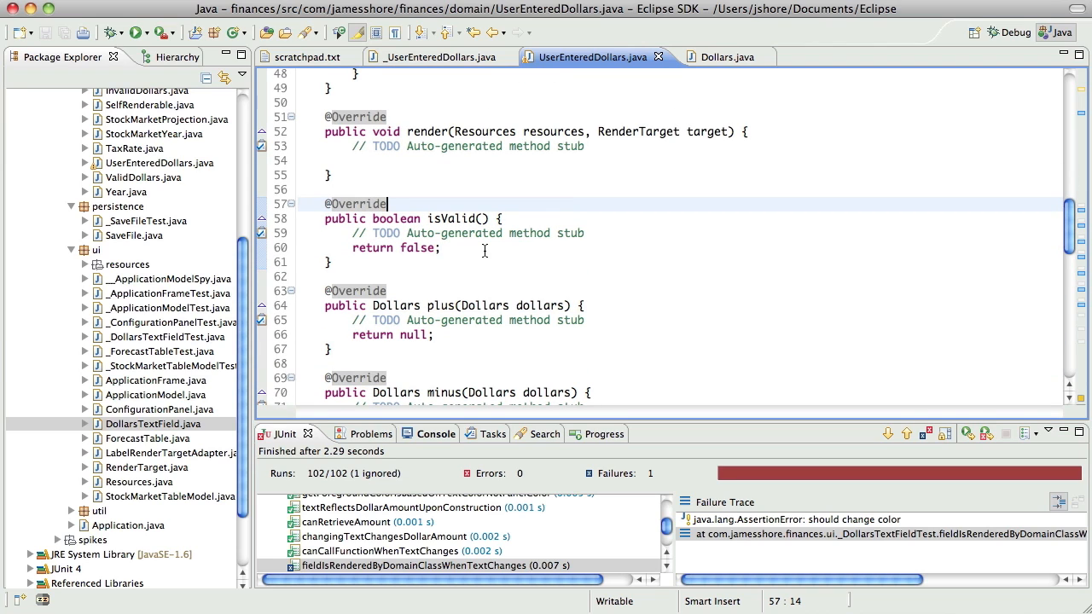
scroll("up", 3)
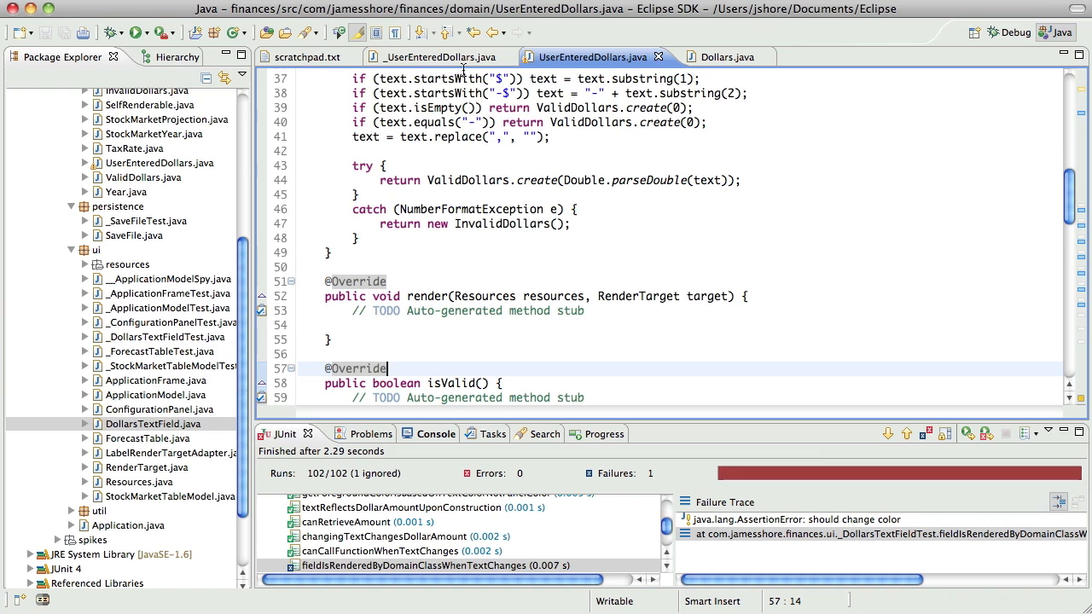
left_click(439, 57)
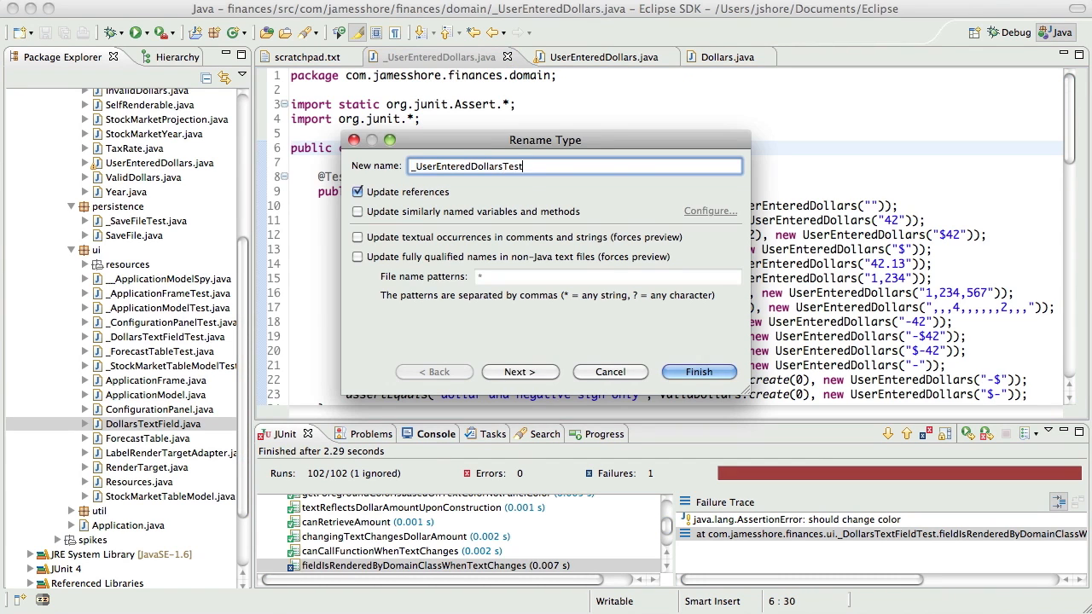
left_click(698, 371)
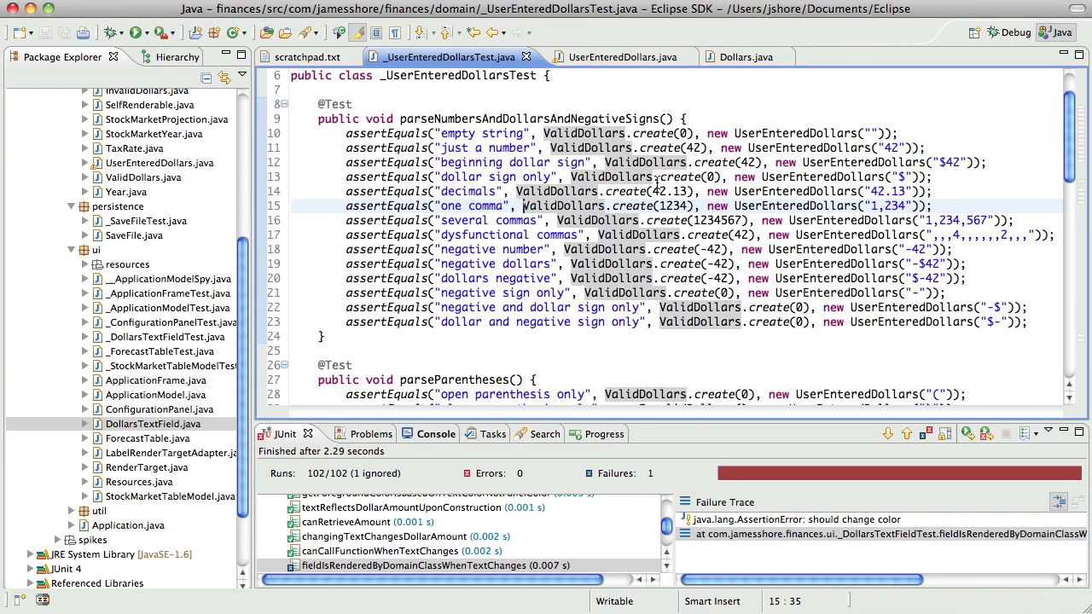
mouse_move(649, 191)
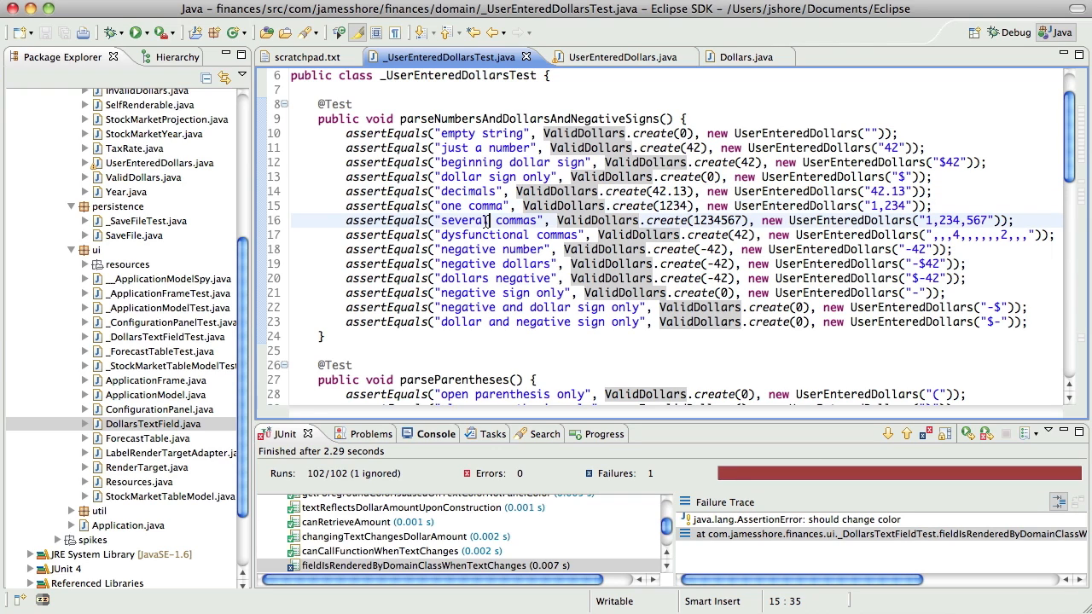
scroll("up", 3)
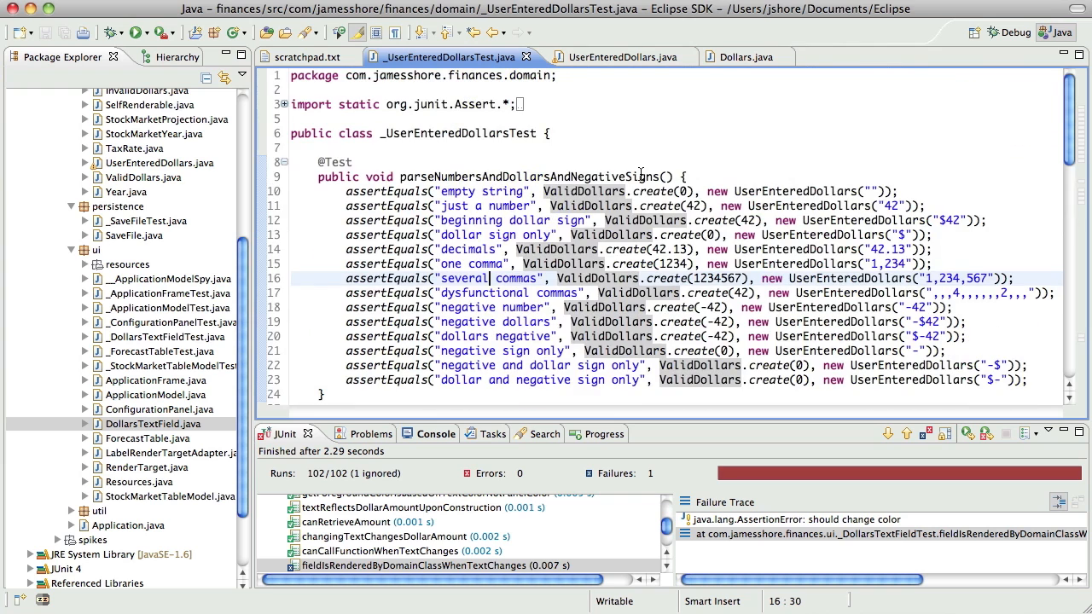
scroll("down", 3)
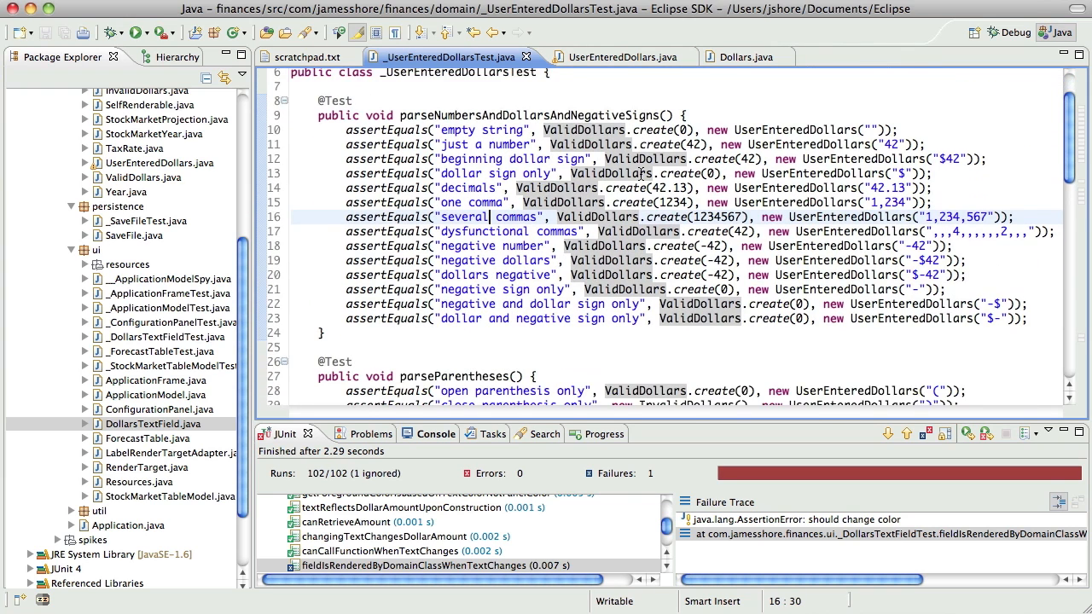
scroll("down", 3)
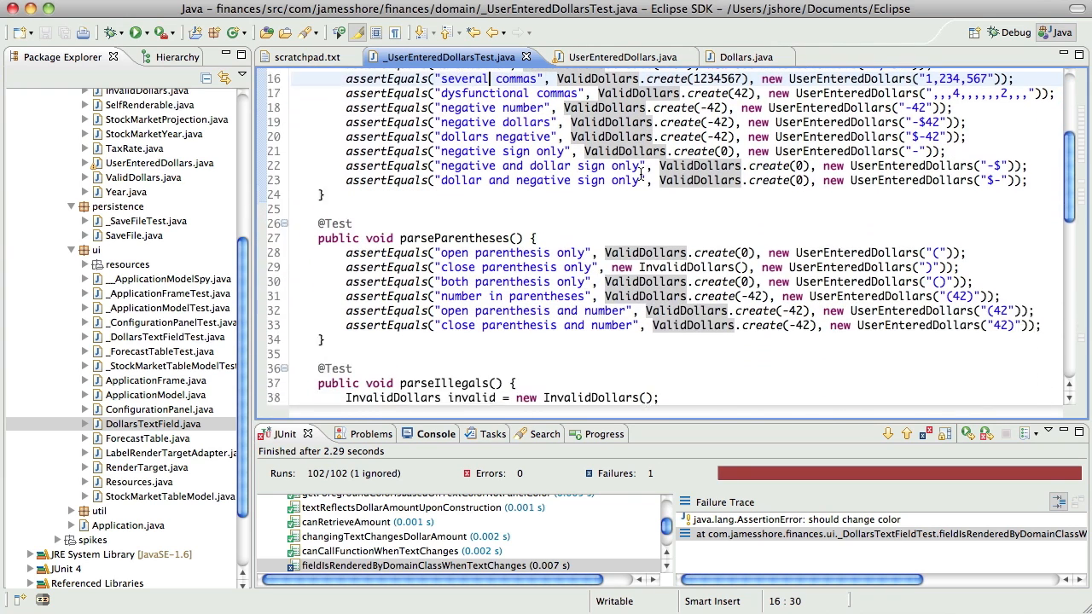
scroll("down", 3)
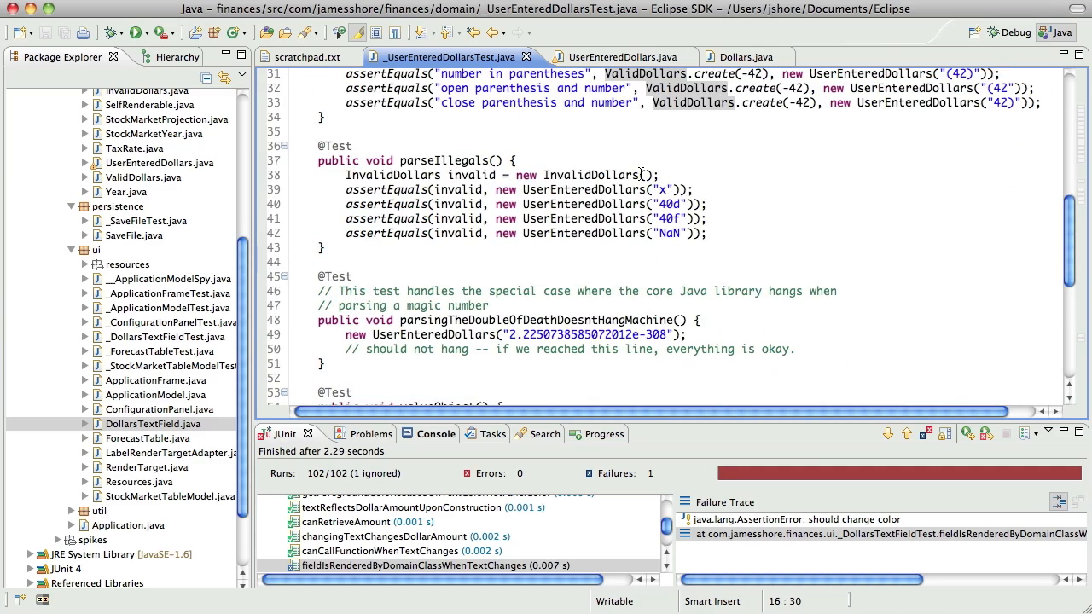
scroll("up", 3)
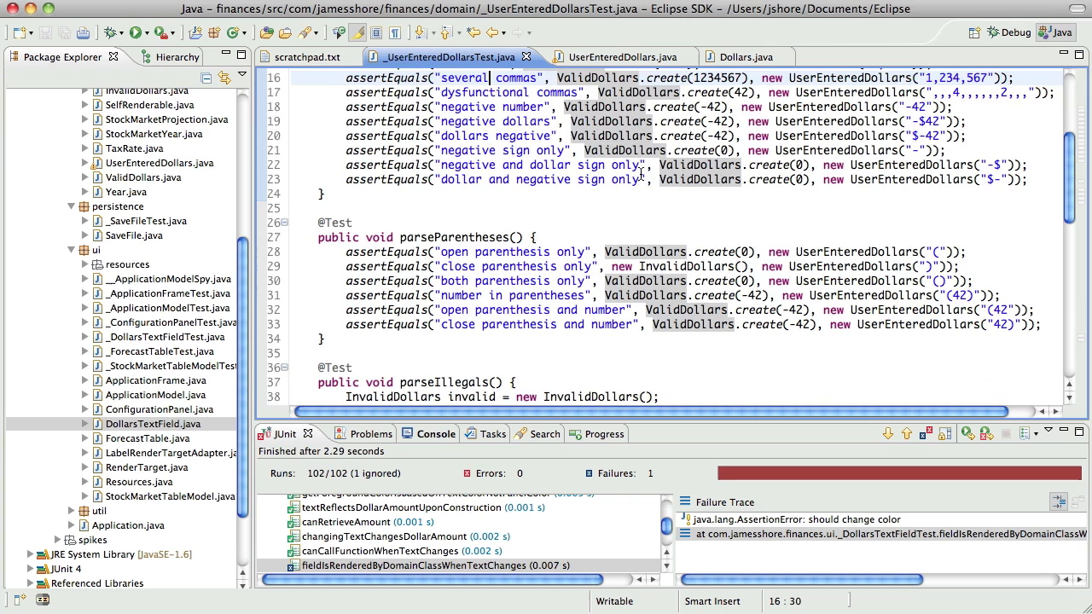
scroll("down", 3)
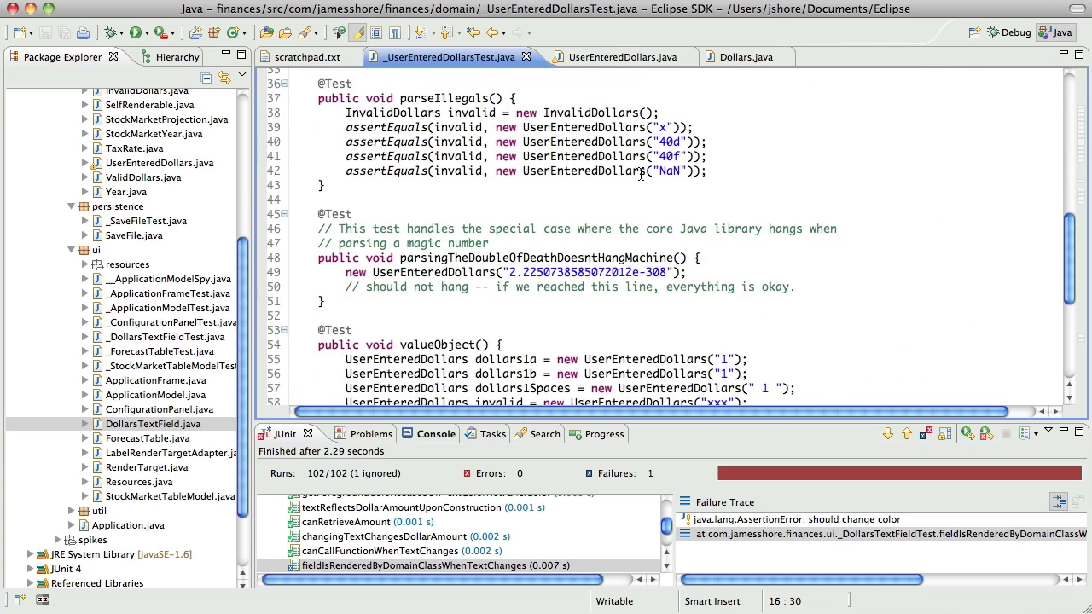
scroll("down", 3)
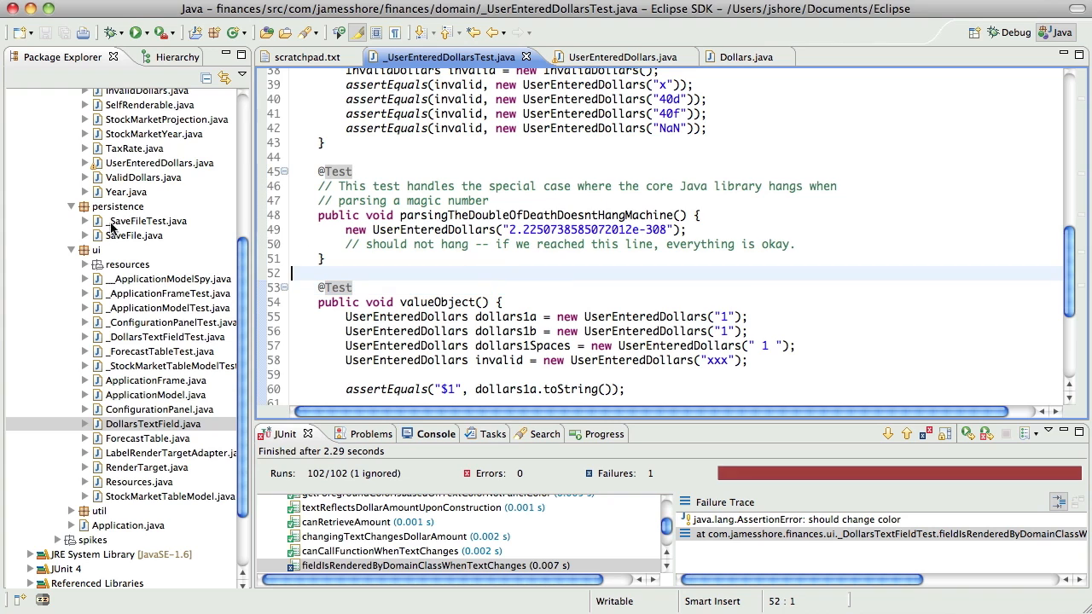
scroll("up", 3)
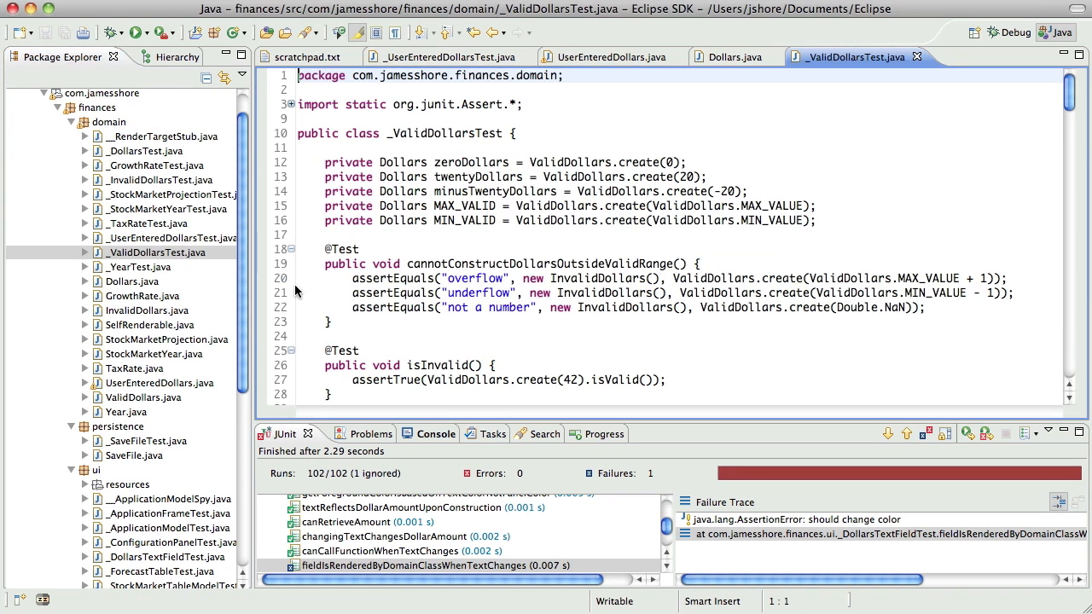
Read through _ValidDollarsTest's range check, arithmetic, min and rendering tests
scroll("down", 3)
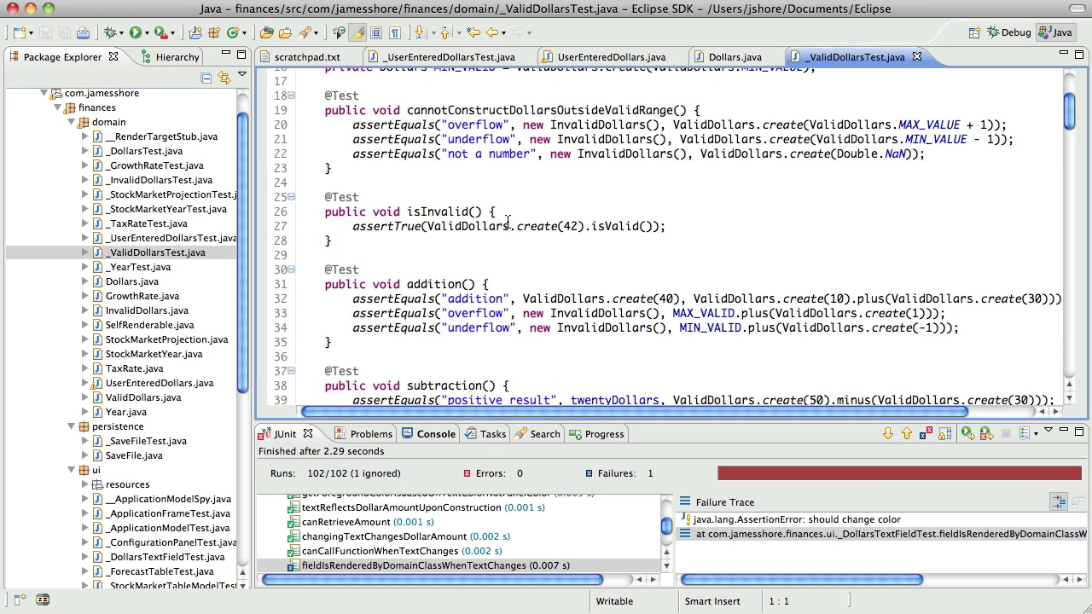
scroll("down", 3)
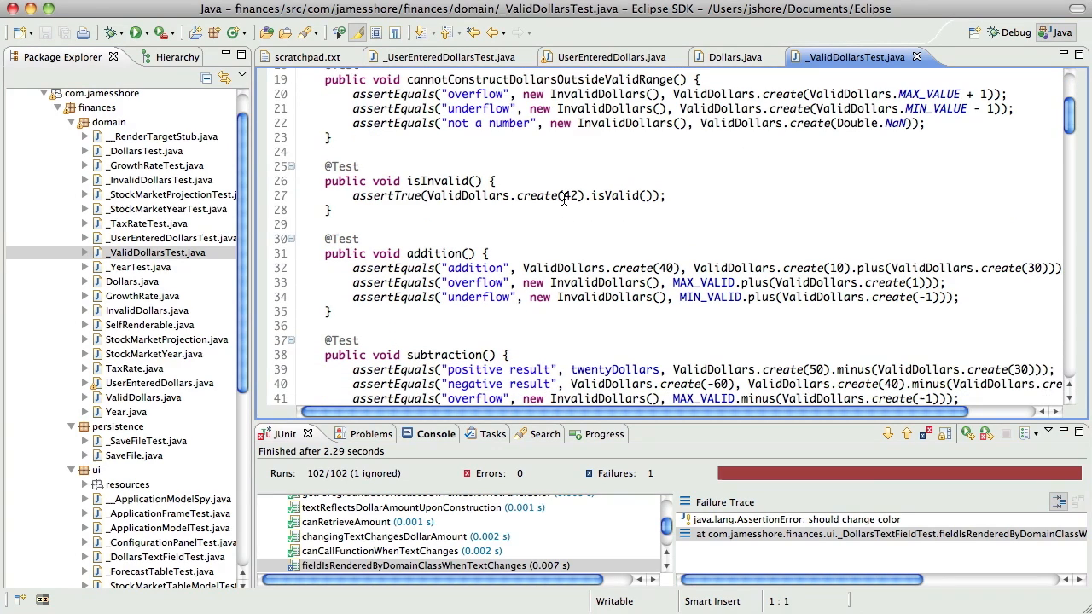
scroll("down", 3)
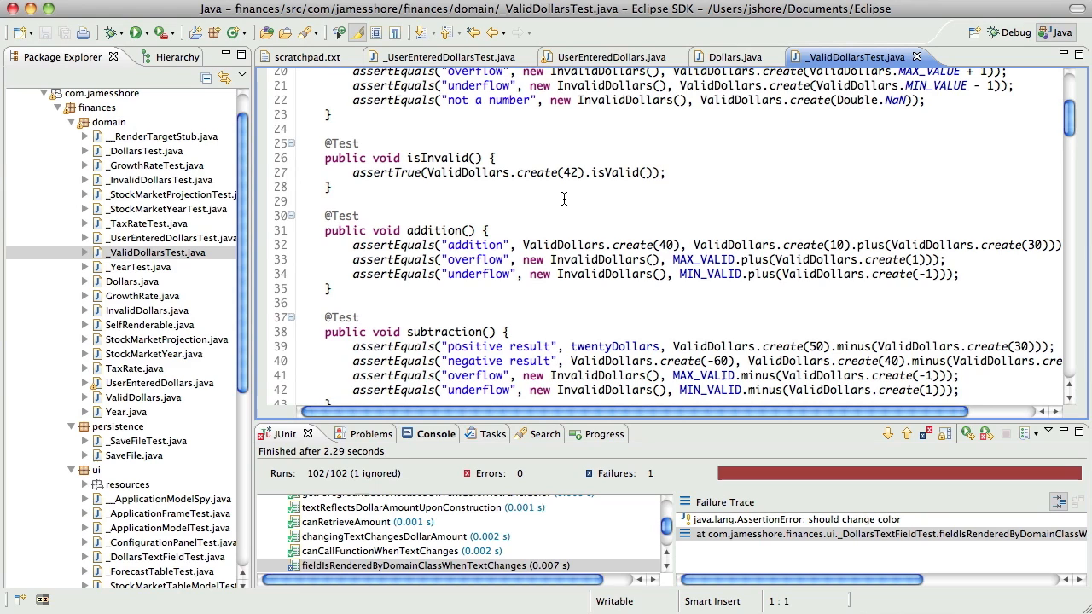
scroll("down", 3)
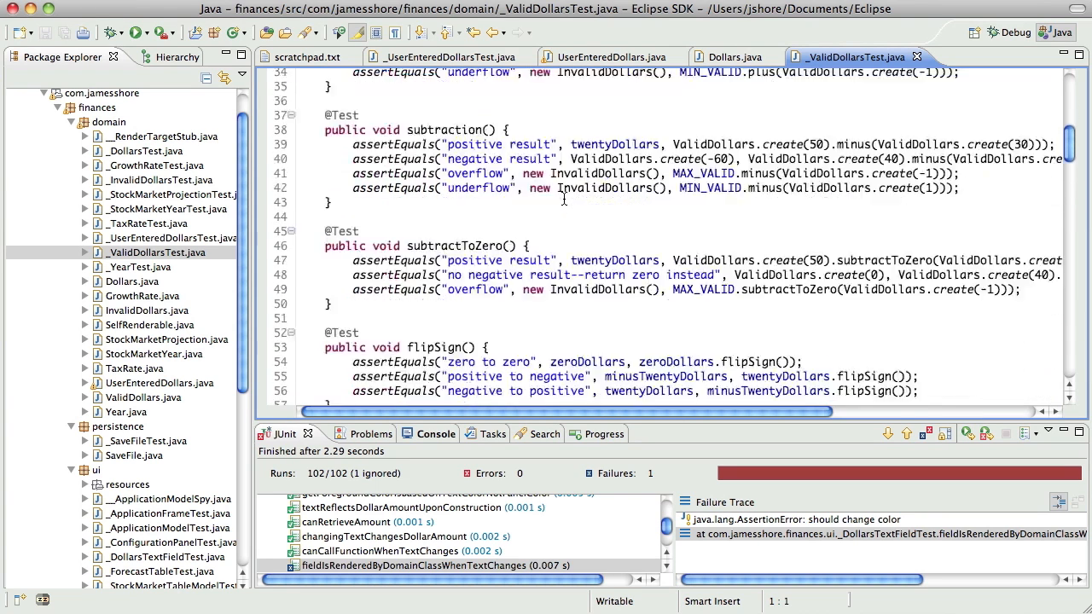
scroll("down", 3)
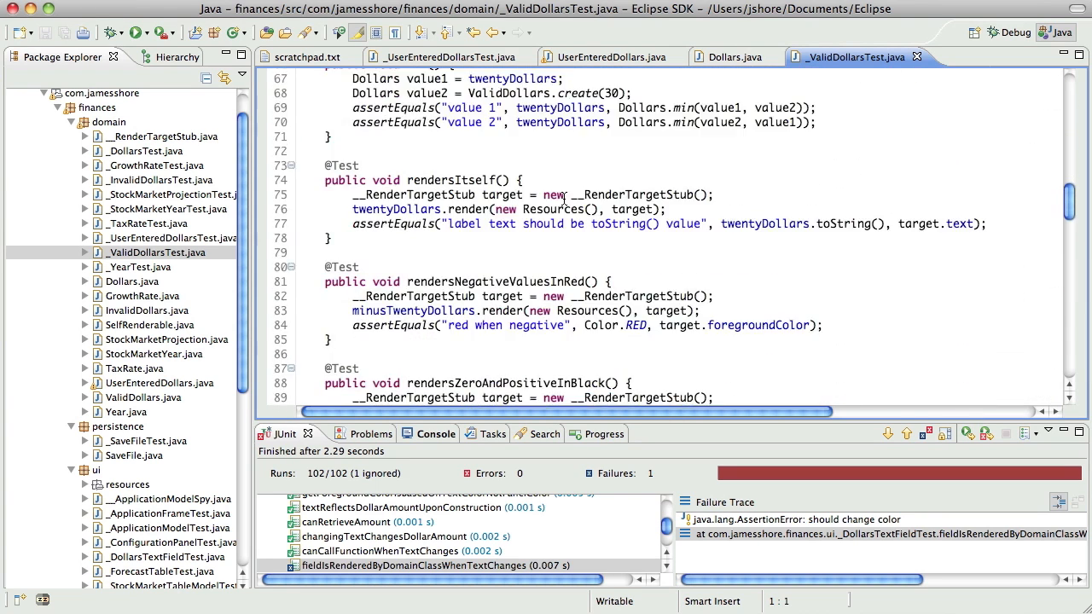
scroll("up", 3)
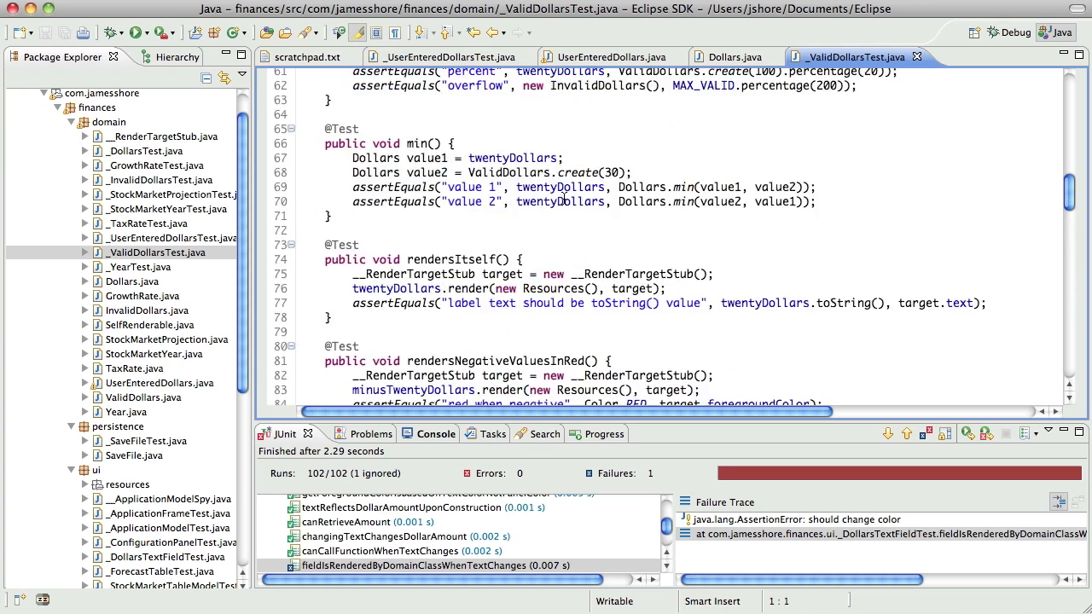
scroll("up", 3)
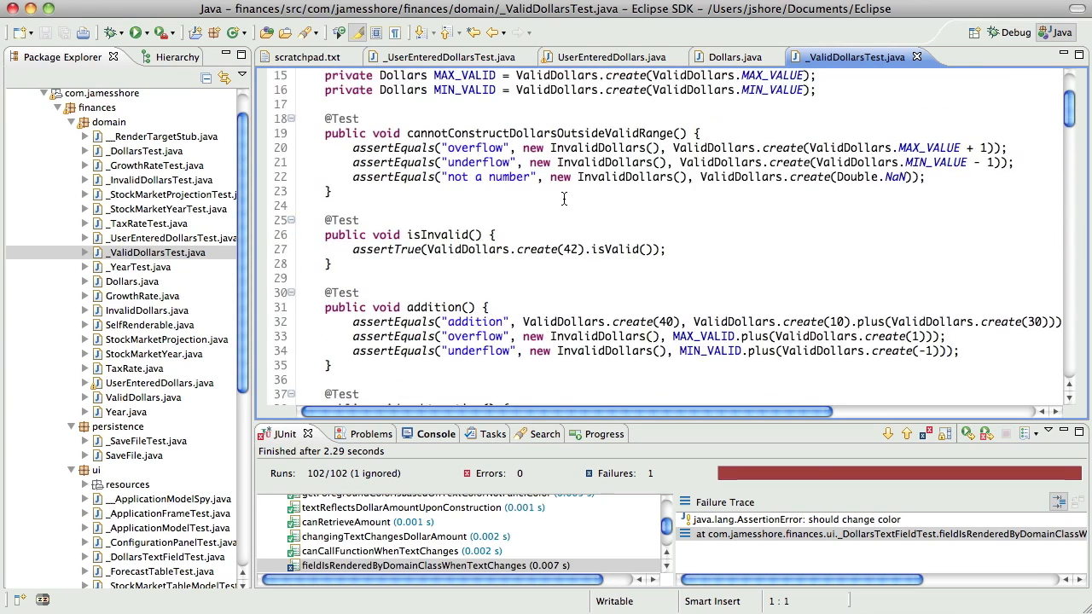
scroll("up", 3)
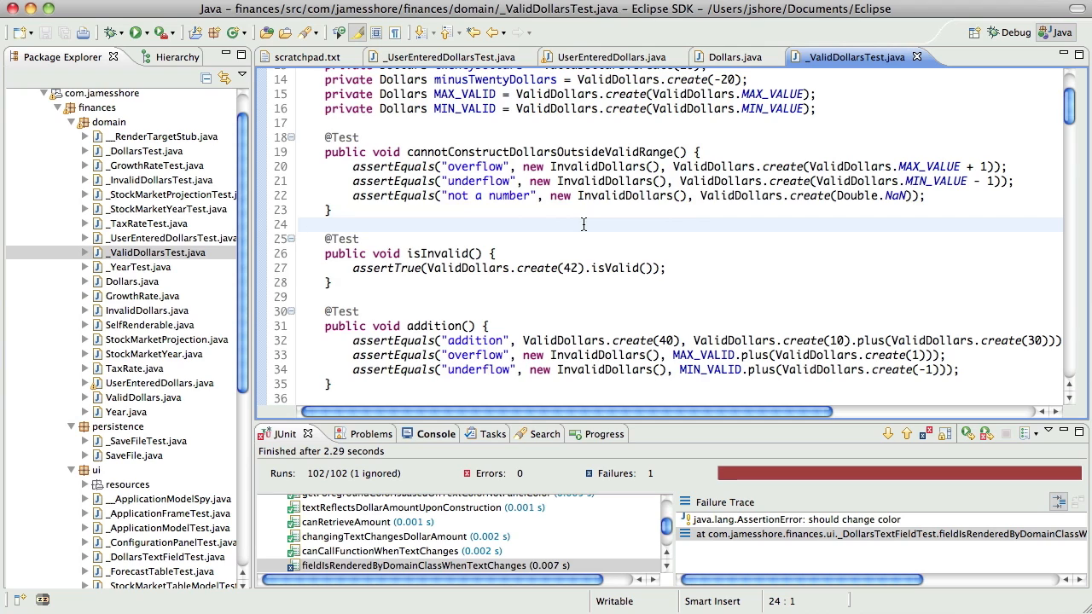
Read ValidDollars' create, range check and isValid, then return to UserEnteredDollars
left_click(609, 57)
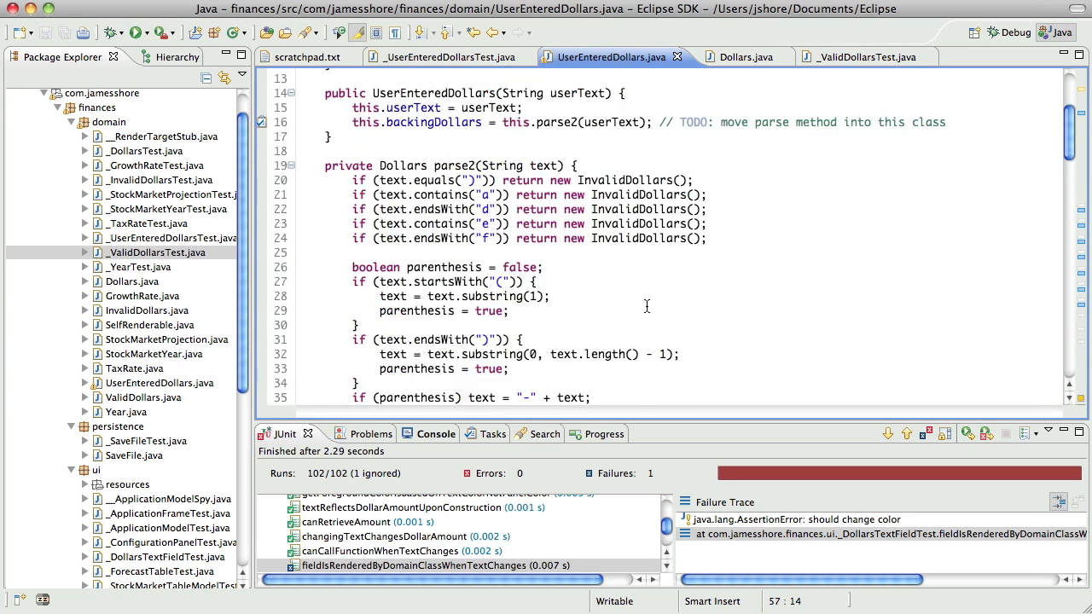
scroll("down", 3)
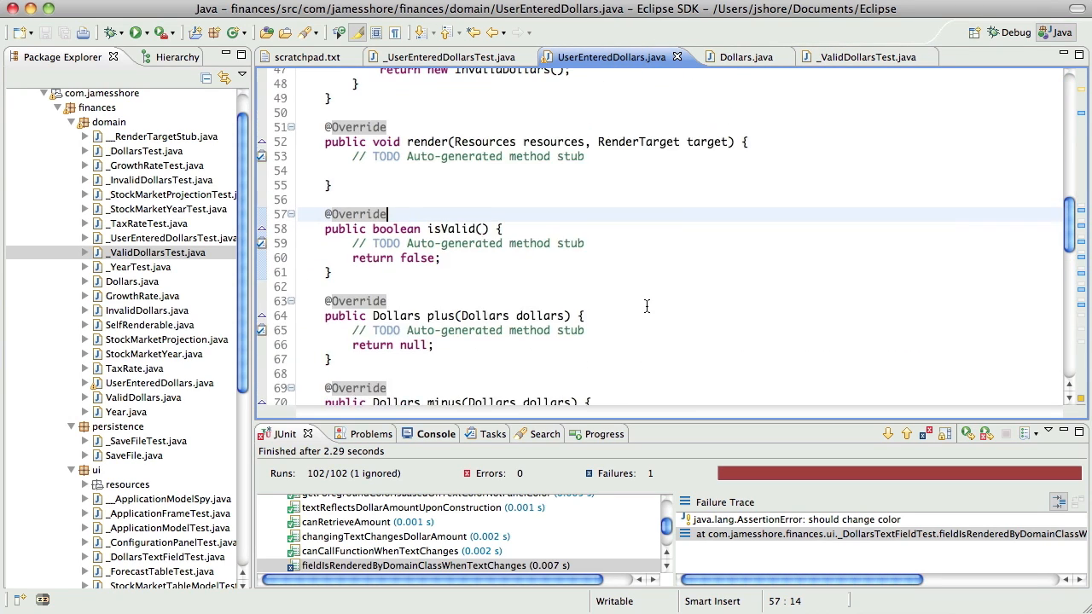
scroll("up", 3)
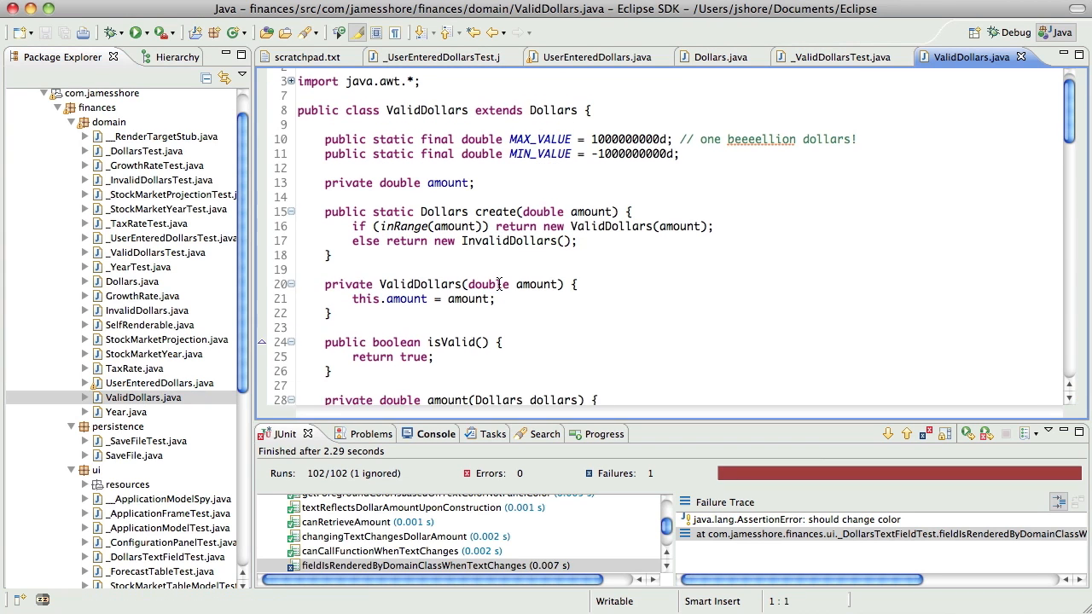
scroll("down", 3)
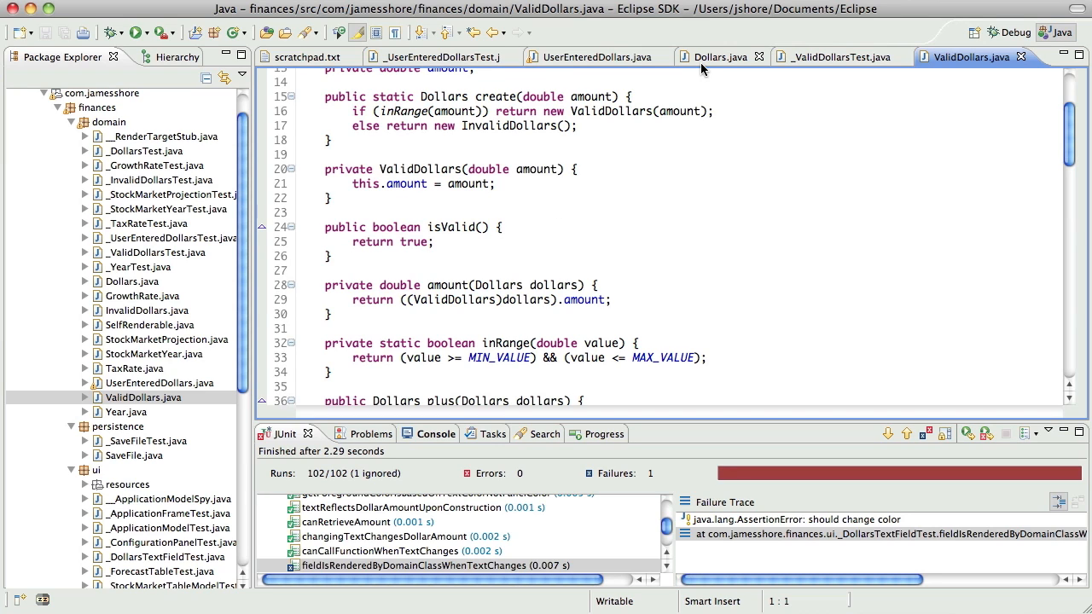
mouse_move(593, 56)
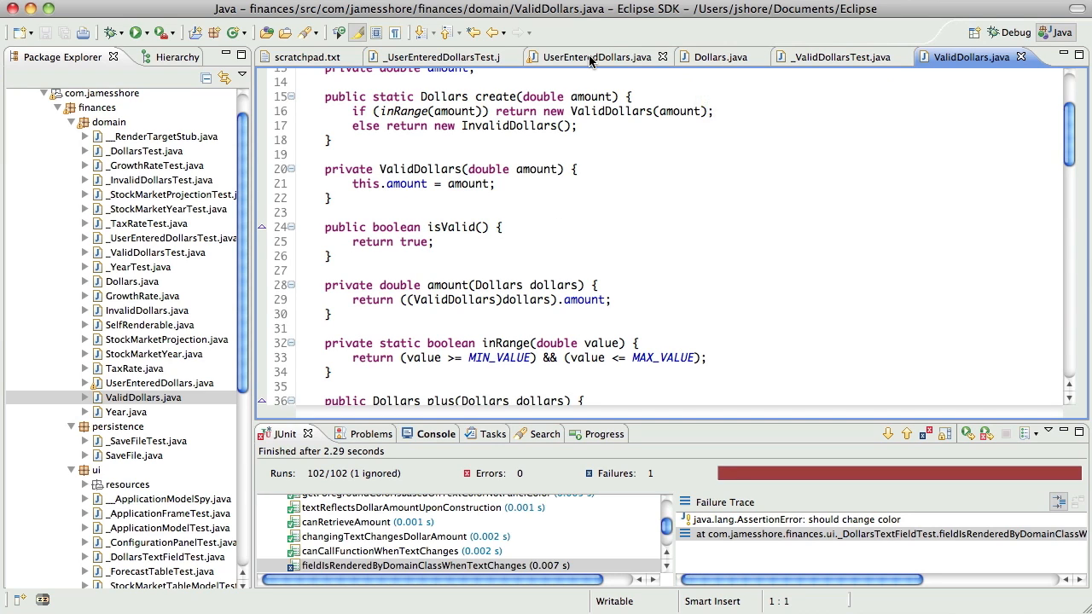
left_click(596, 56)
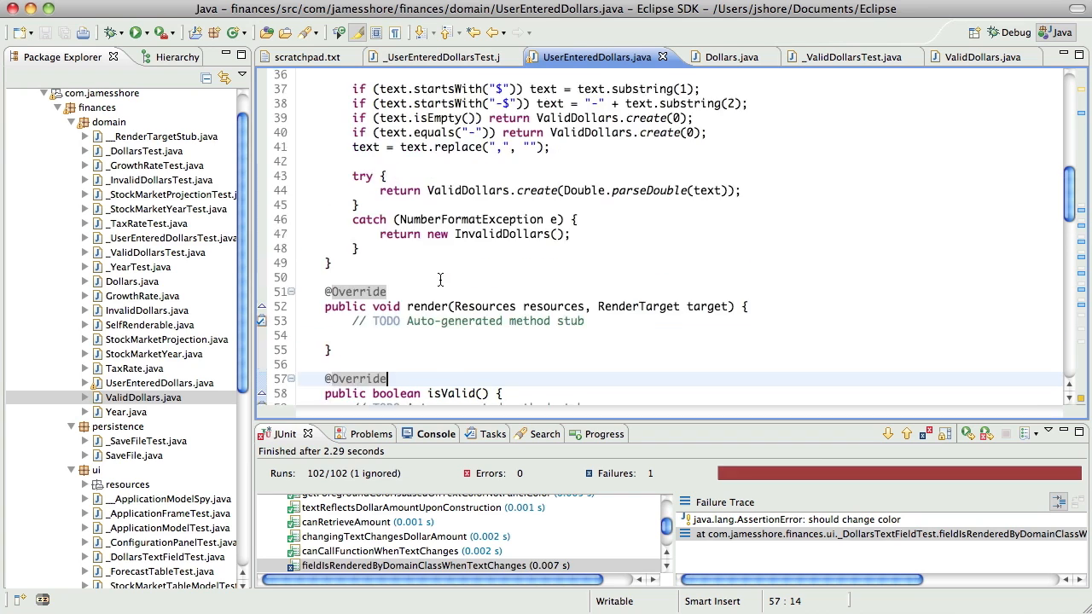
scroll("up", 3)
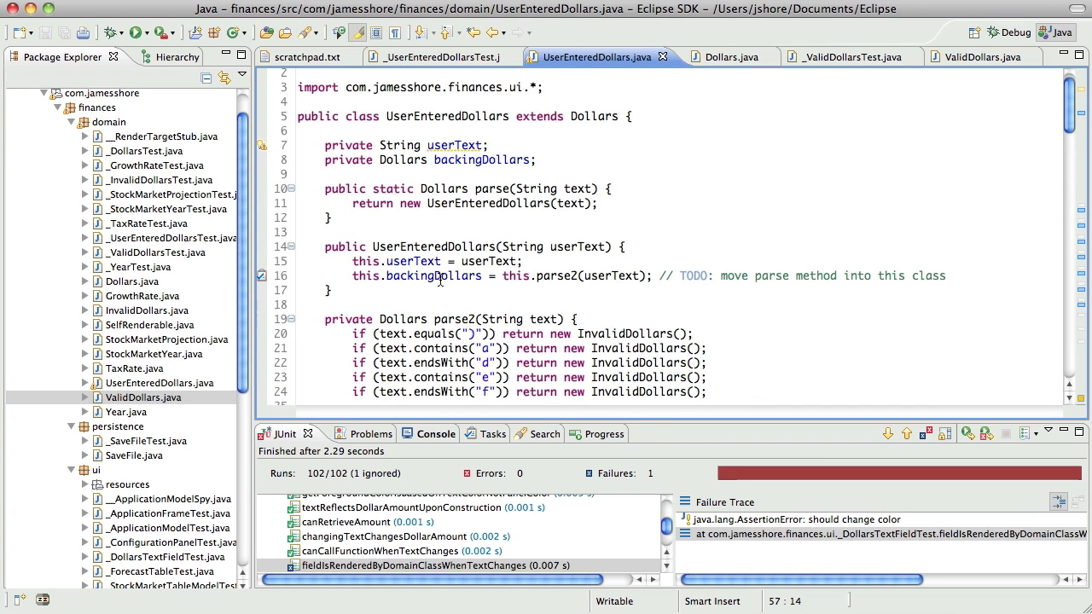
Convert dollars1a and the other valueObject locals into fields, then rerun JUnit
left_click(439, 56)
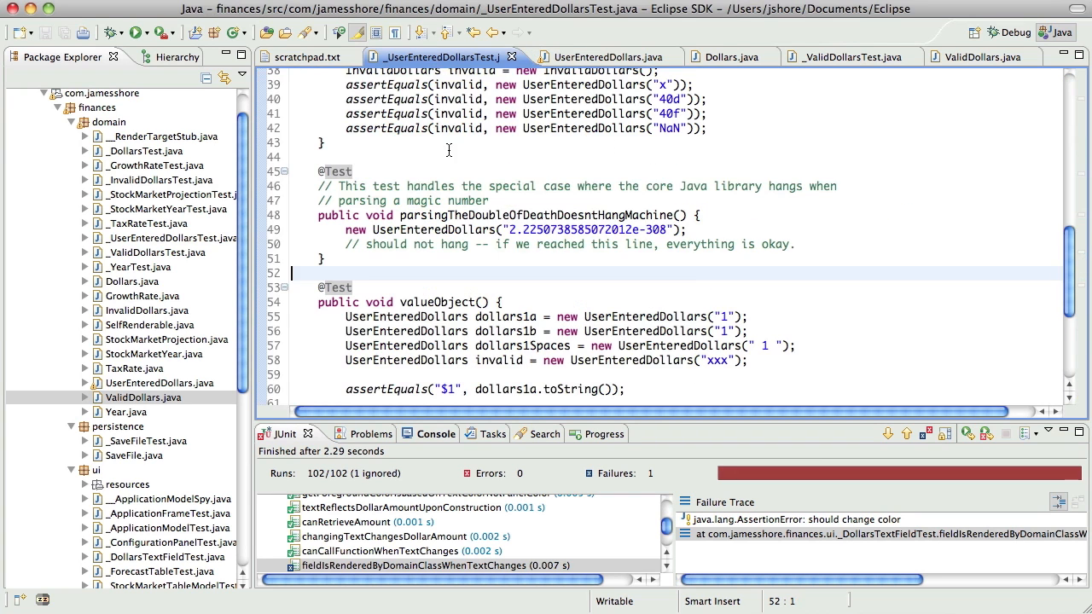
scroll("up", 3)
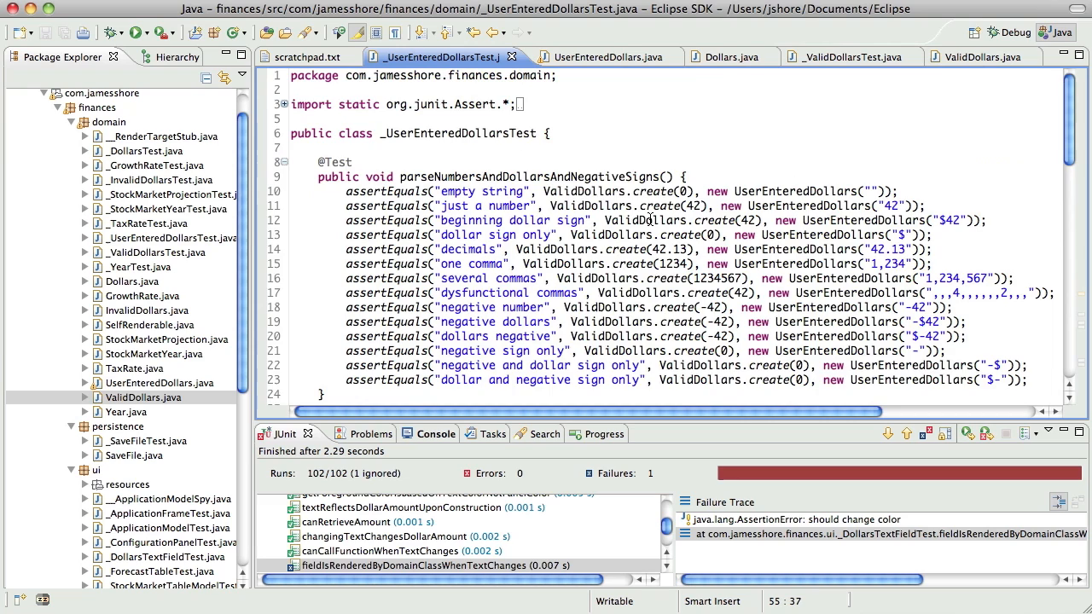
scroll("down", 3)
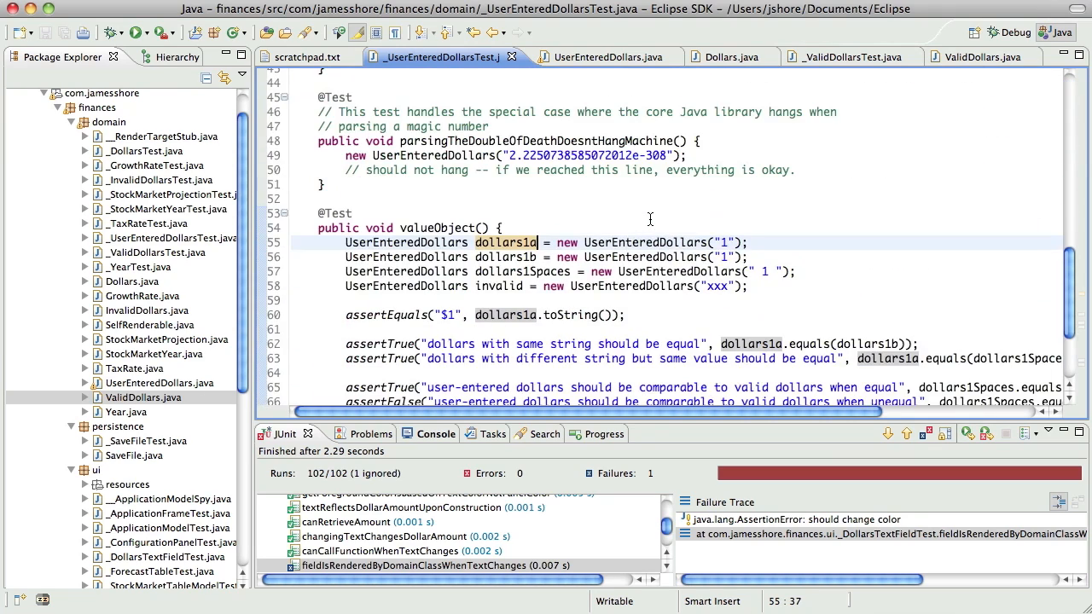
left_click(295, 242)
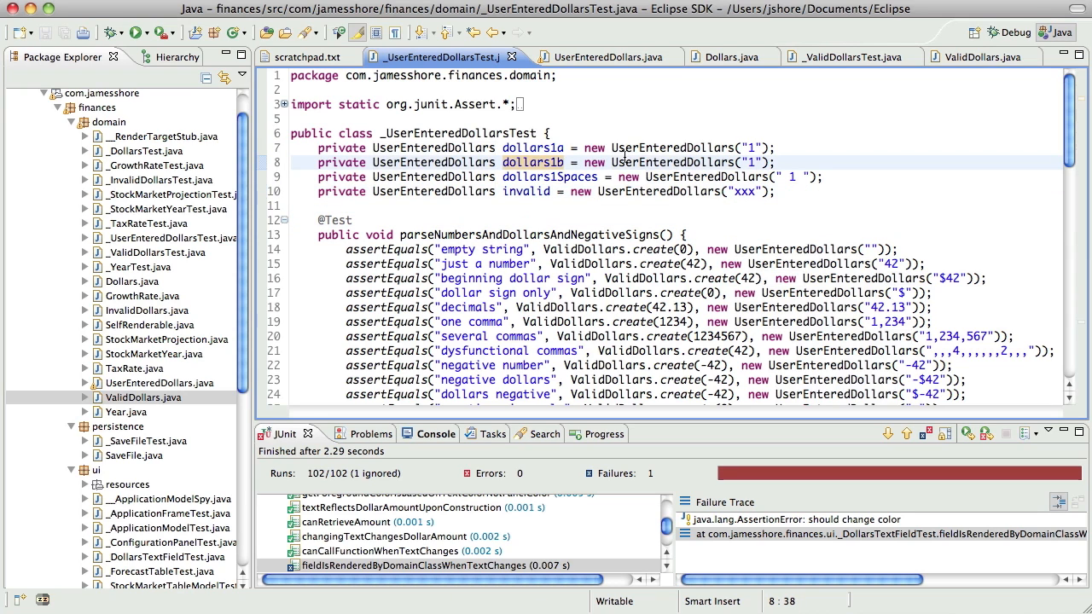
left_click(136, 33)
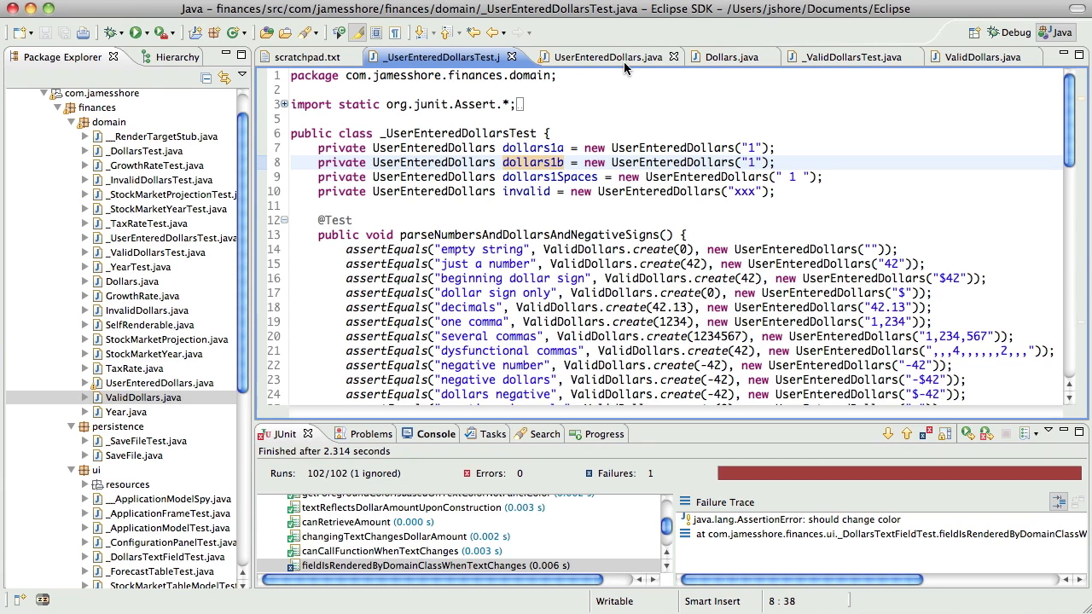
Rerun the JUnit suite and confirm all 102 tests pass with zero failures
left_click(597, 57)
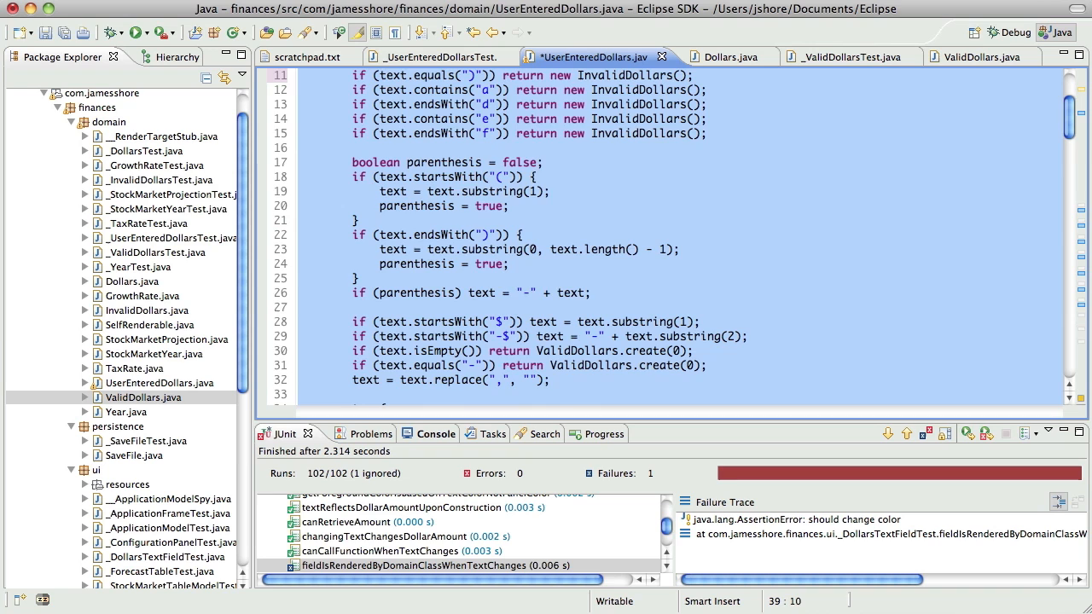
scroll("down", 3)
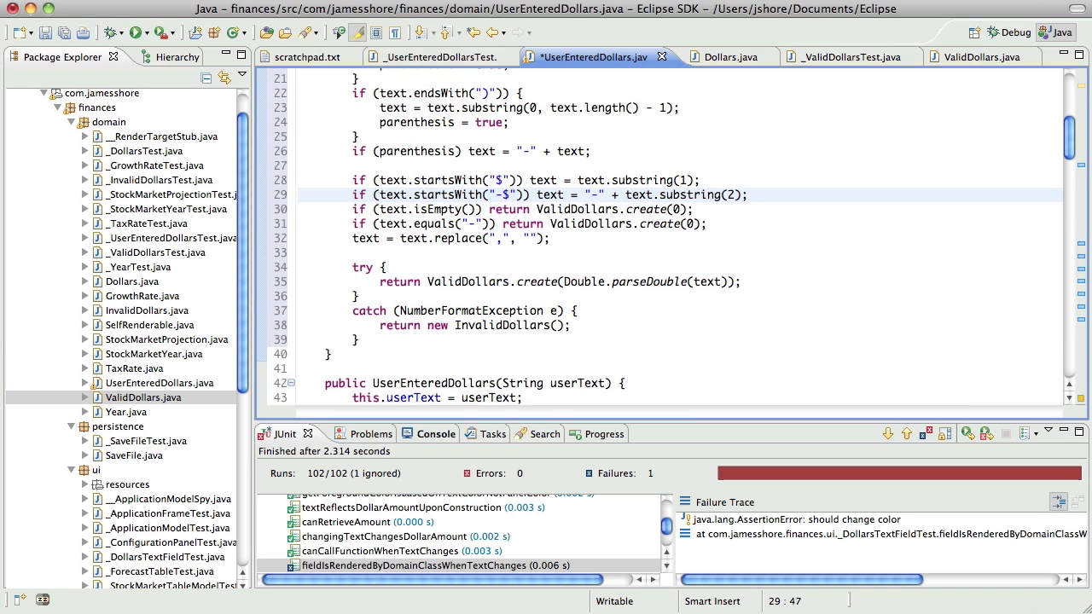
left_click(135, 32)
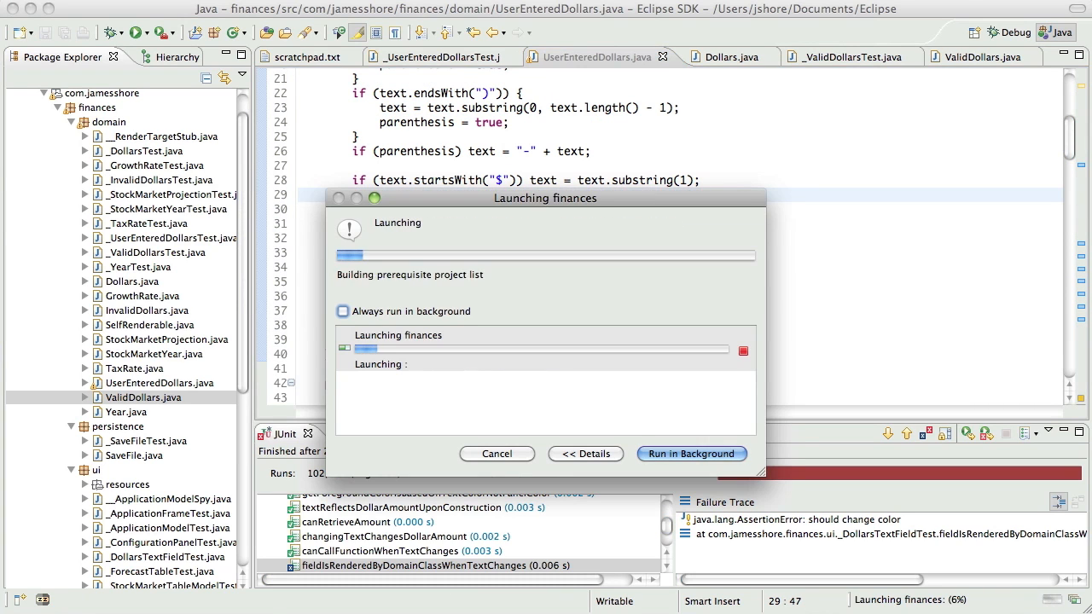
left_click(690, 453)
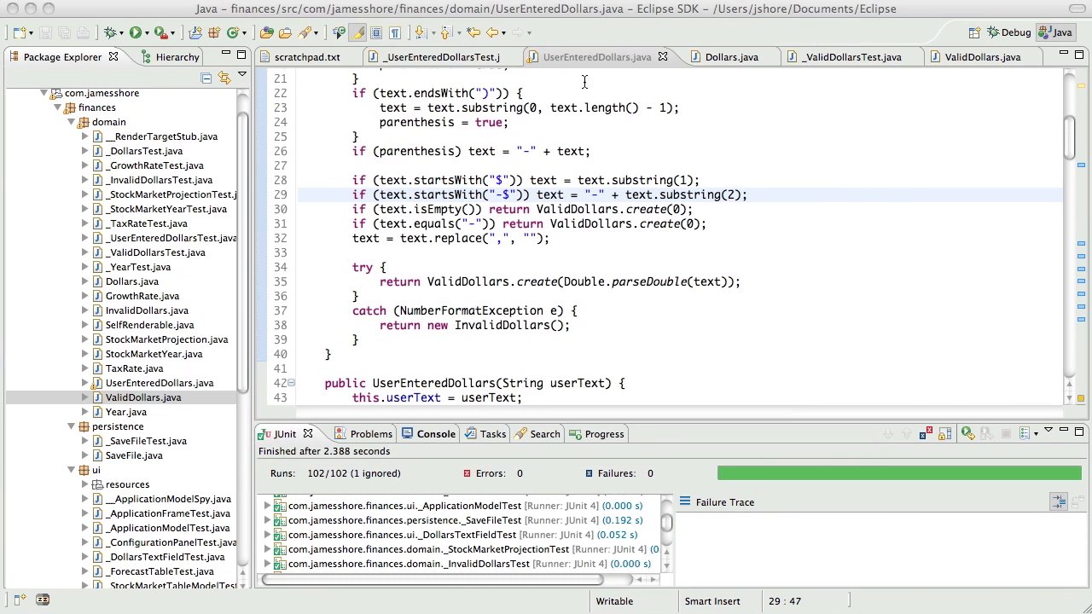
left_click(439, 56)
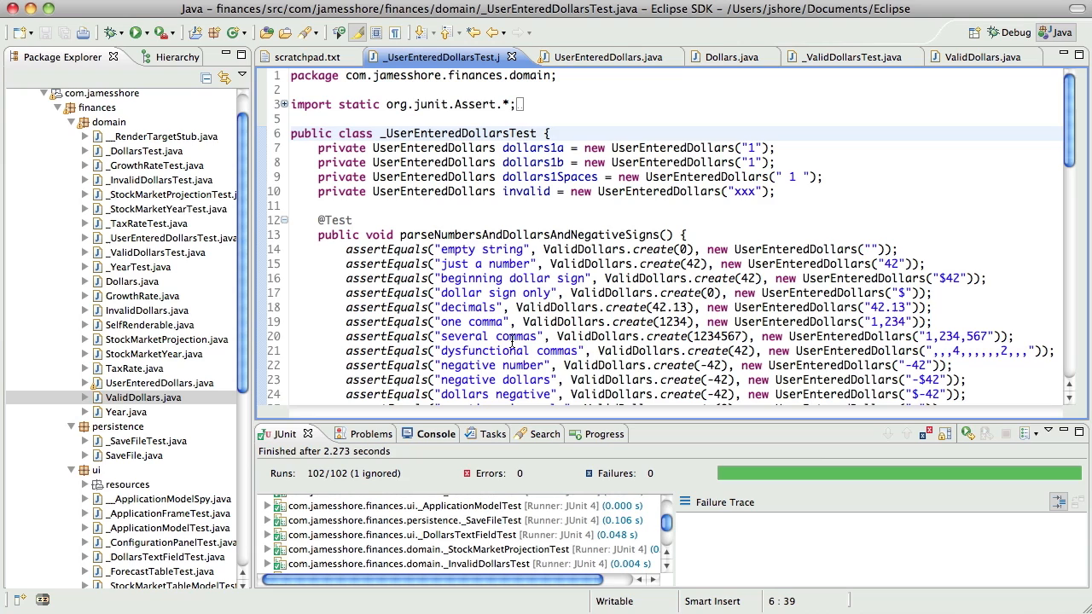
scroll("down", 3)
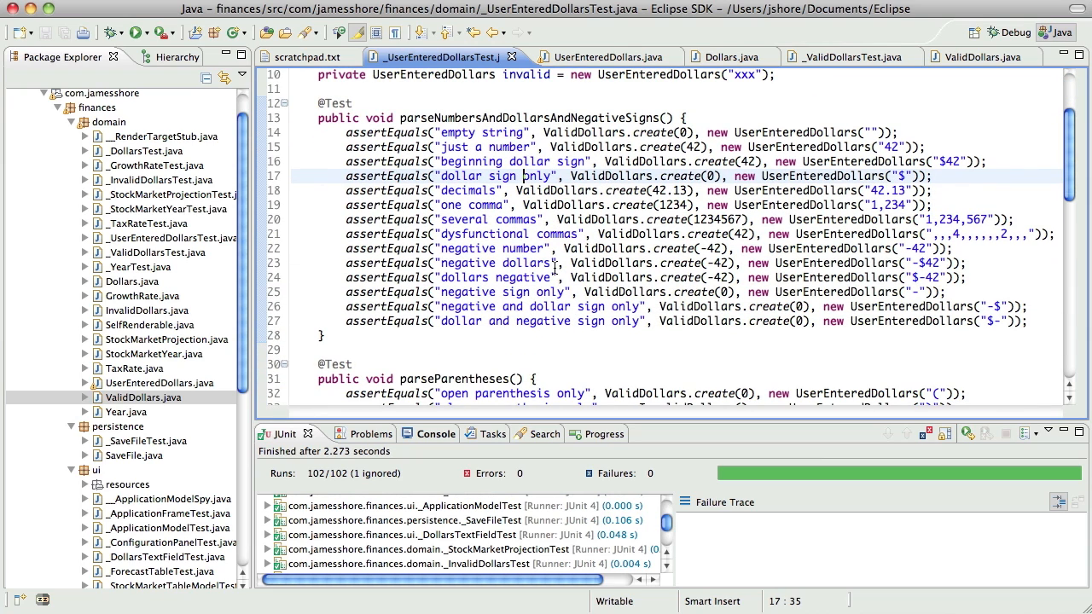
scroll("up", 3)
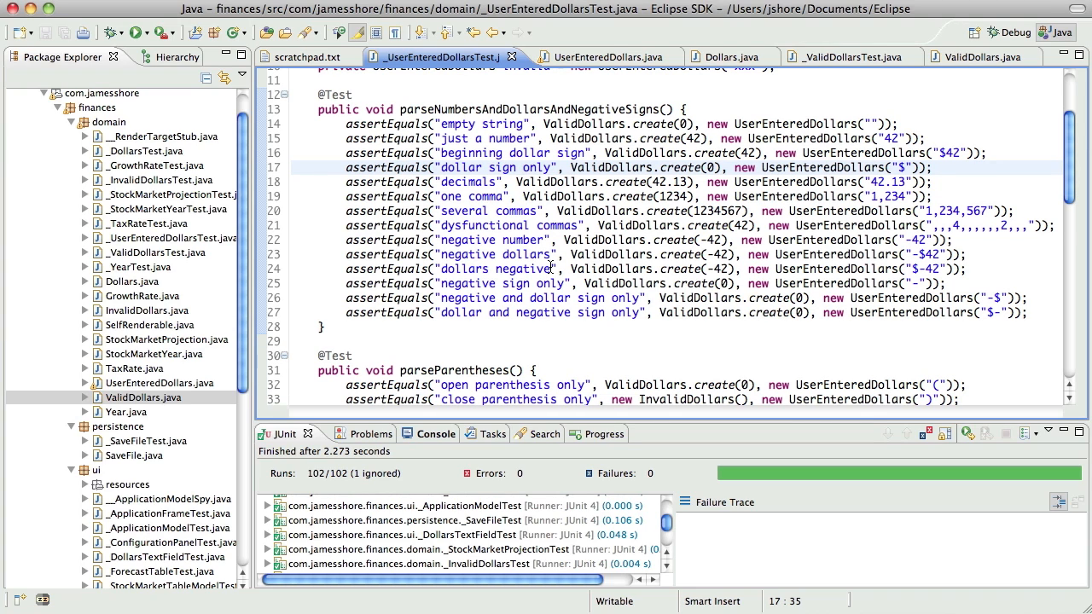
scroll("down", 3)
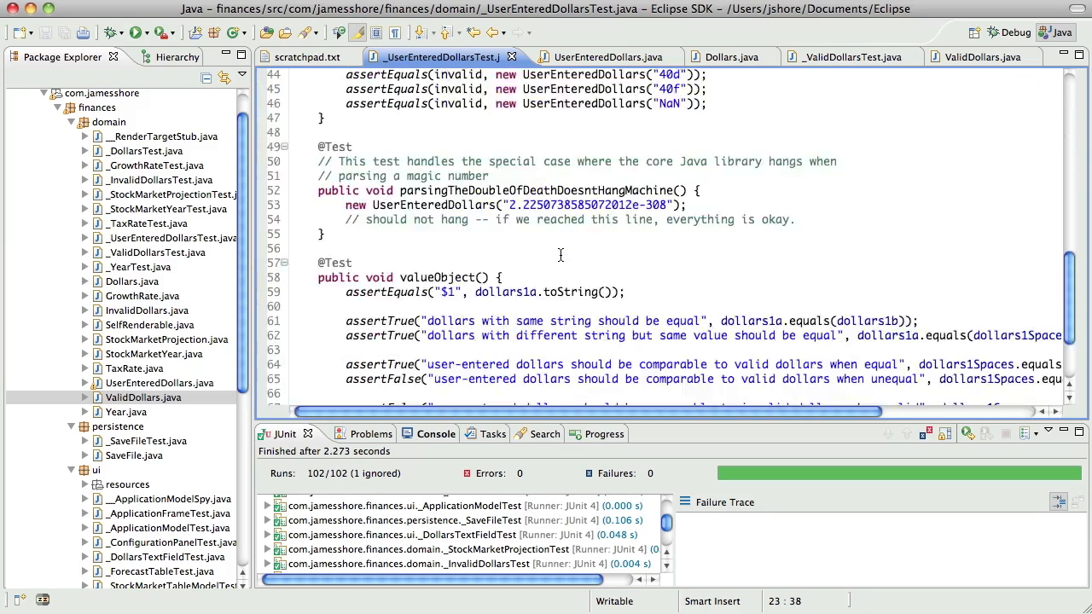
scroll("up", 3)
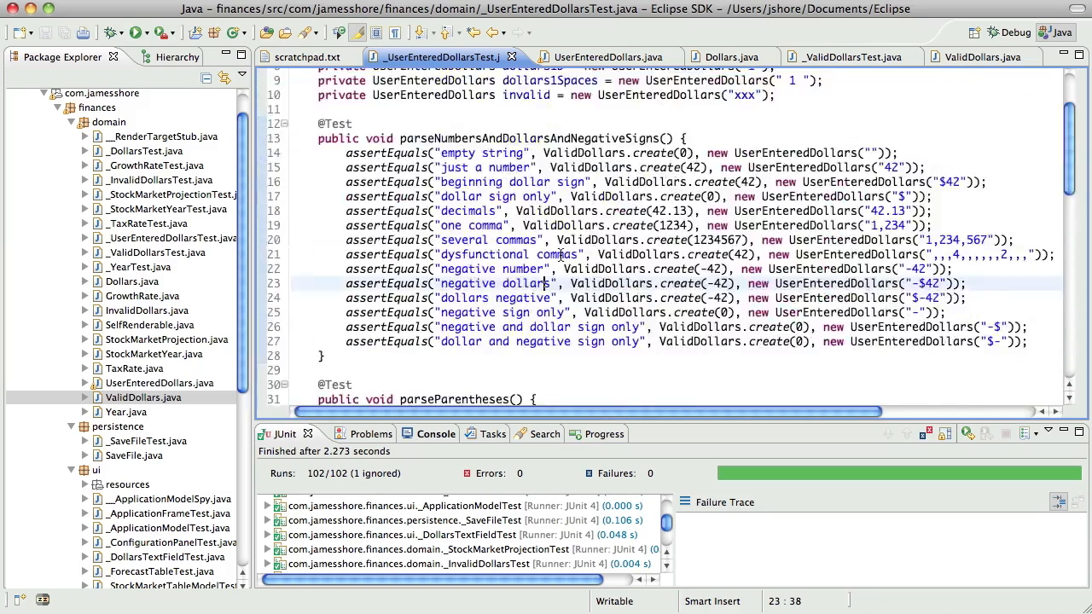
scroll("down", 3)
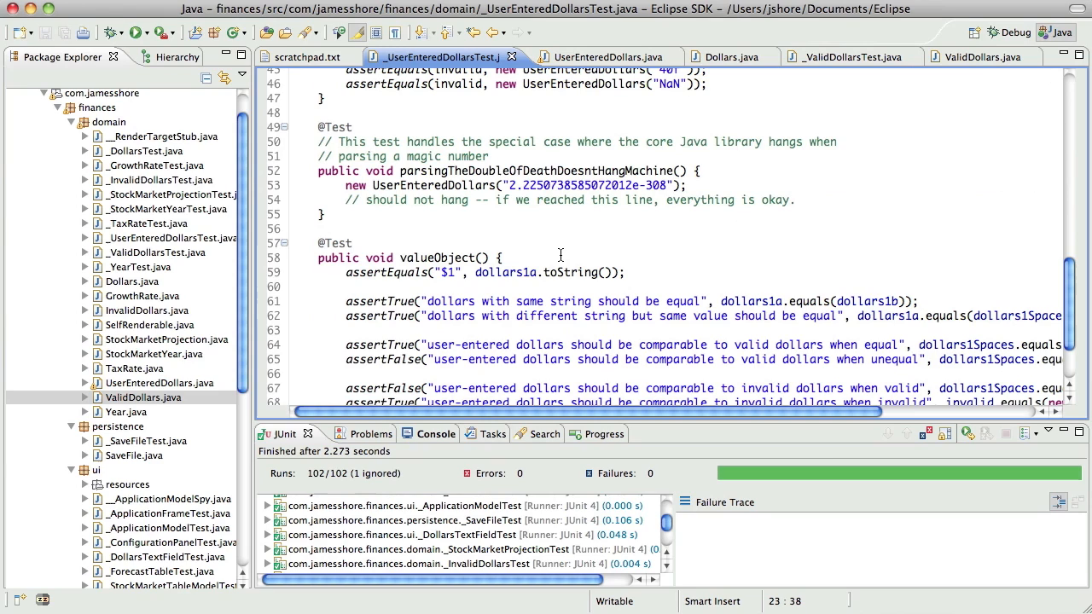
mouse_move(529, 130)
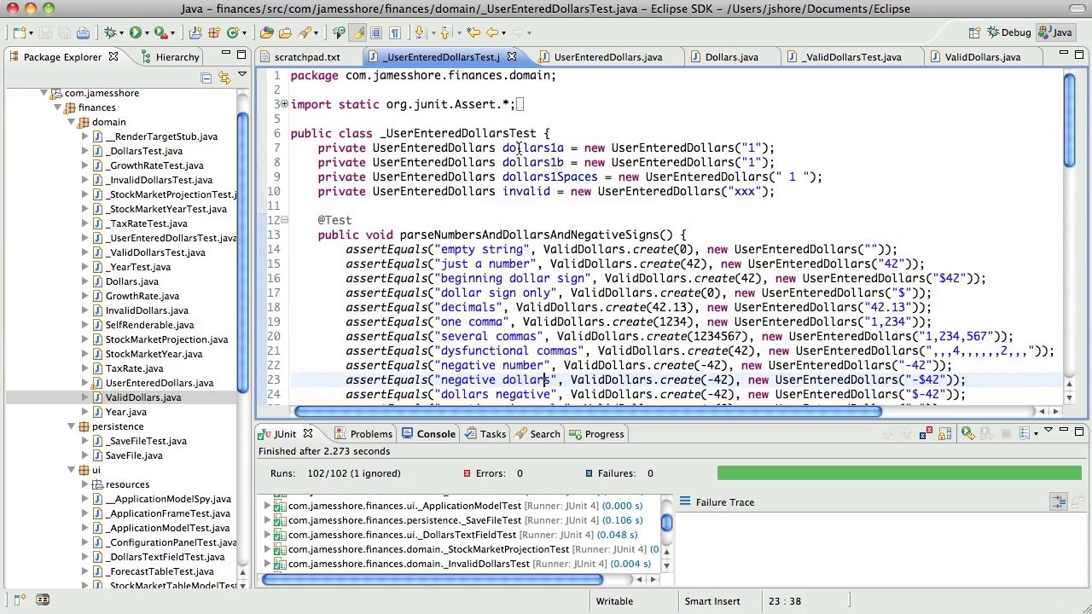
scroll("down", 3)
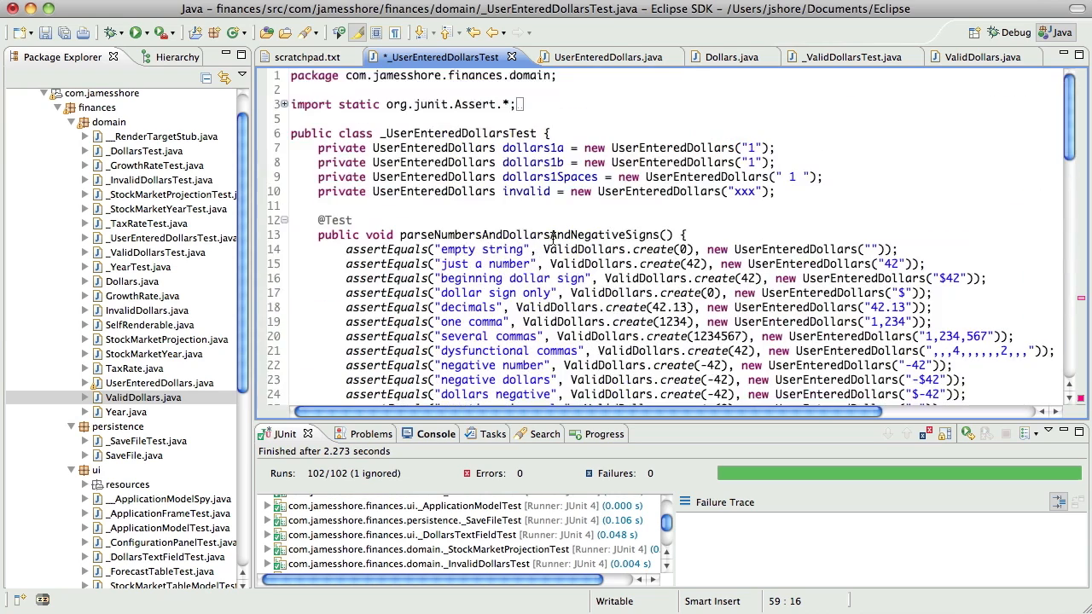
Add an isValid test containing assertTrue(dollars1a.isValid());
scroll("down", 3)
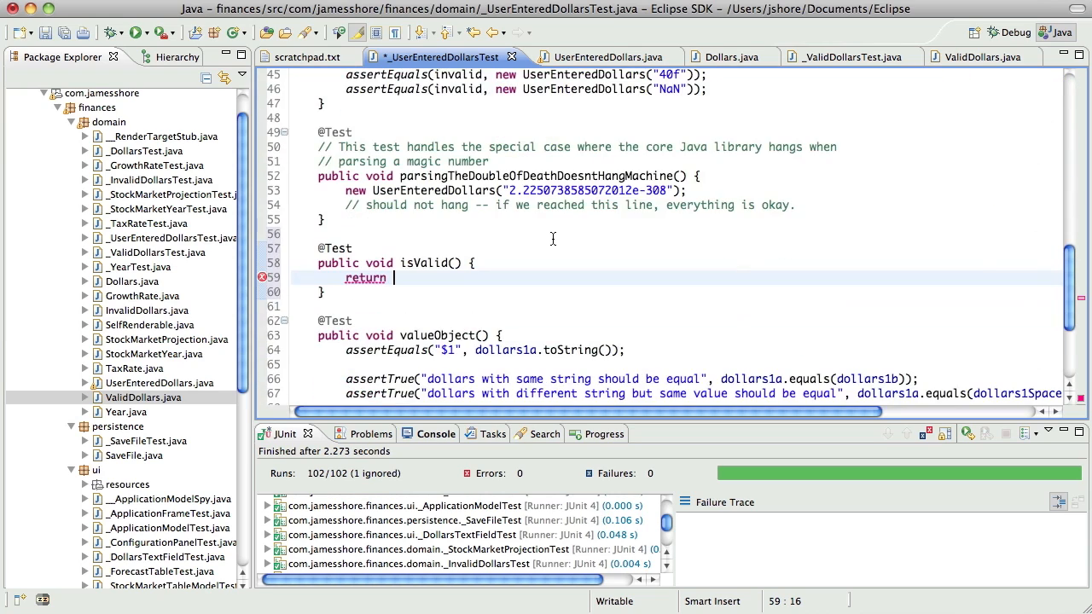
type("asser")
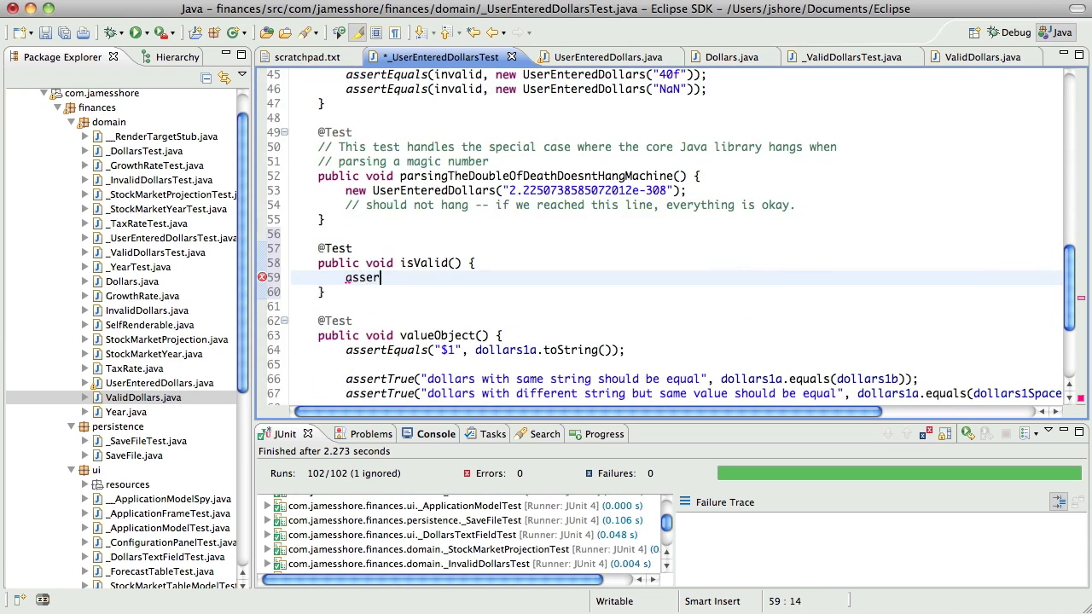
type("True(do")
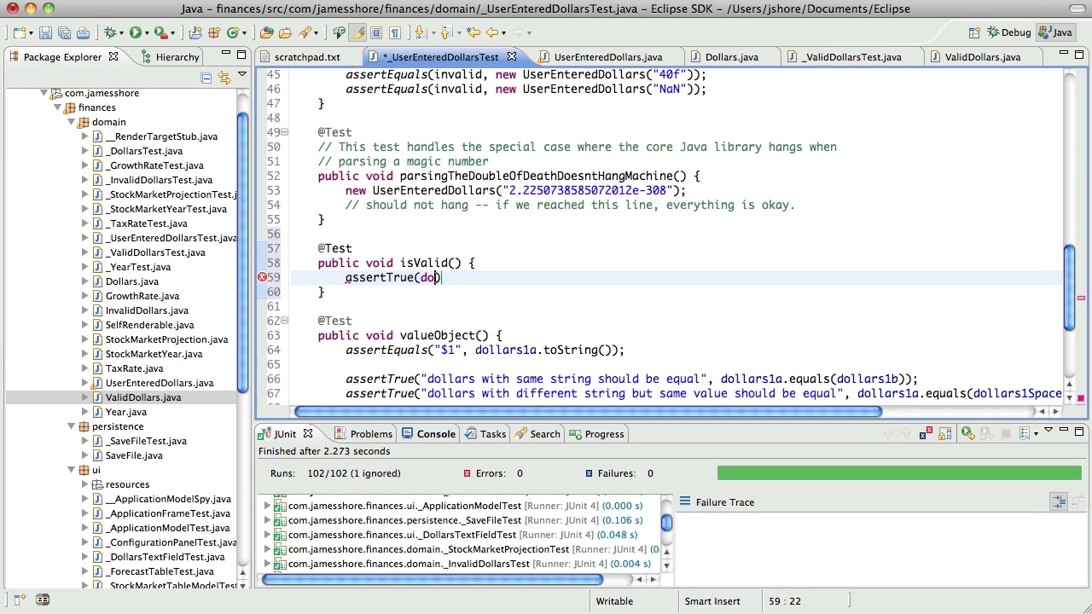
type("dollars1a.isValid(")
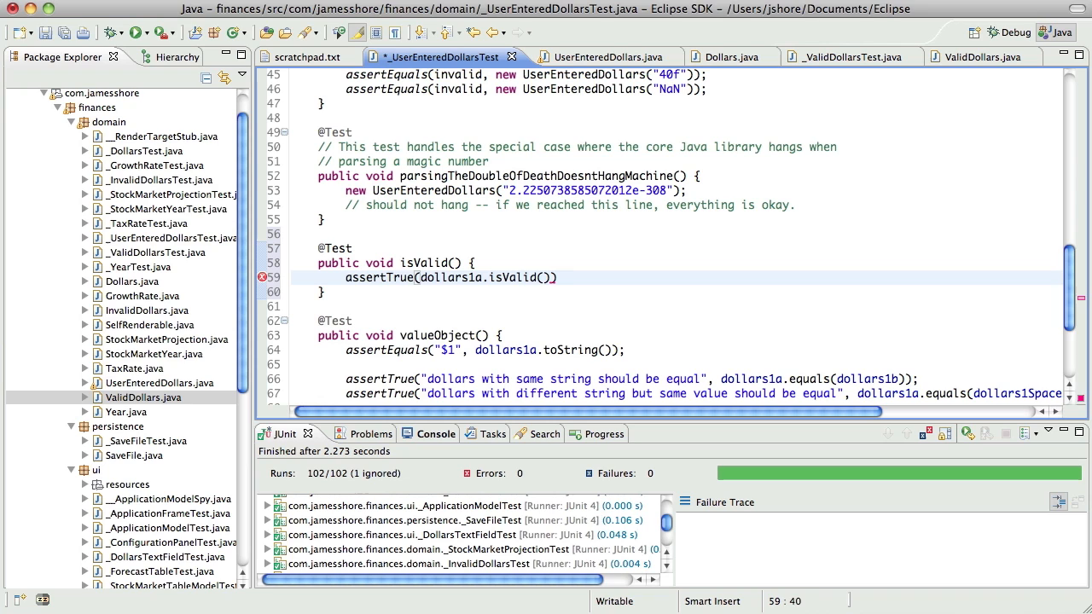
type(";")
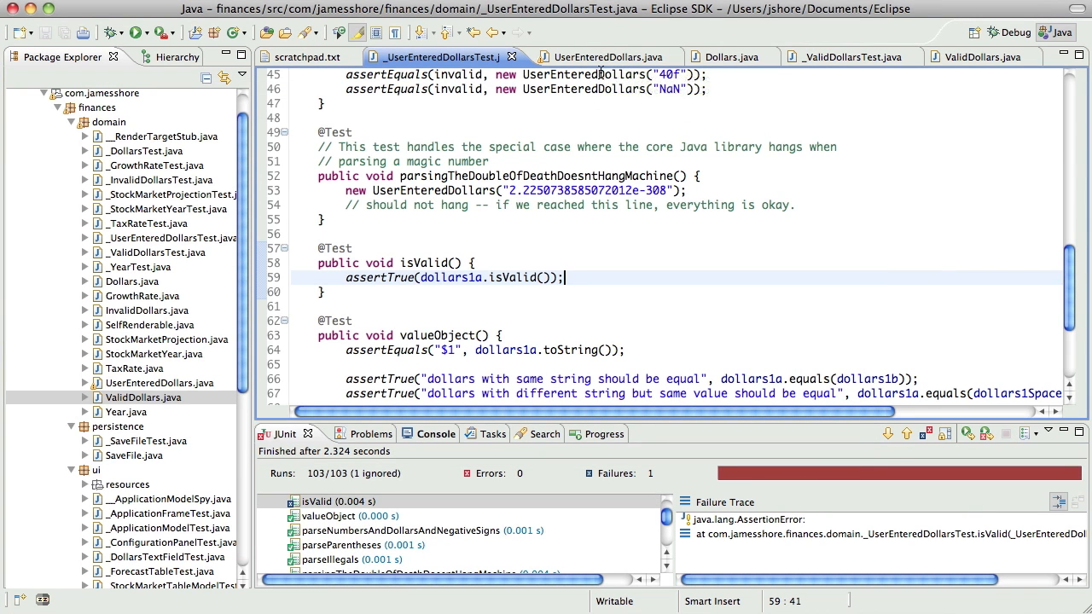
Implement isValid as 'return backingDollars.isValid();' and rerun, passing all 103 tests
left_click(601, 56)
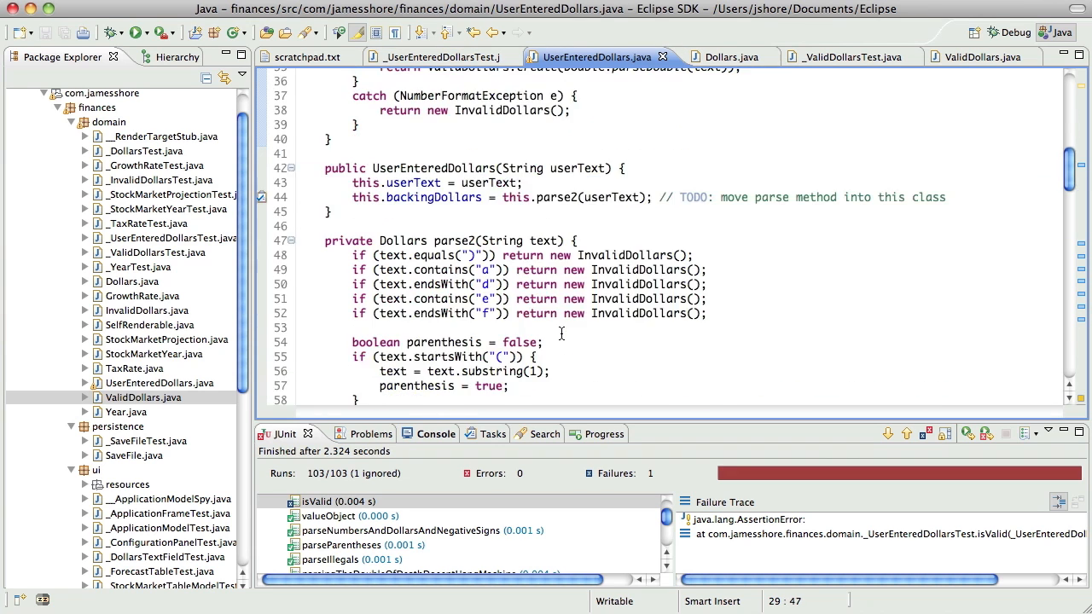
scroll("down", 3)
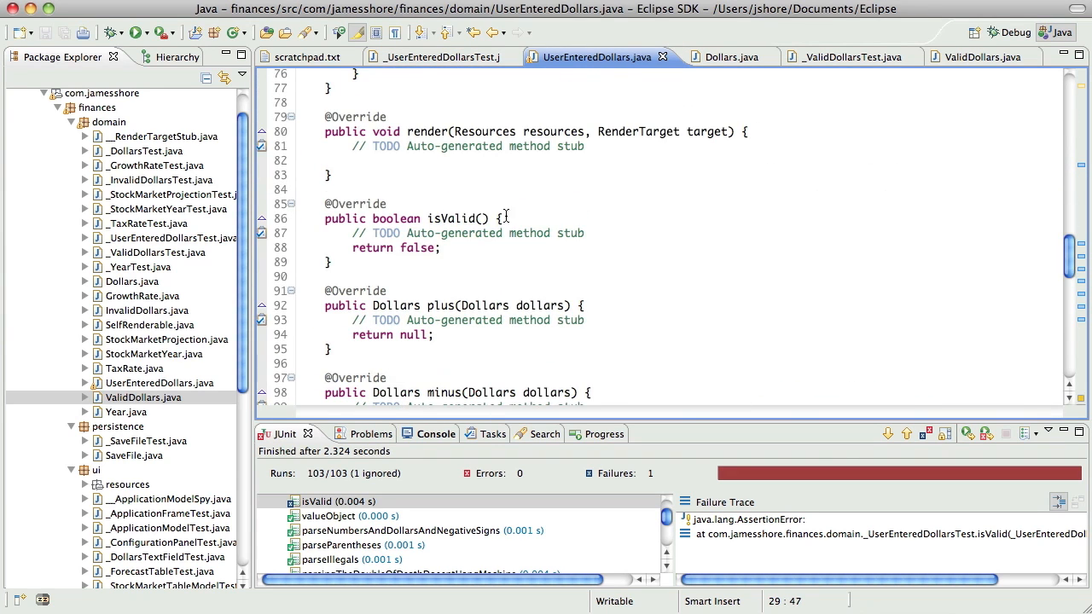
left_click(469, 232)
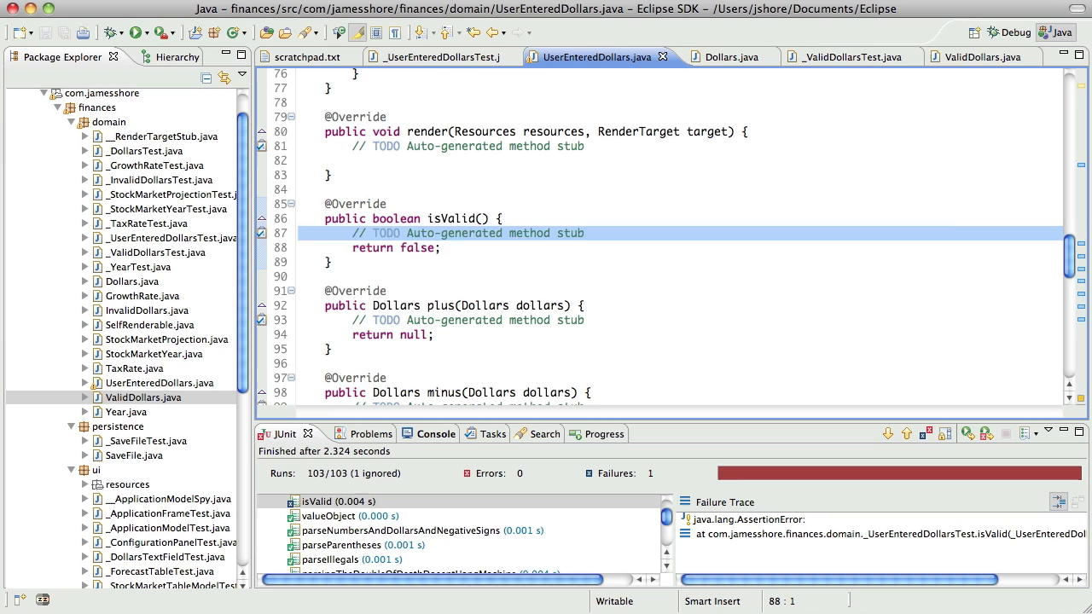
type("return backingDollars.isValid();")
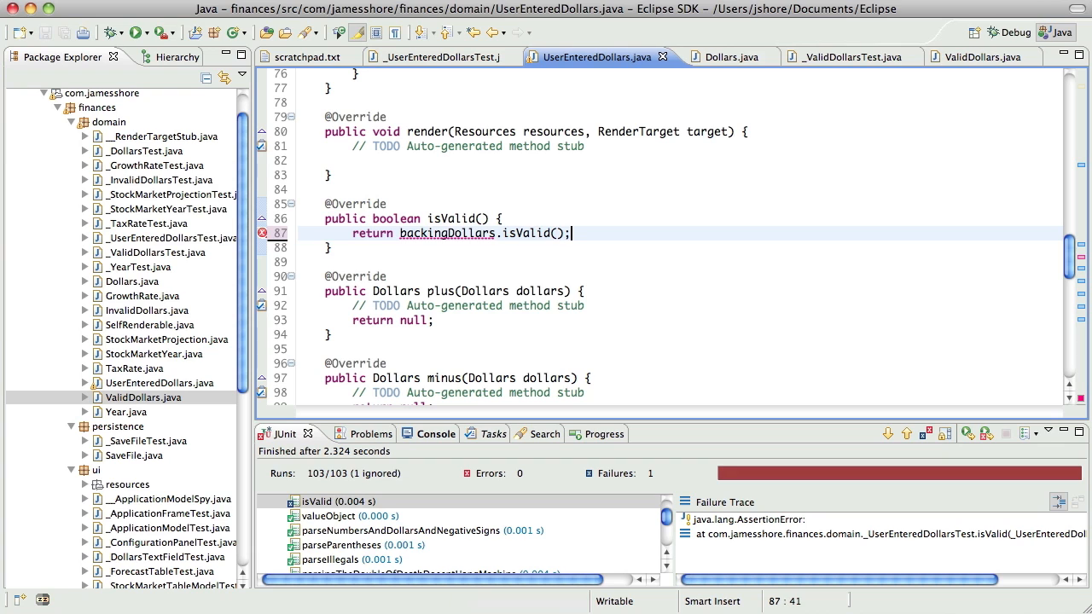
left_click(136, 32)
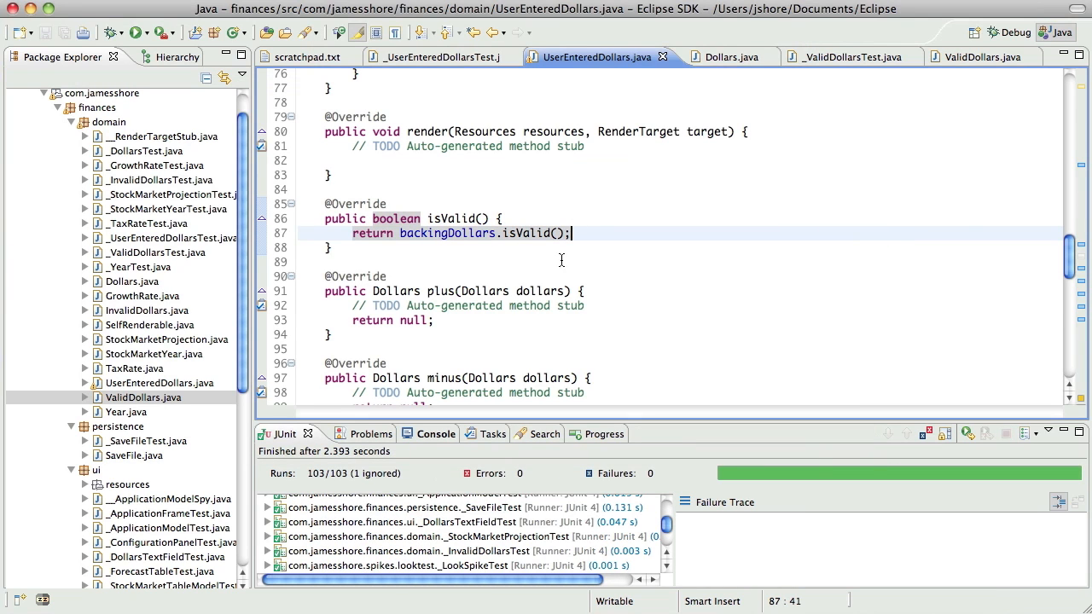
left_click(439, 57)
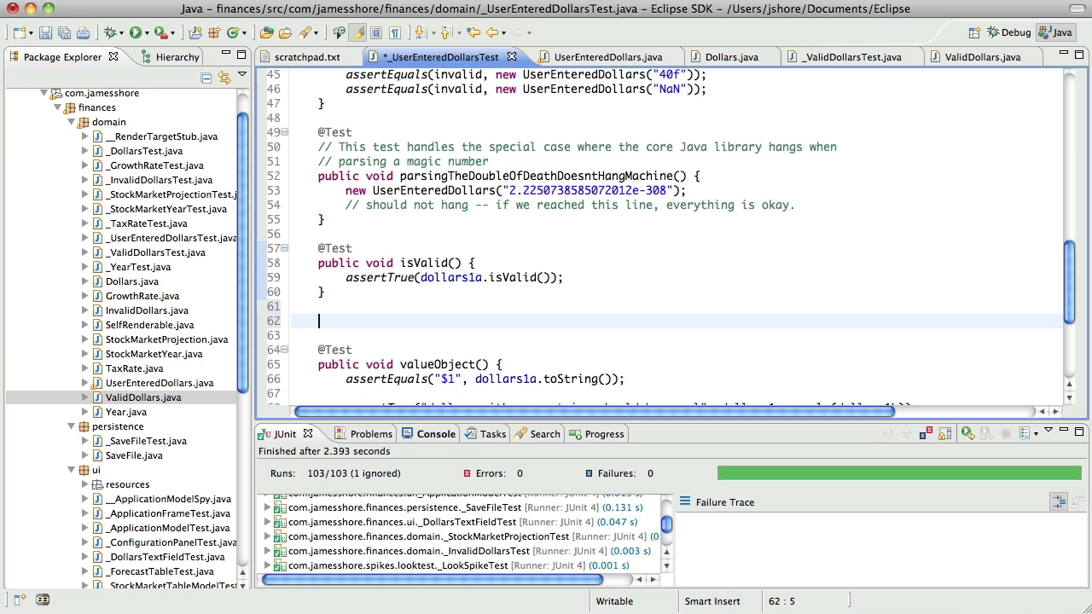
Write a plus test asserting dollars1a.plus(dollars2) equals 3
type("@TEs")
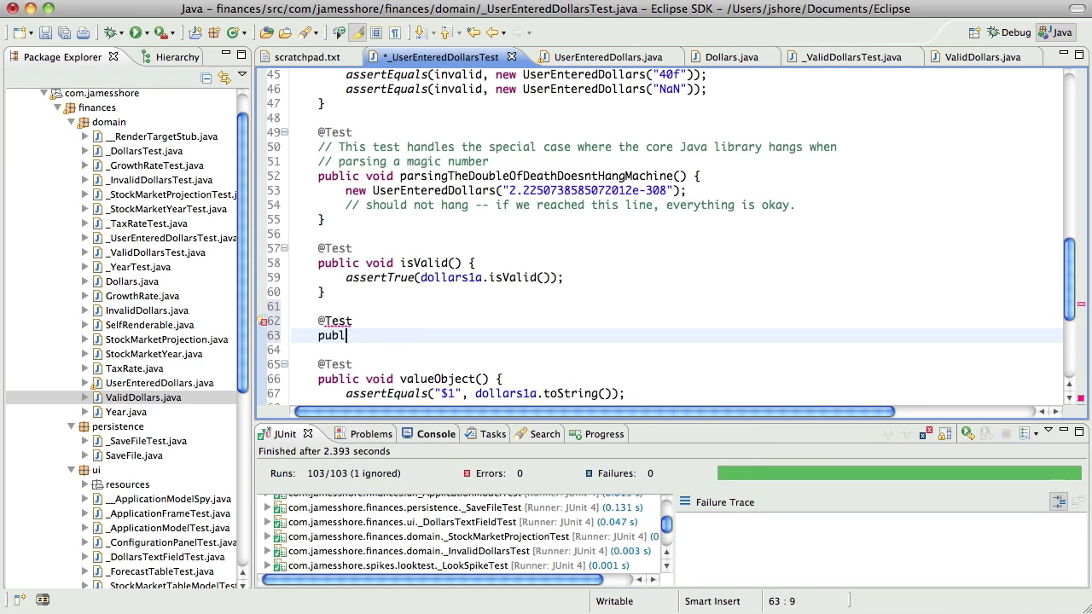
type("ic void plus() {")
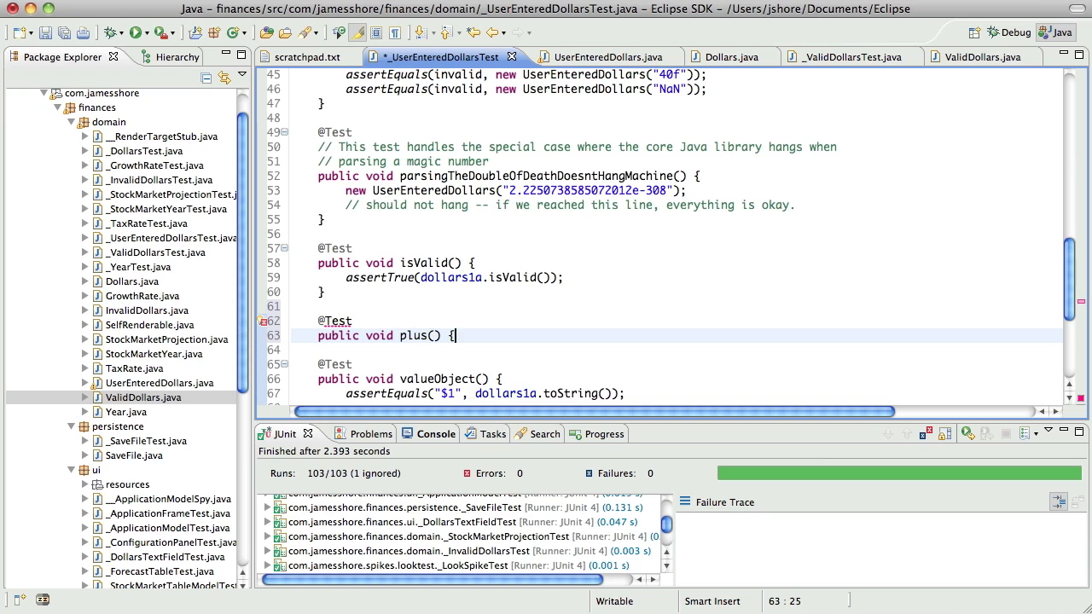
type("assertEquals(ValidDollars.create(")
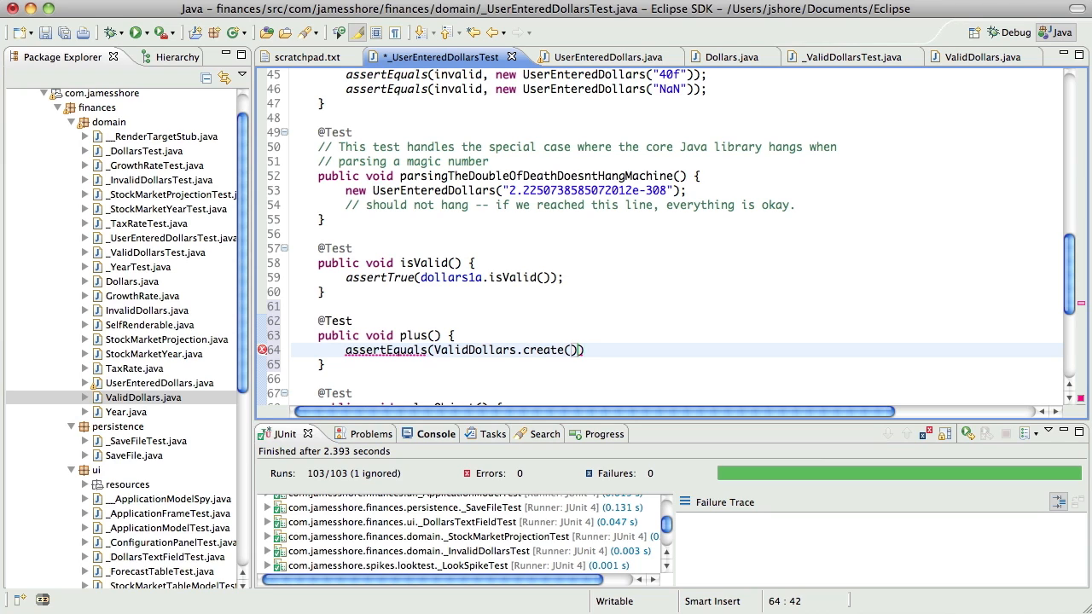
type("3")
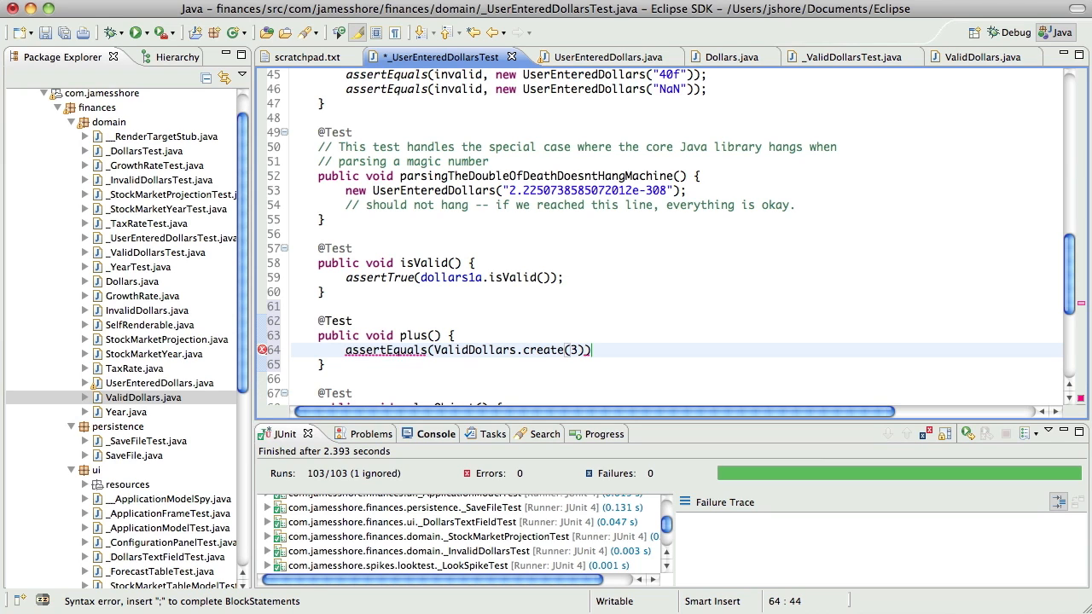
type(", dollars")
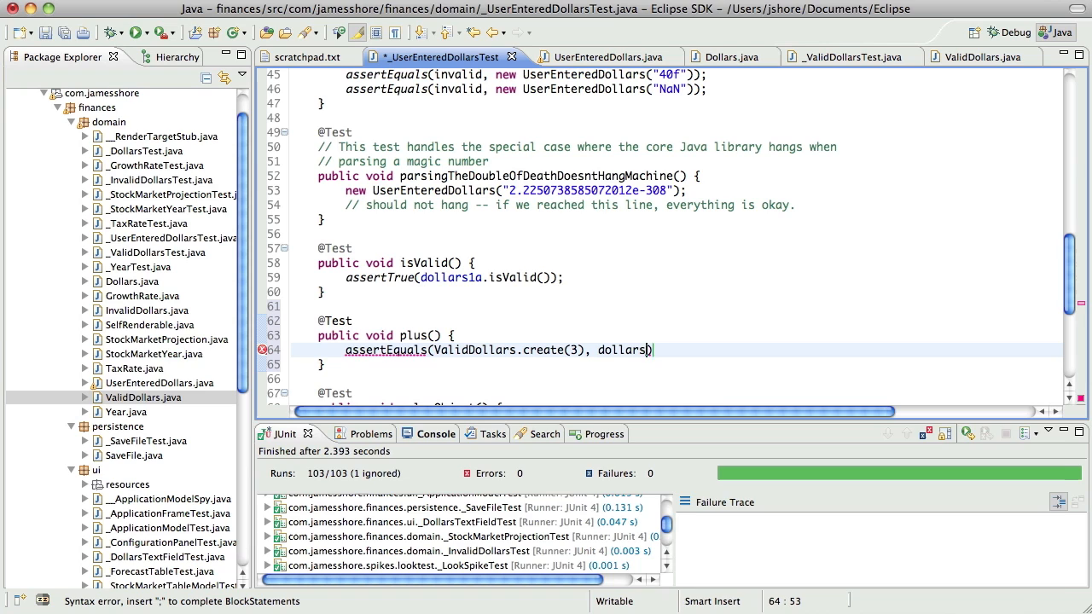
type("1a.plus(dollars")
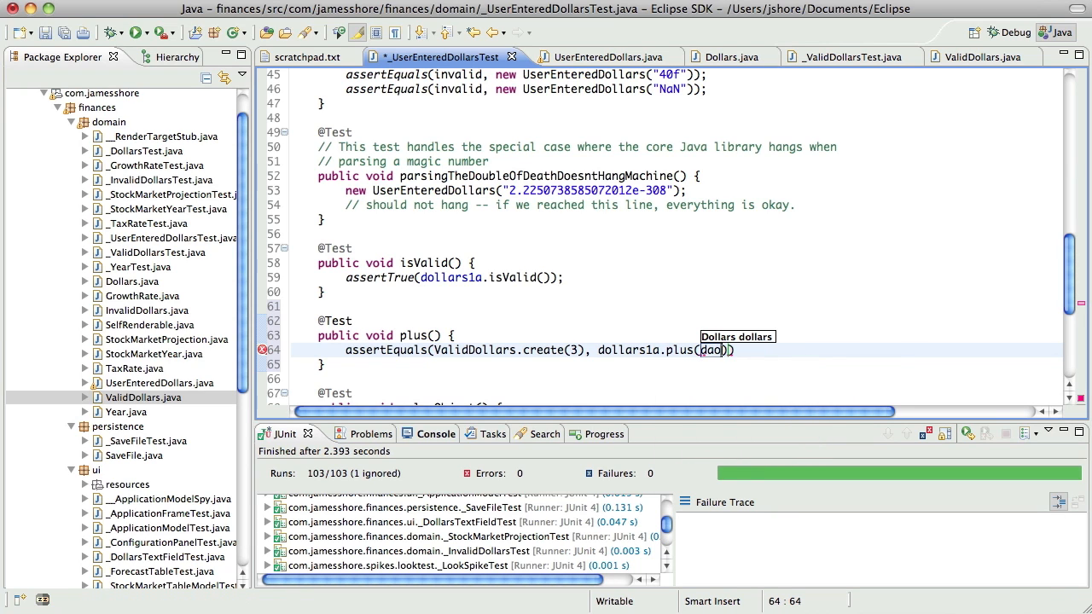
type("dollars2")
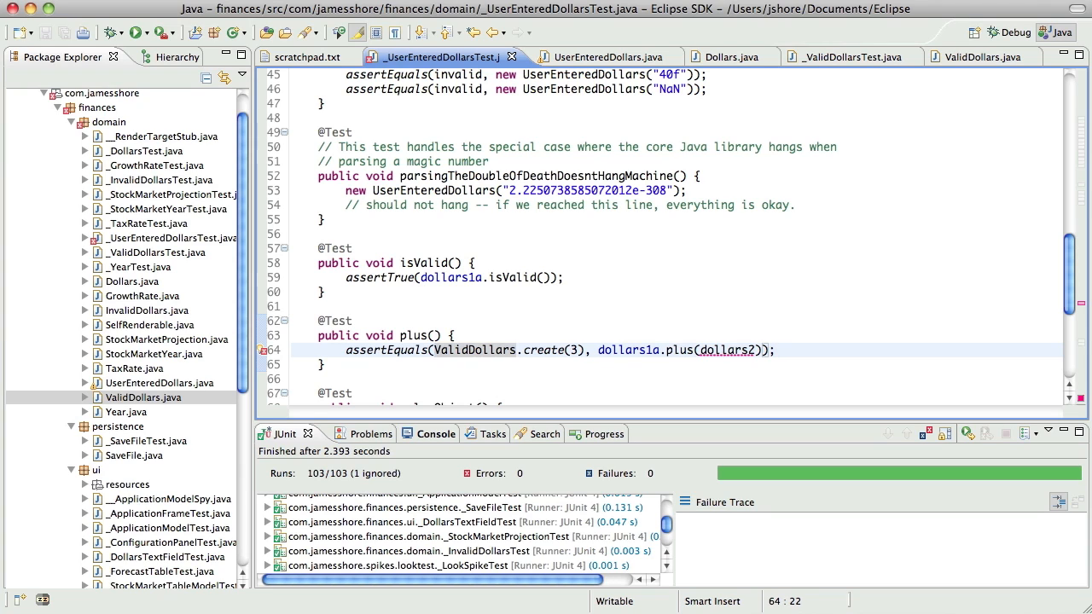
Add a 'should be able to' comment, then view the plus placeholder in UserEnteredDollars
type("can add")
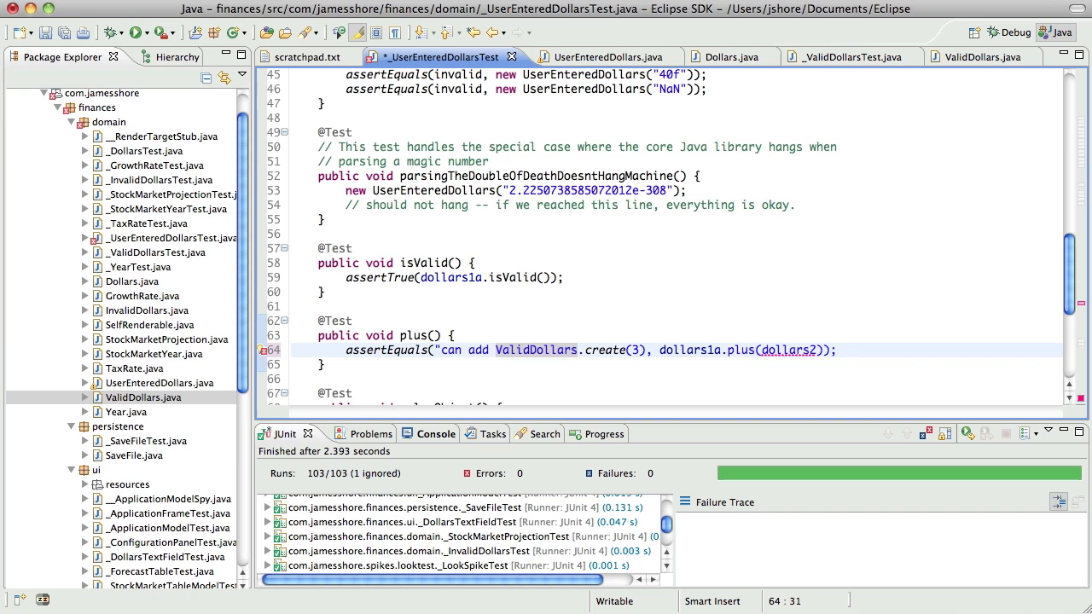
type("should be able")
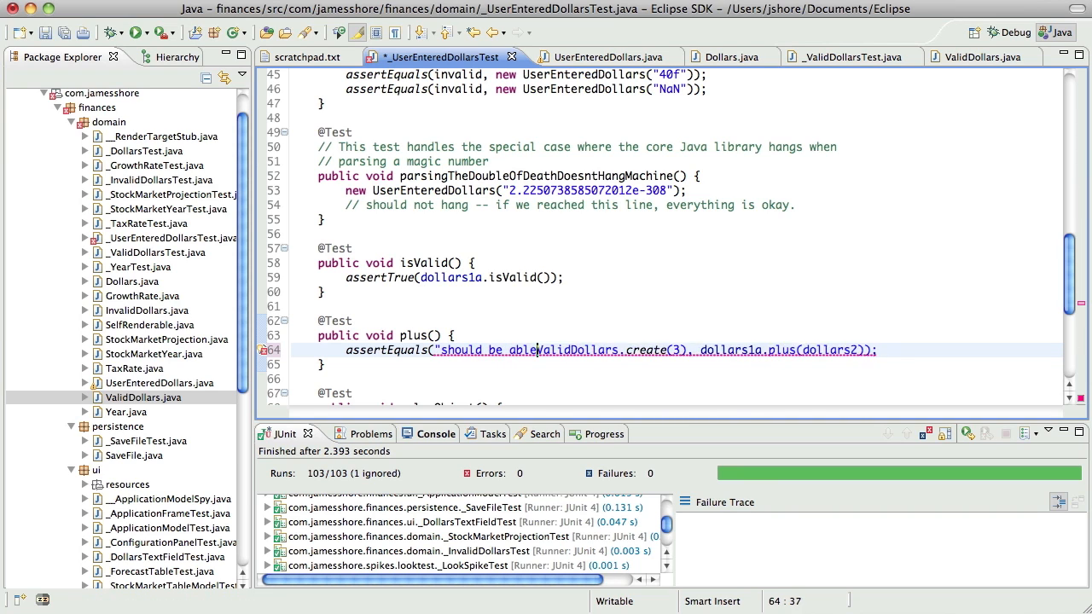
type("to two user-entered dollars\",")
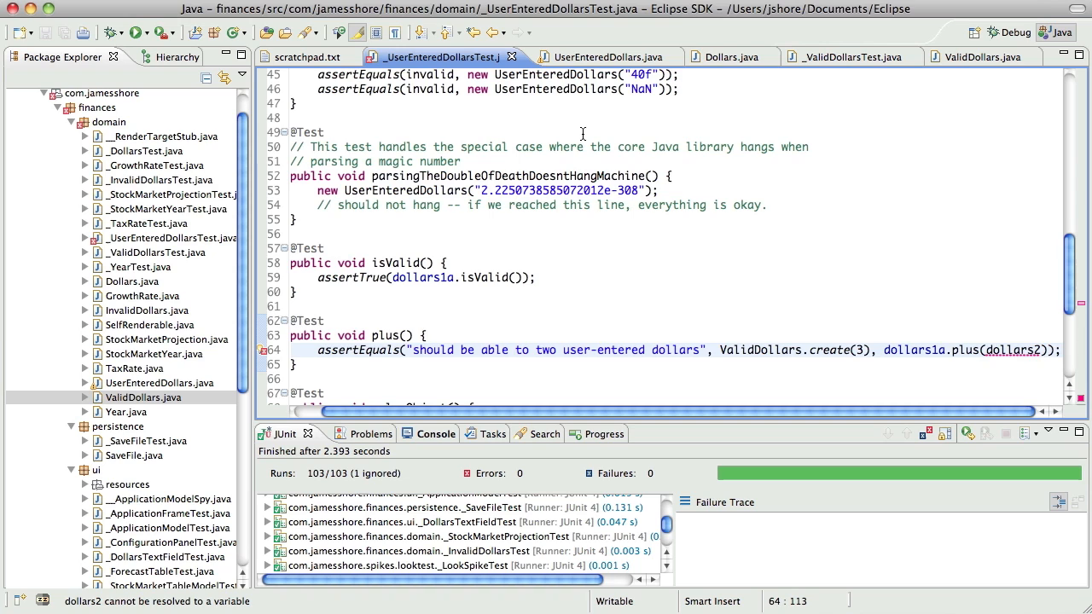
left_click(597, 56)
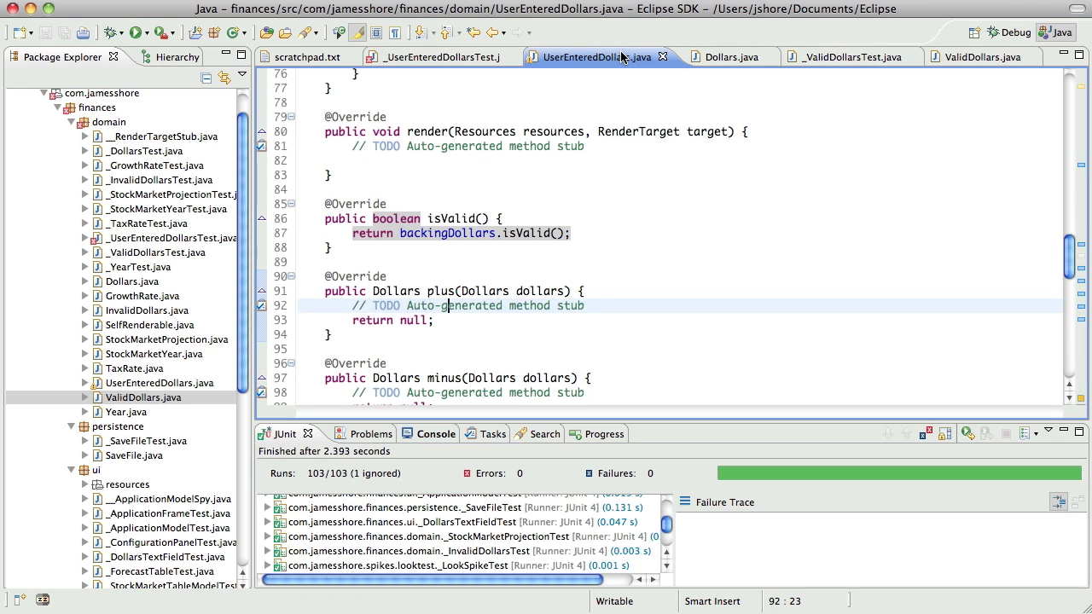
left_click(435, 56)
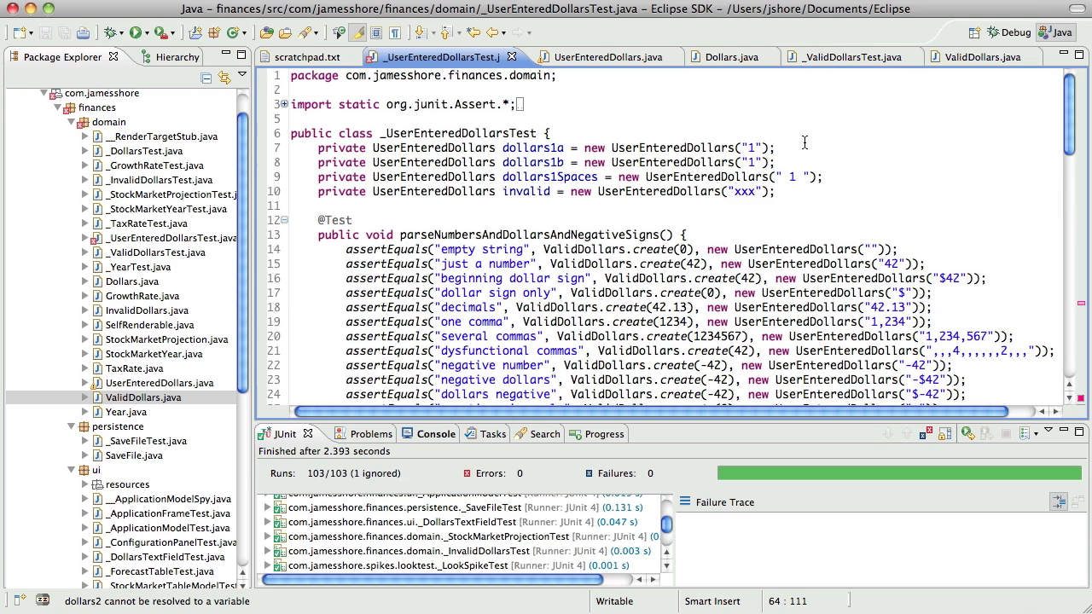
Declare a private dollars2 field as new UserEnteredDollars("2") in the test class
type("pri")
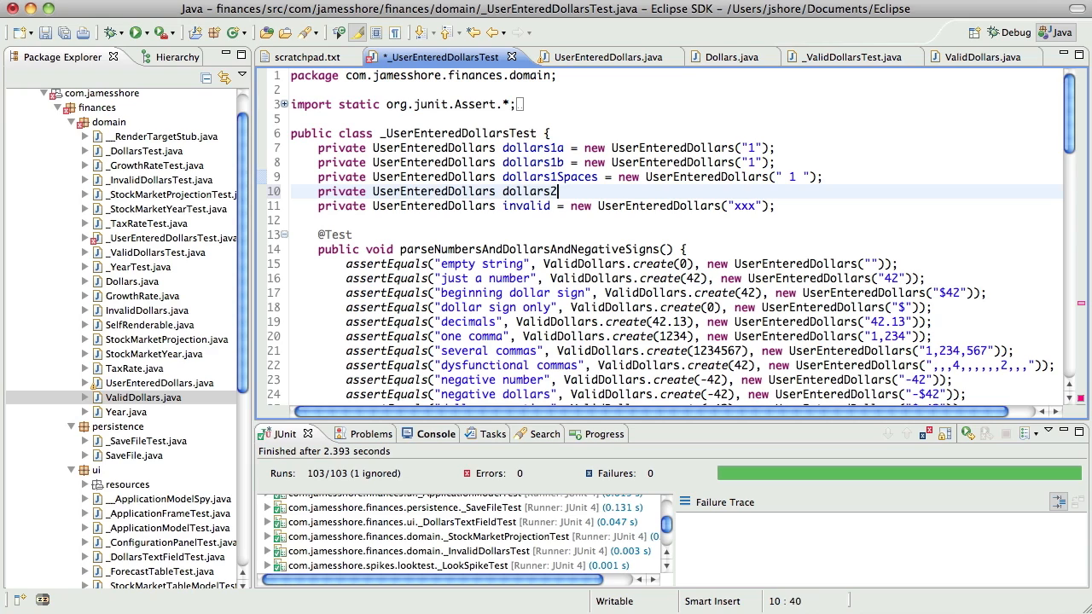
type("= new UserEntered")
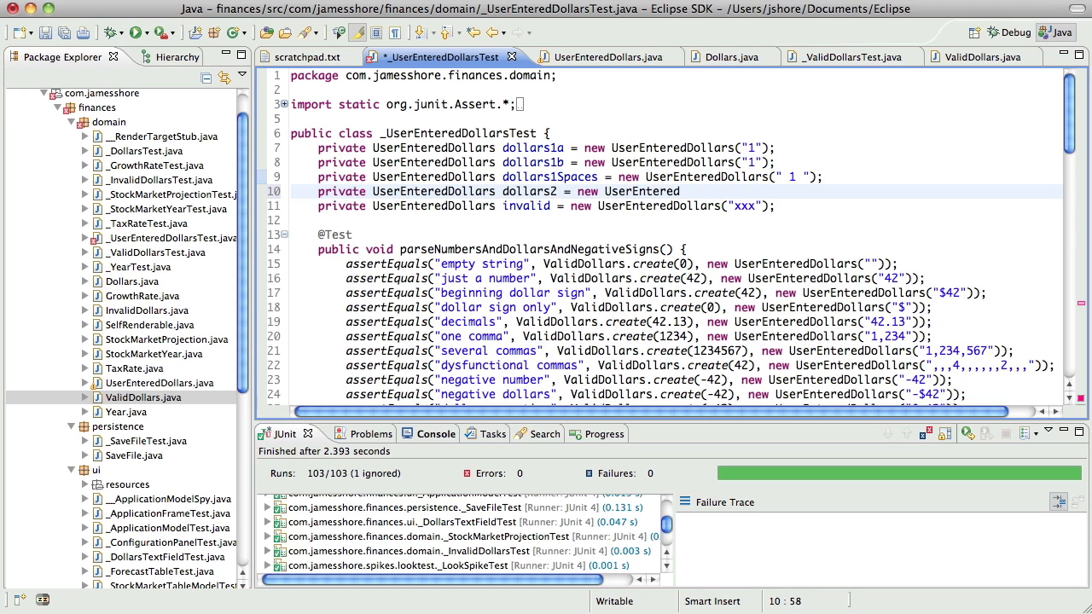
type("(\"2\");")
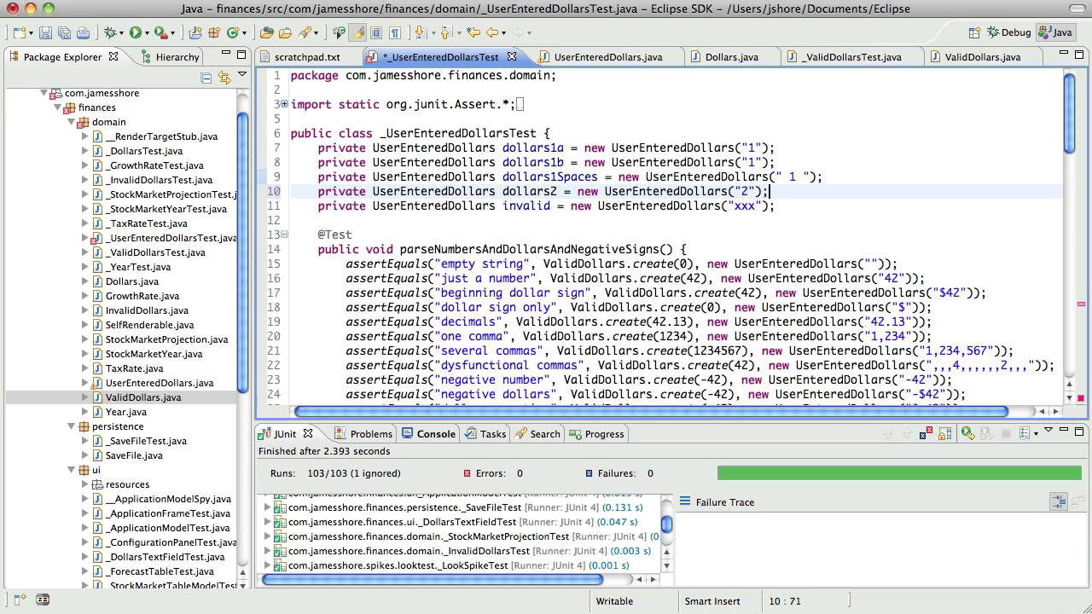
key("Return")
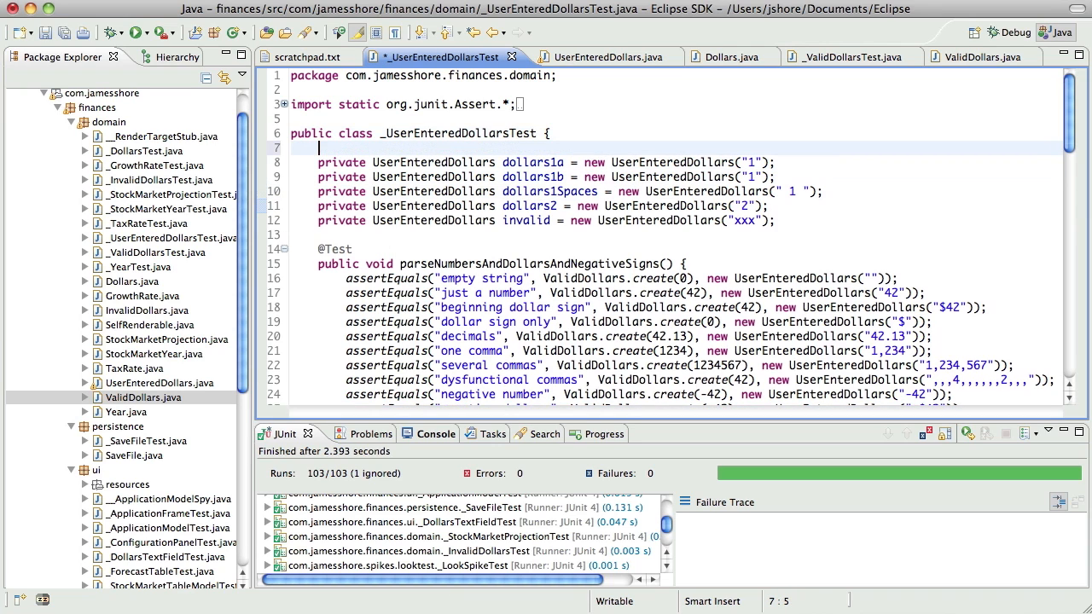
Run the test suite, see plus fail (expected $3 but null), and open UserEnteredDollars
left_click(133, 32)
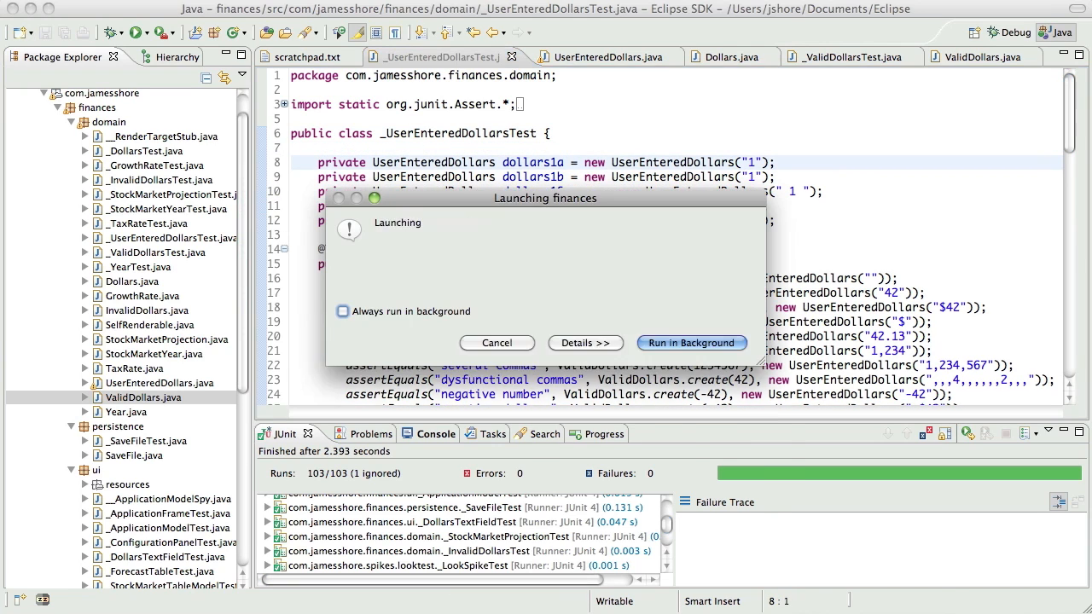
left_click(585, 342)
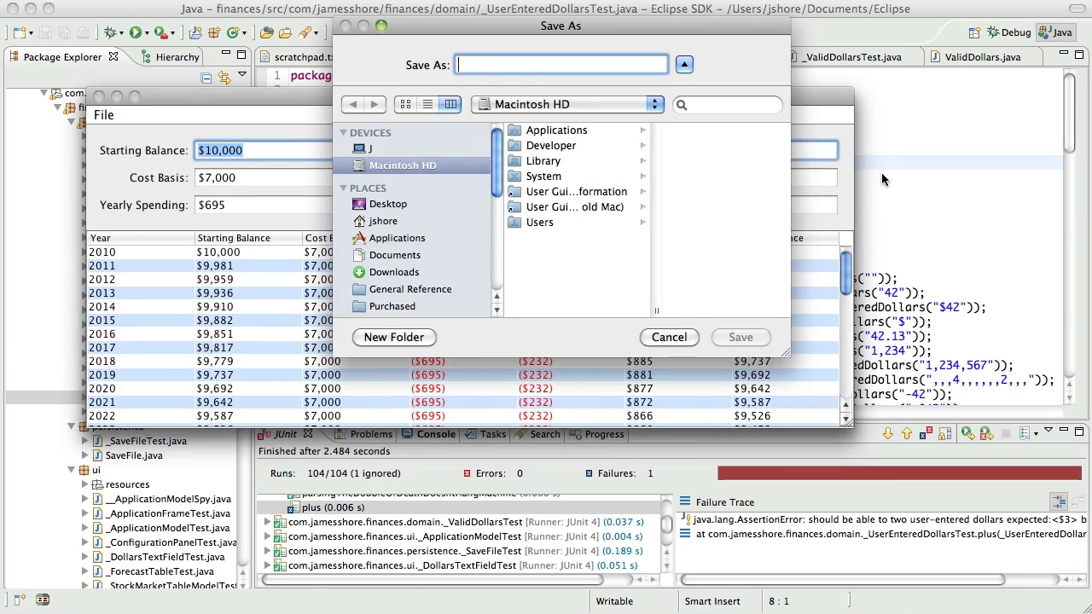
left_click(668, 337)
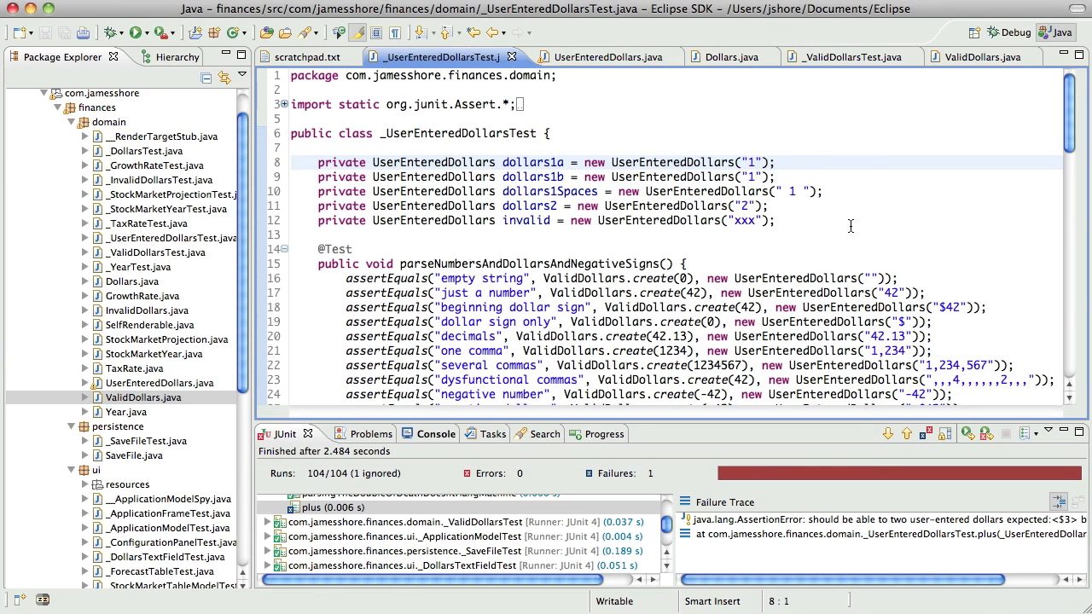
scroll("down", 3)
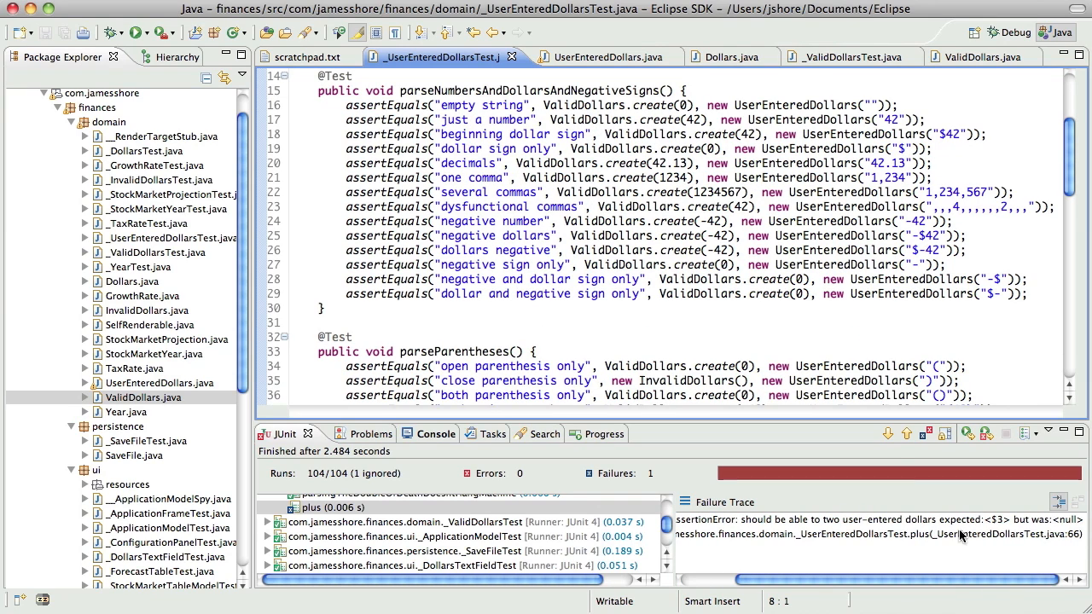
left_click(597, 57)
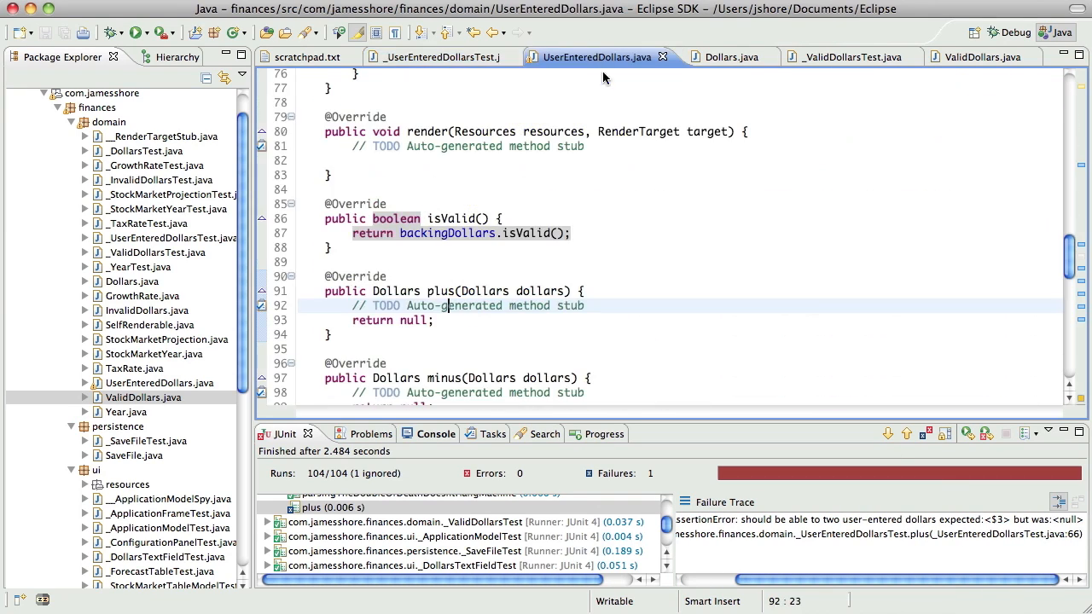
Make plus return backingDollars.plus(dollars), then inspect ValidDollars.java
left_click(377, 306)
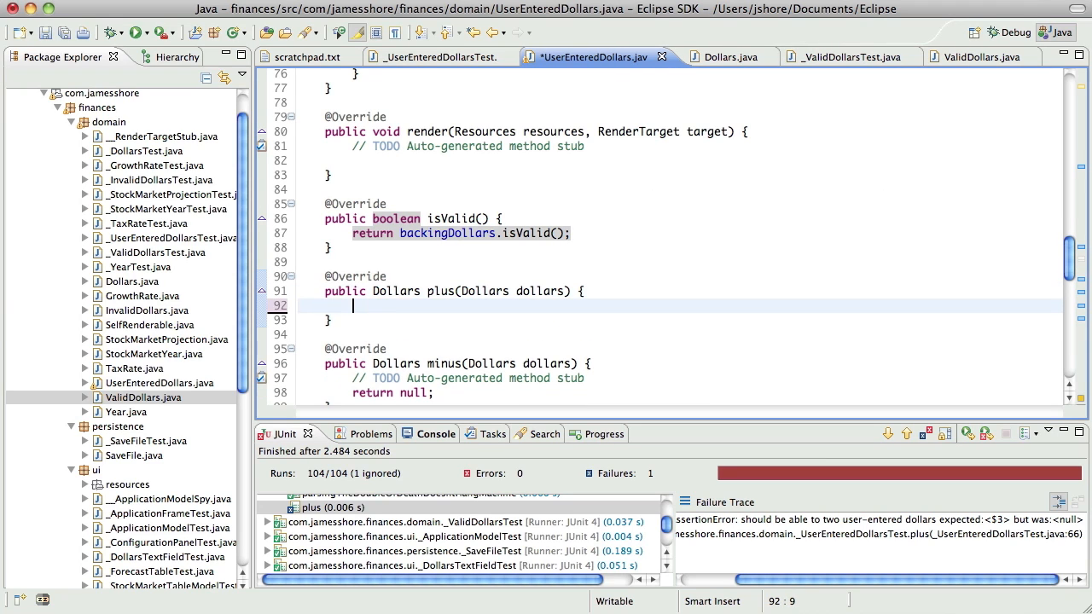
type("return backingDollars.plus(d")
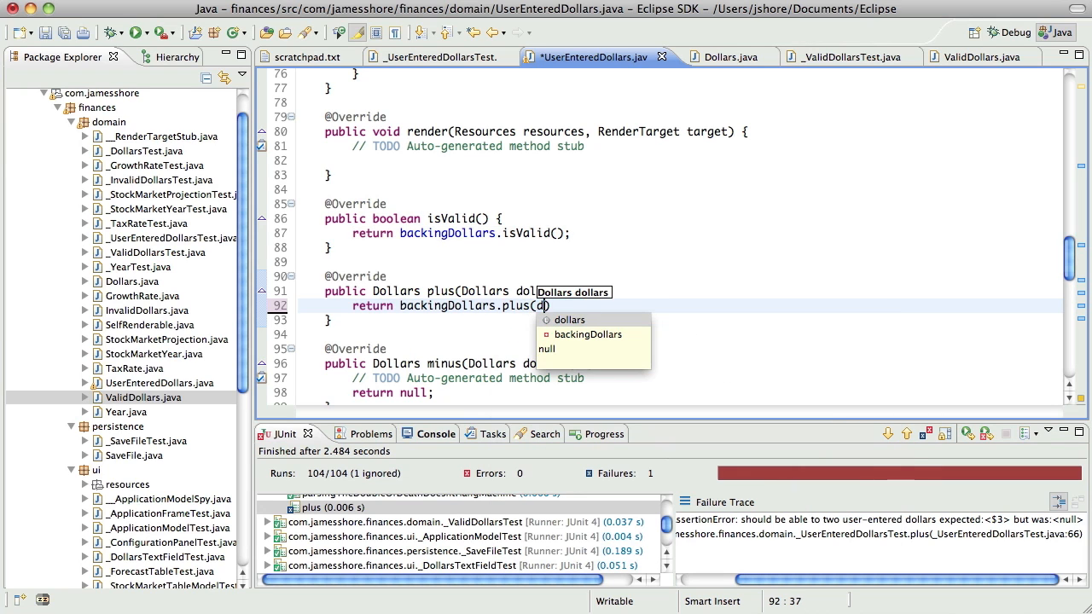
left_click(570, 319)
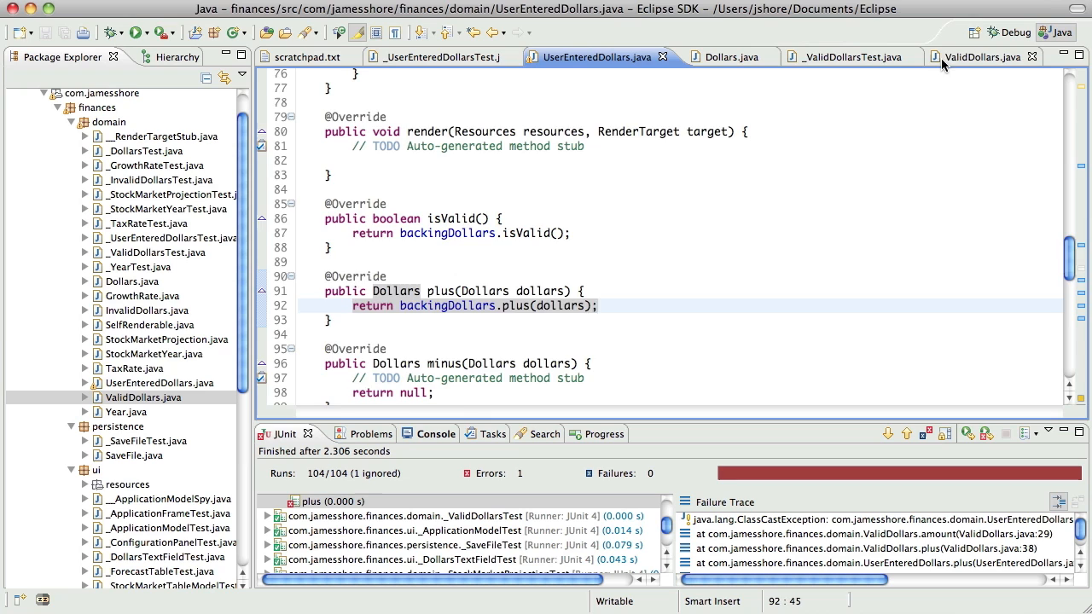
left_click(980, 57)
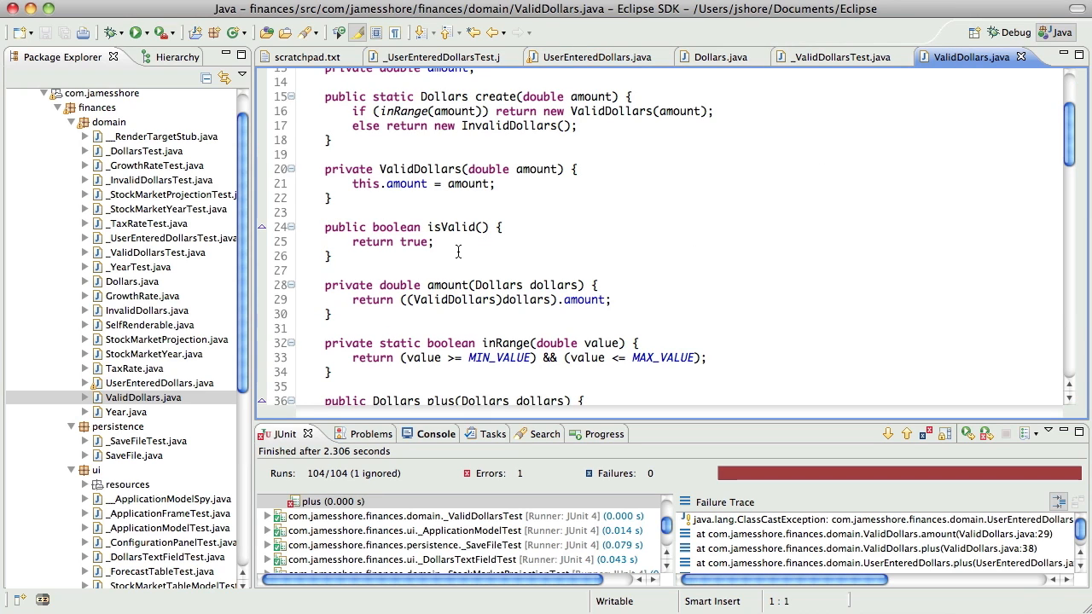
Review ValidDollars.amount() and both test classes before returning to UserEnteredDollars
scroll("down", 3)
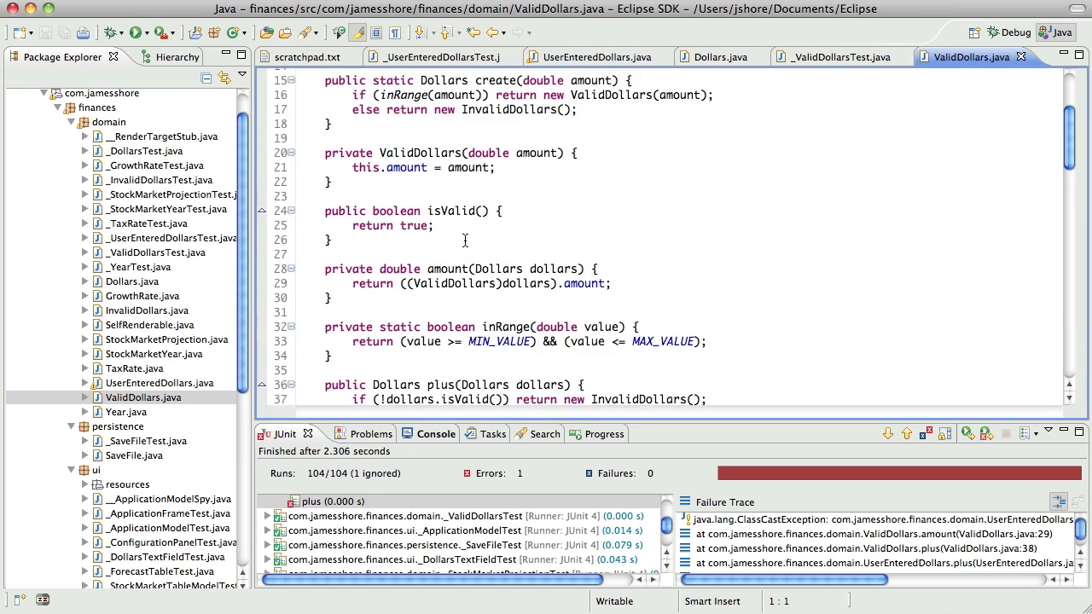
scroll("down", 3)
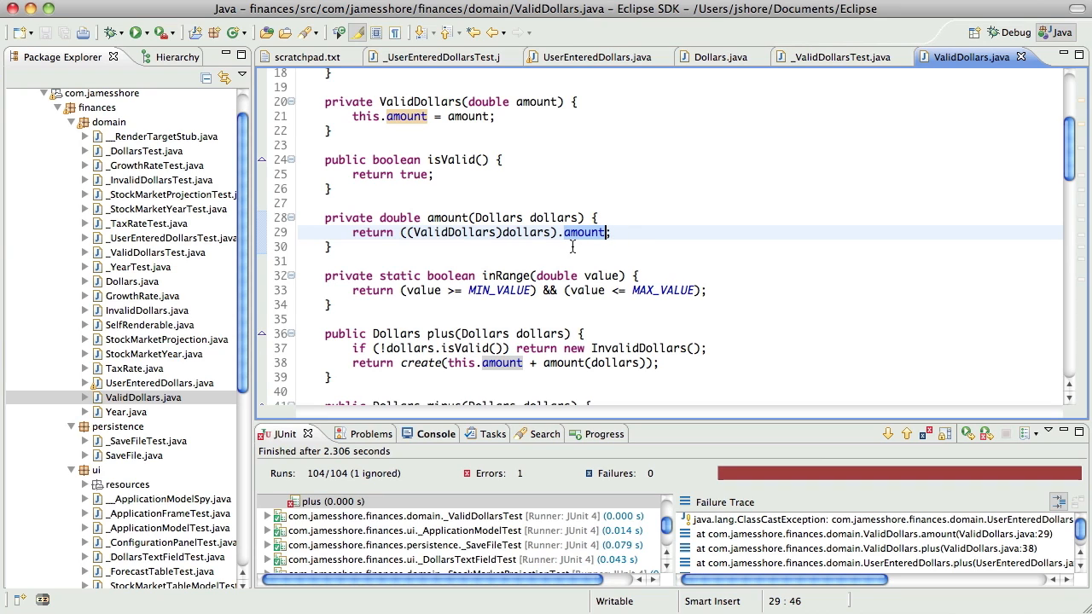
left_click(597, 57)
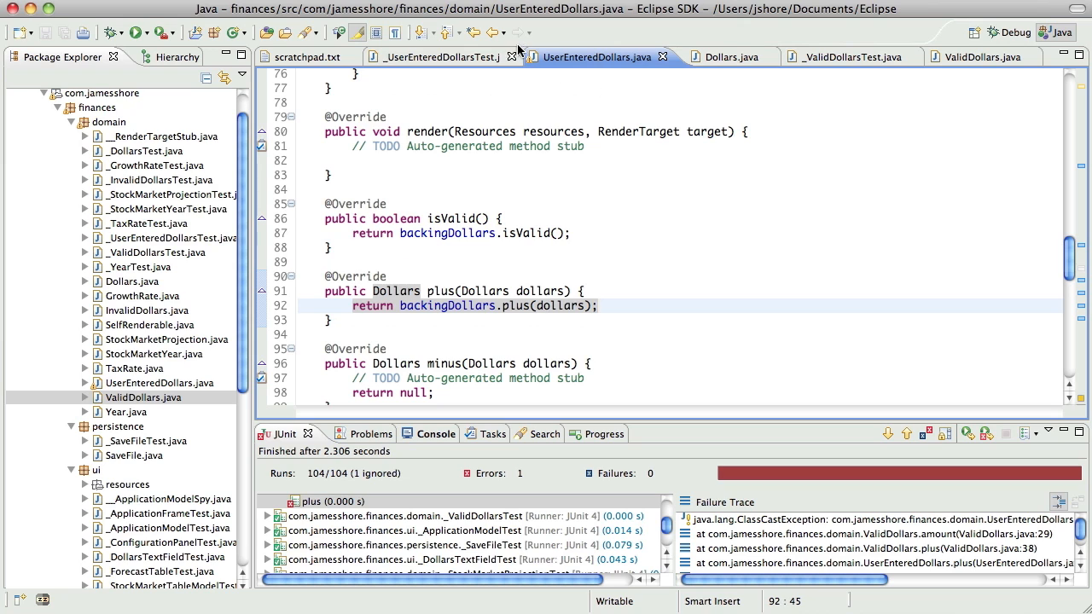
left_click(435, 57)
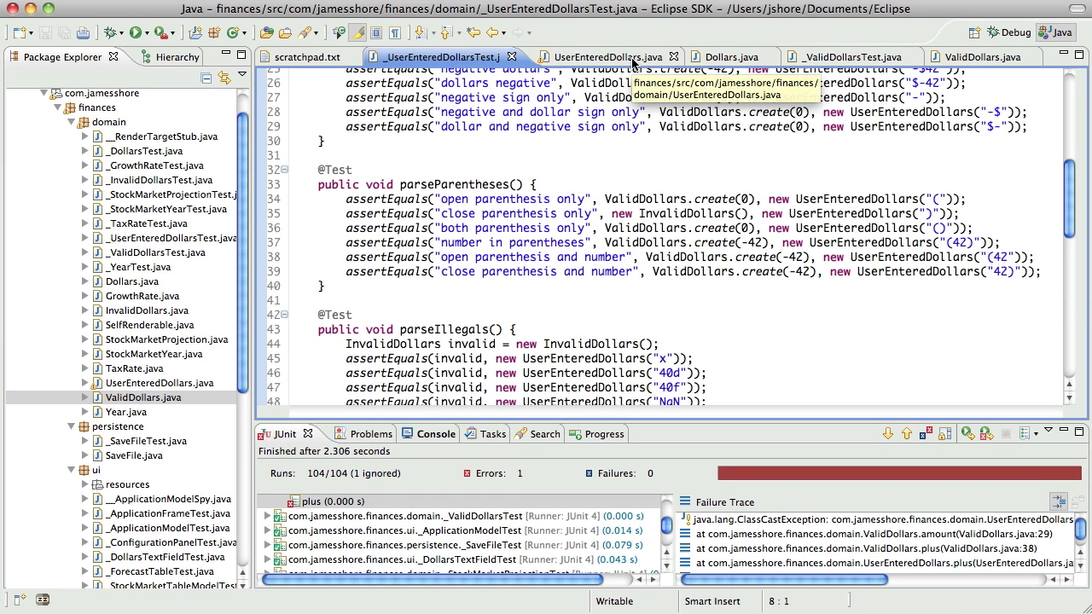
left_click(836, 57)
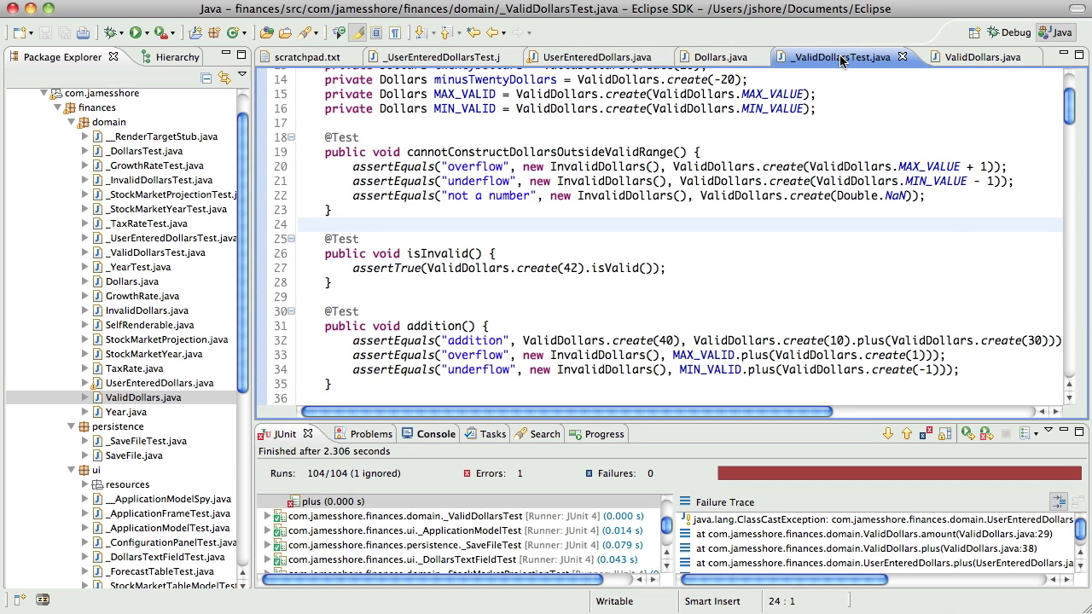
left_click(972, 56)
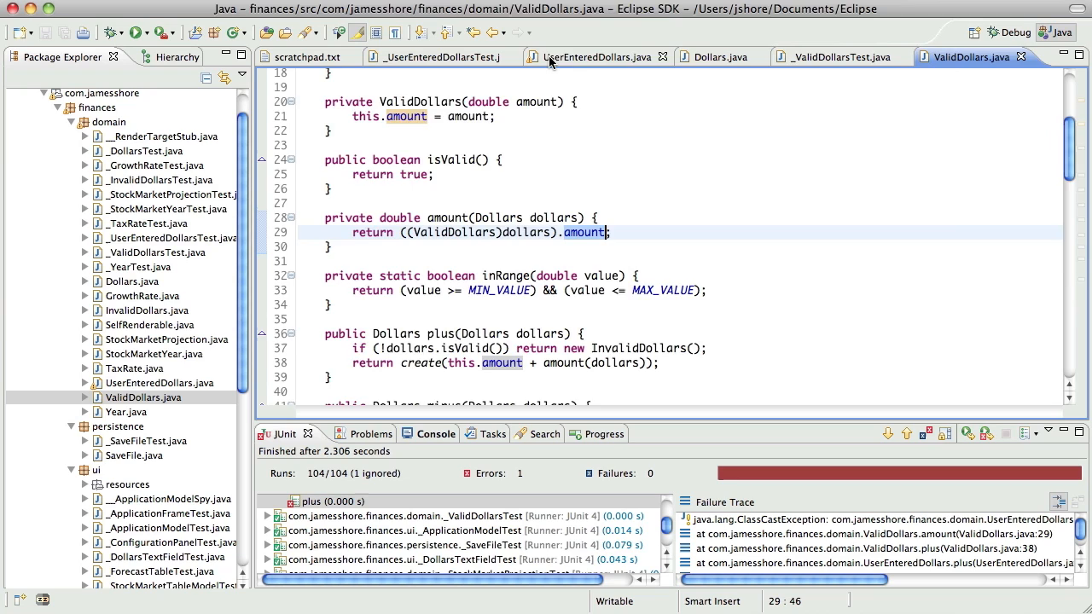
left_click(597, 56)
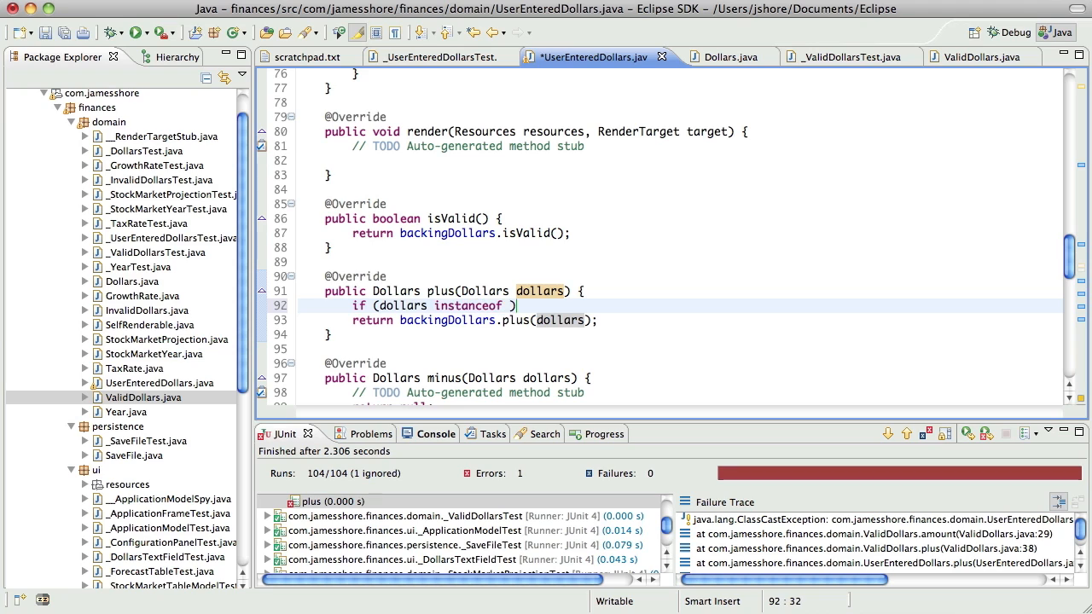
Add an instanceof UserEnteredDollars branch returning backingDollars.plus(dollars), followed by else
type("UserEnteredDollars")
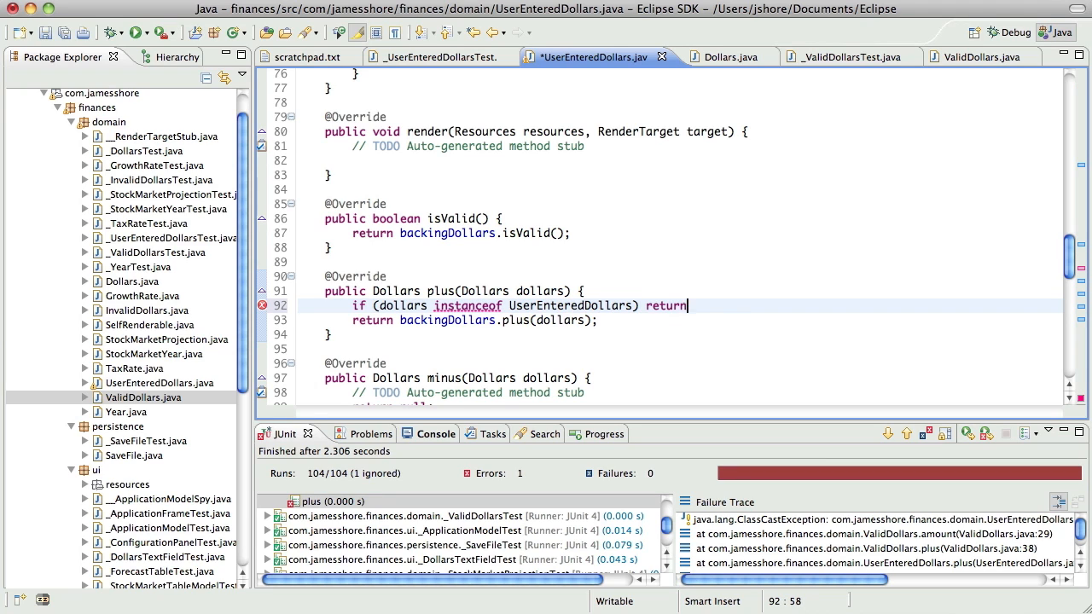
type("backingDollars.plus((UserEnteredDollars")
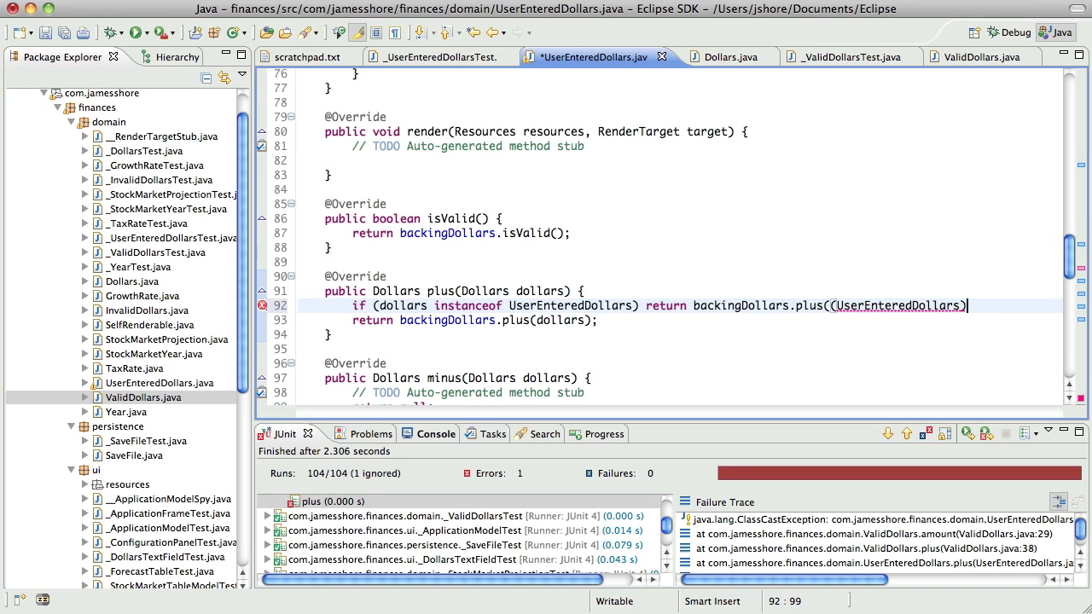
type("dollars);")
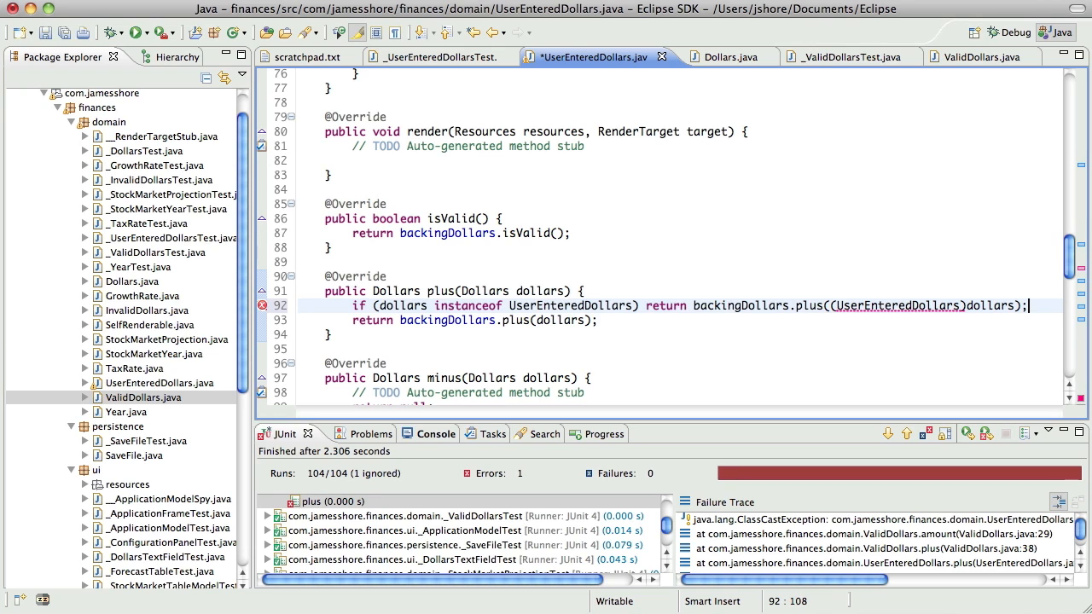
type("else")
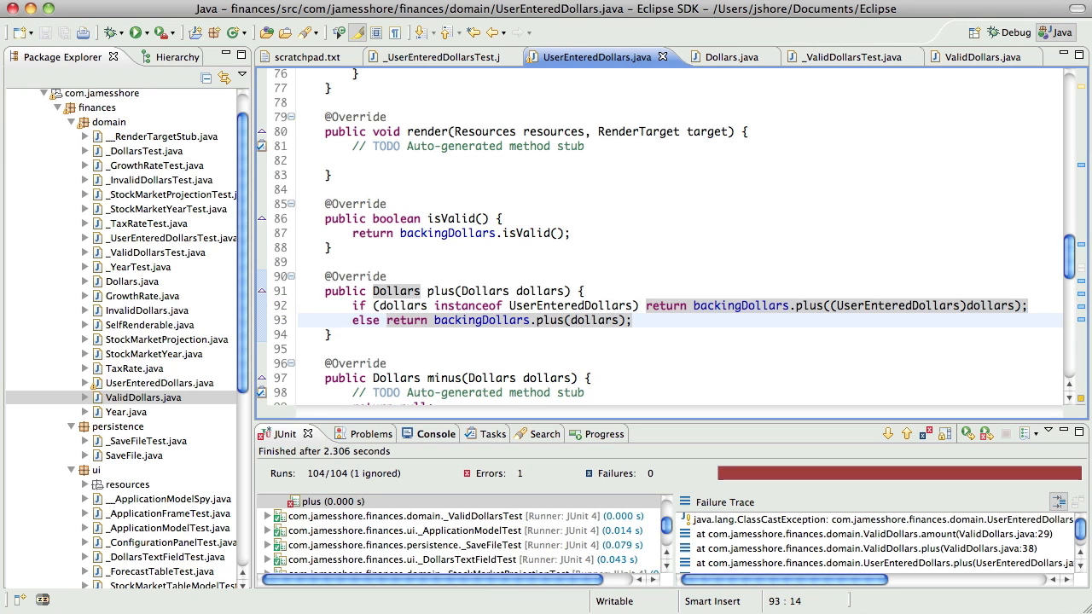
Rerun the tests and extend the cast argument to its backingDollars, reaching 104 passing
left_click(136, 32)
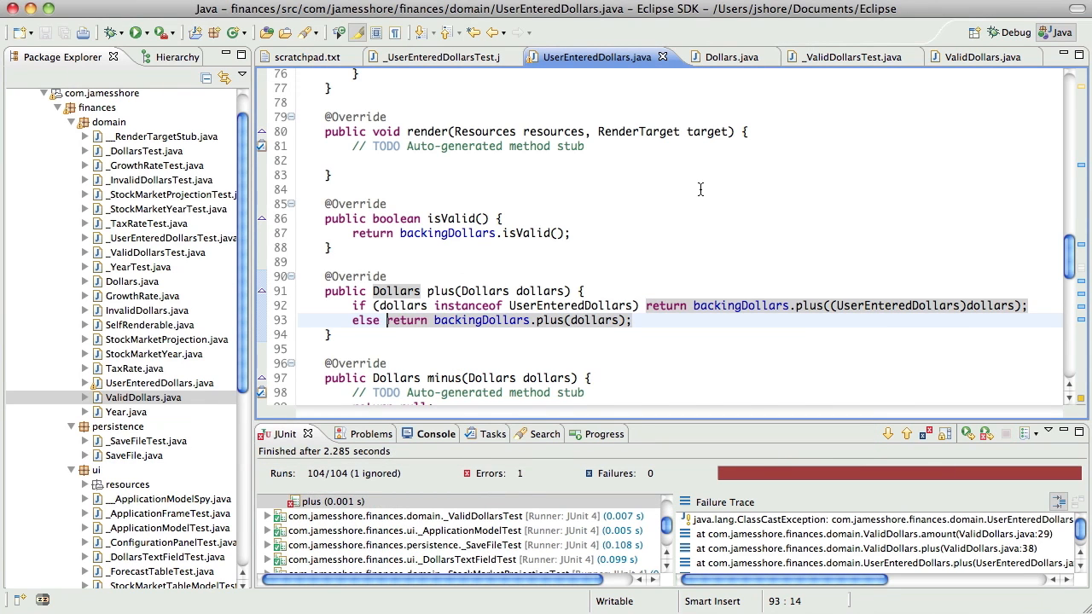
mouse_move(849, 591)
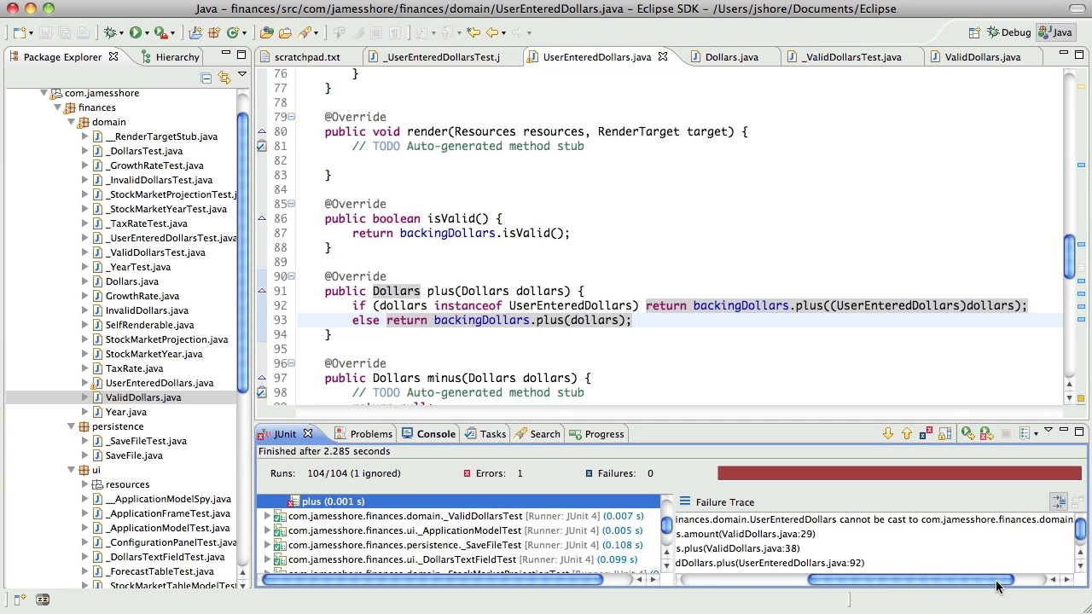
scroll("right", 3)
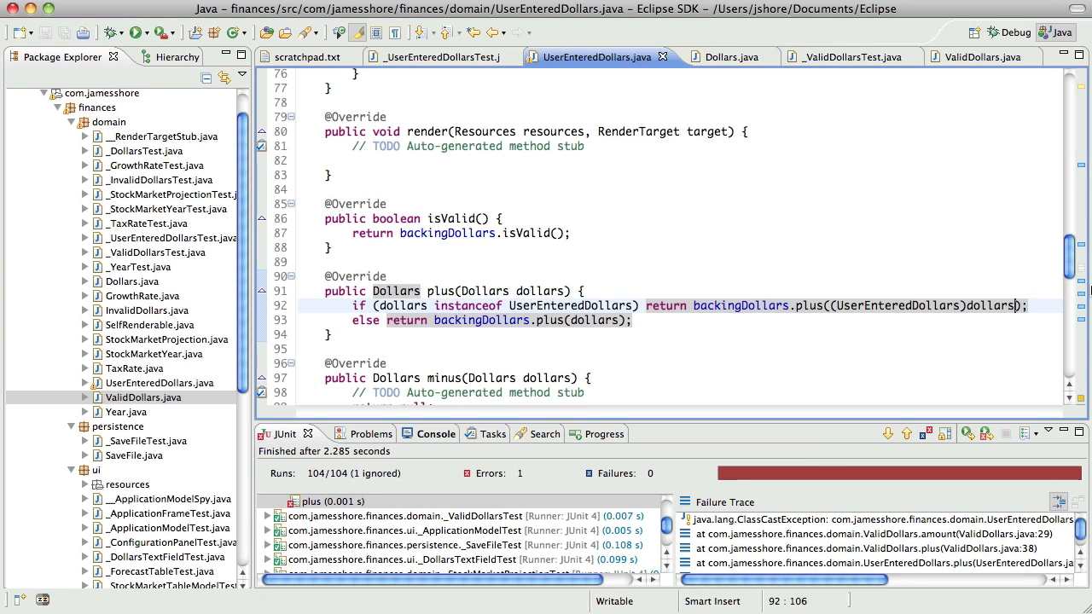
double_click(539, 291)
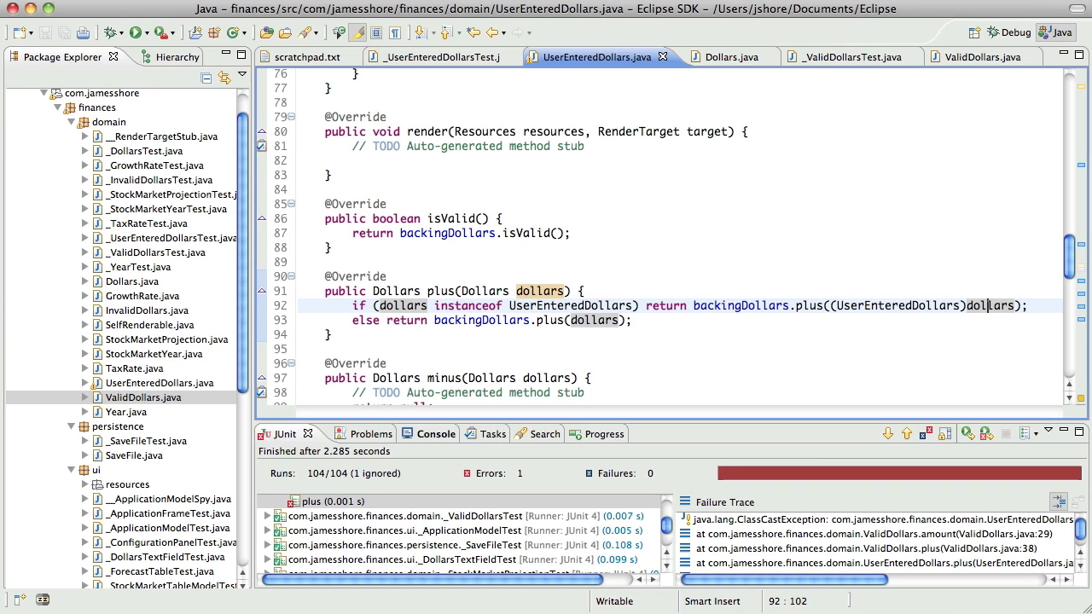
type(".backingDollars)")
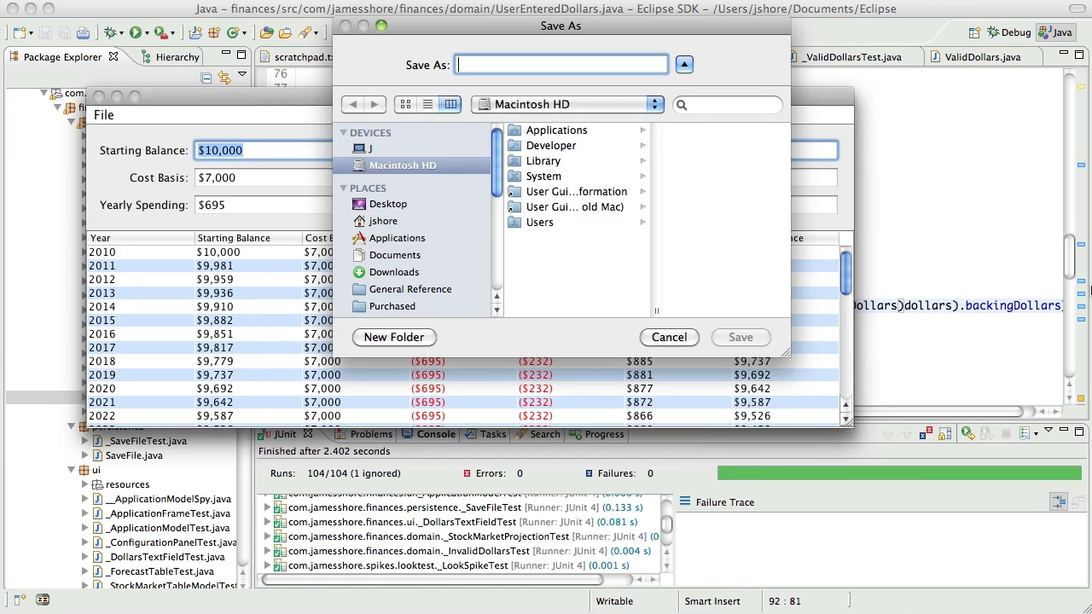
left_click(669, 337)
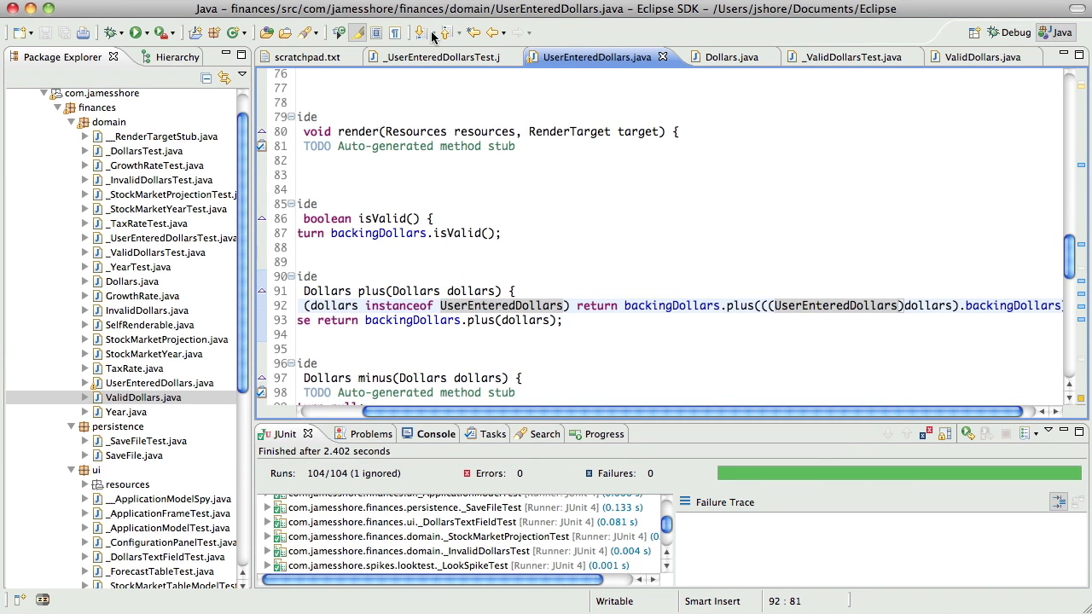
Scroll through the UserEnteredDollars and ValidDollars tests, then open _InvalidDollarsTest.java
left_click(437, 57)
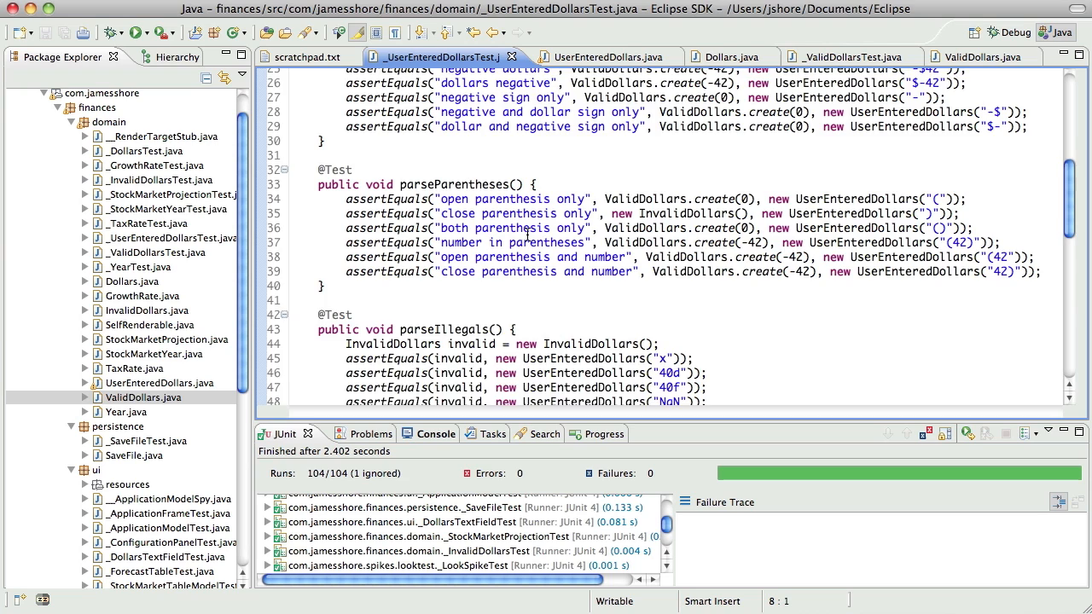
scroll("down", 3)
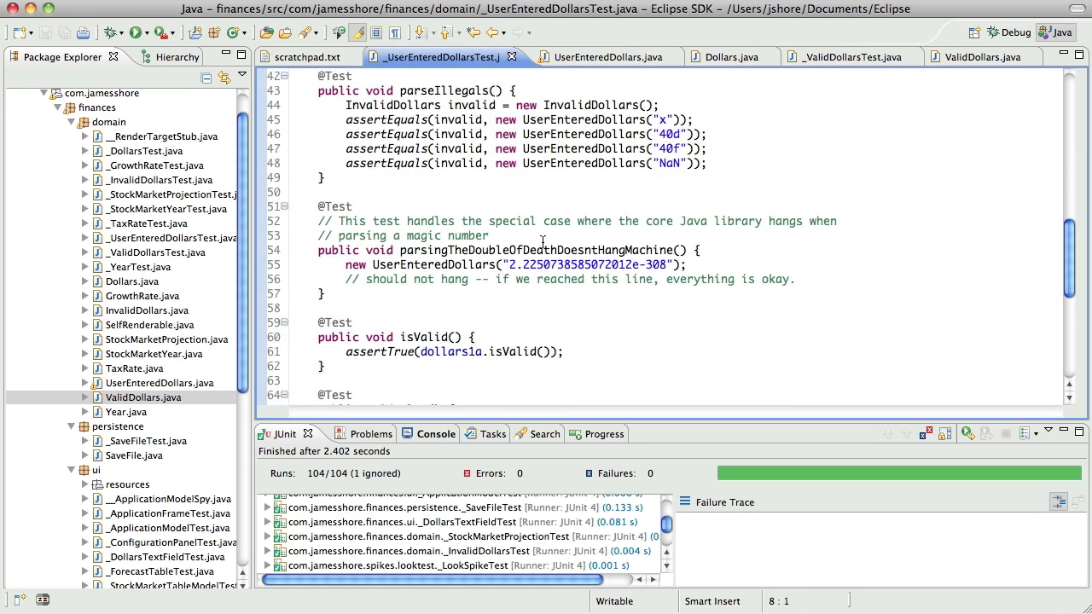
scroll("down", 3)
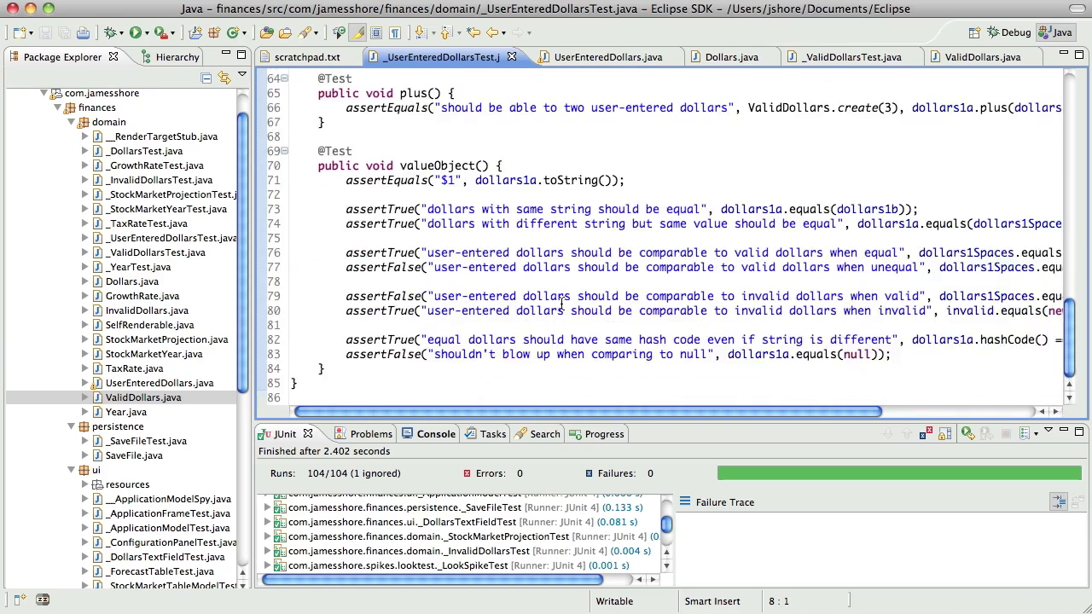
scroll("up", 3)
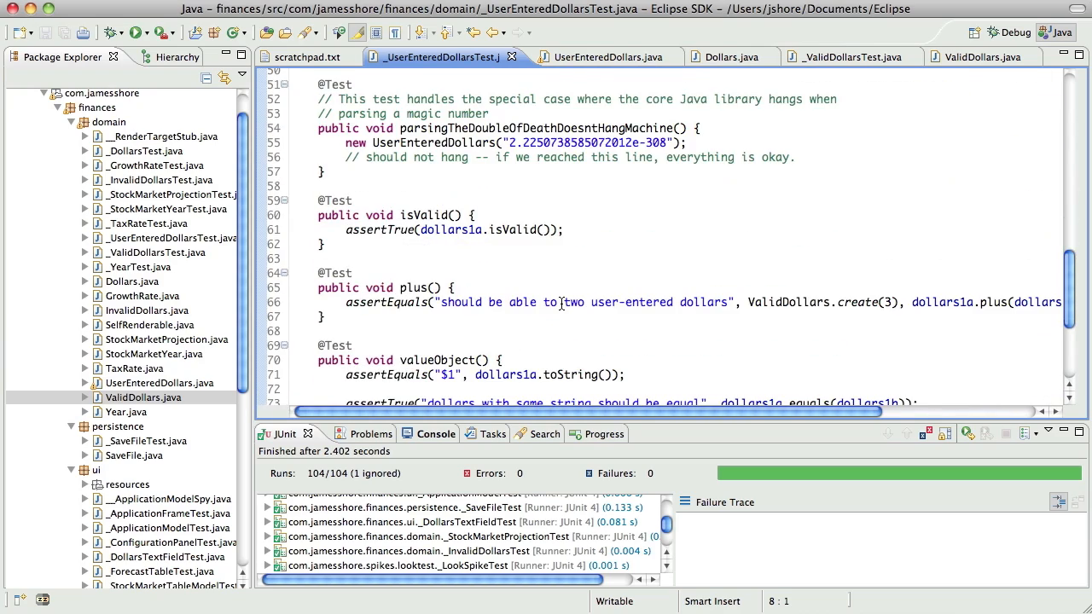
left_click(840, 56)
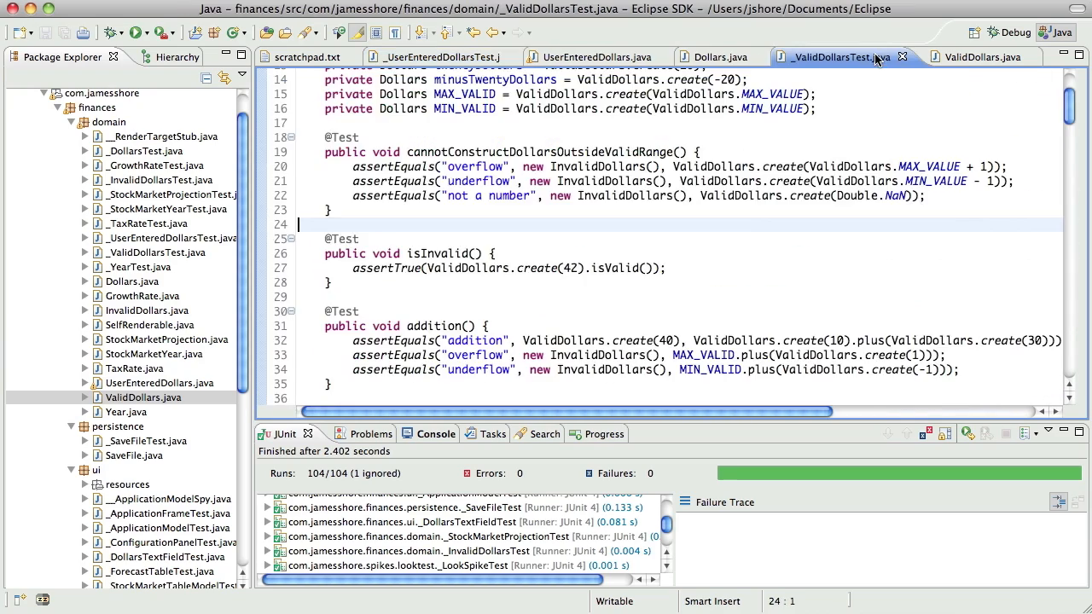
scroll("up", 3)
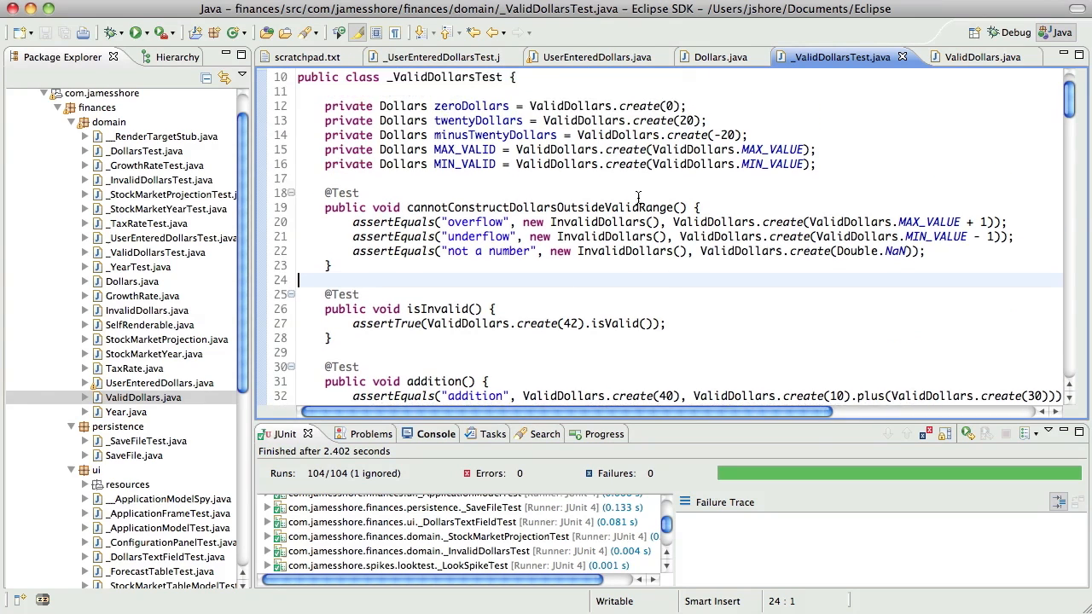
scroll("down", 3)
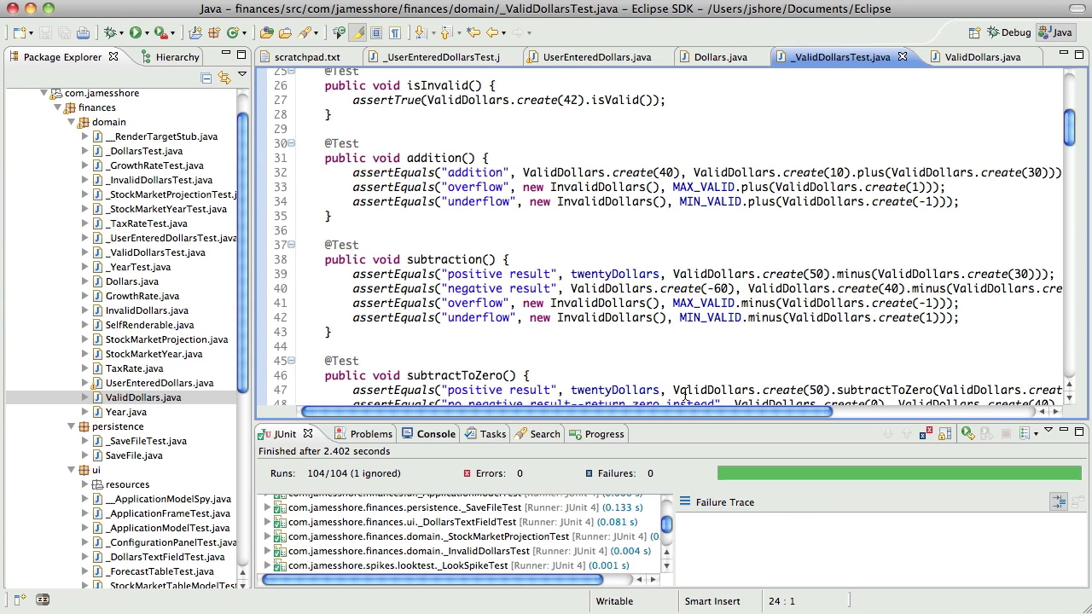
mouse_move(770, 422)
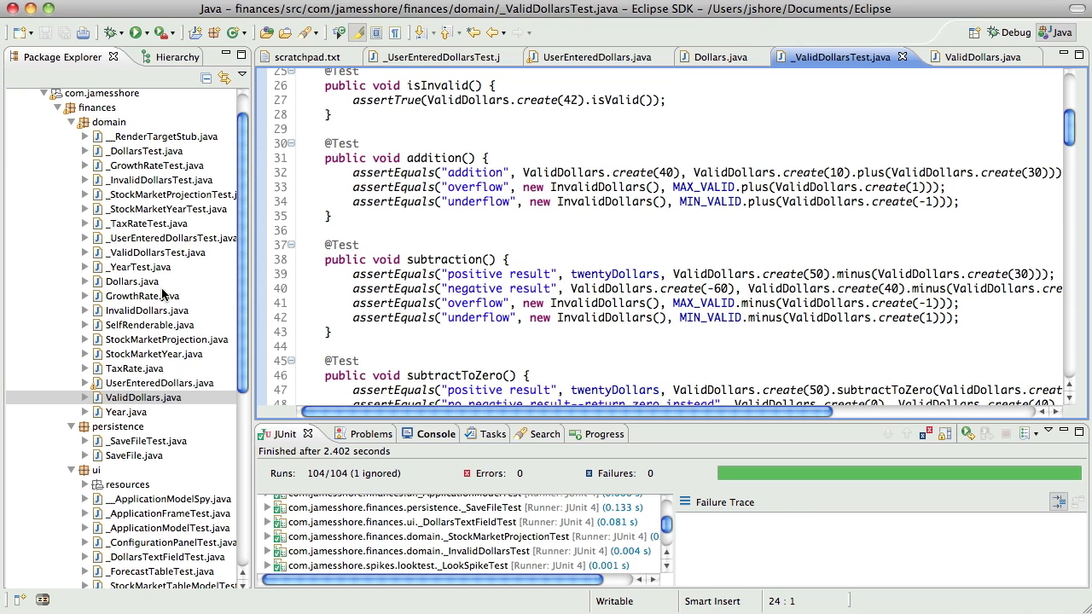
double_click(161, 180)
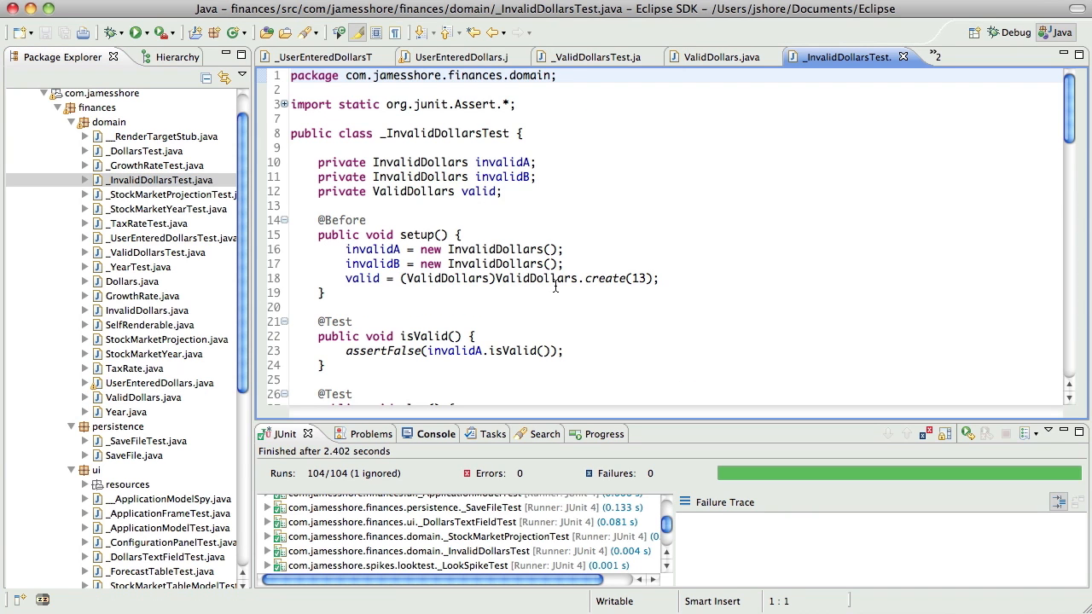
Read through _InvalidDollarsTest down to valueObject, then return to _UserEnteredDollarsTest's plus test
scroll("down", 3)
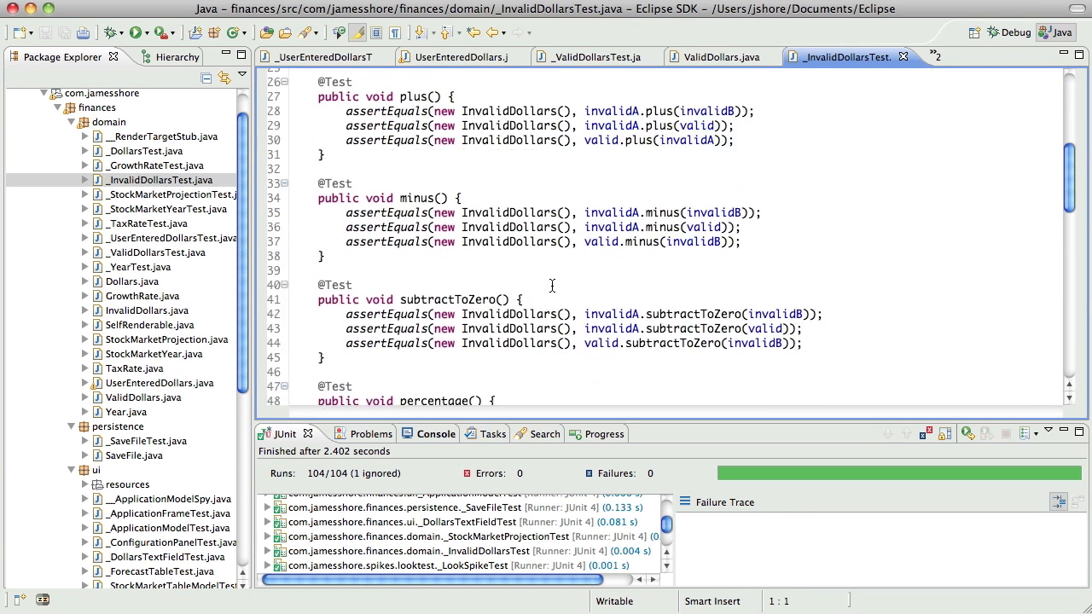
scroll("down", 3)
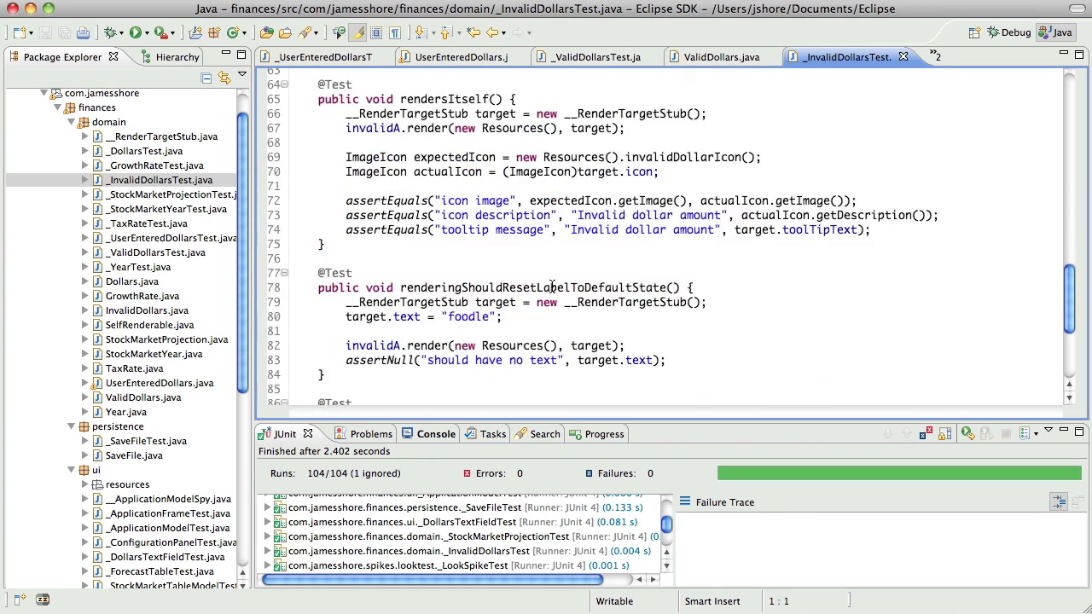
scroll("down", 3)
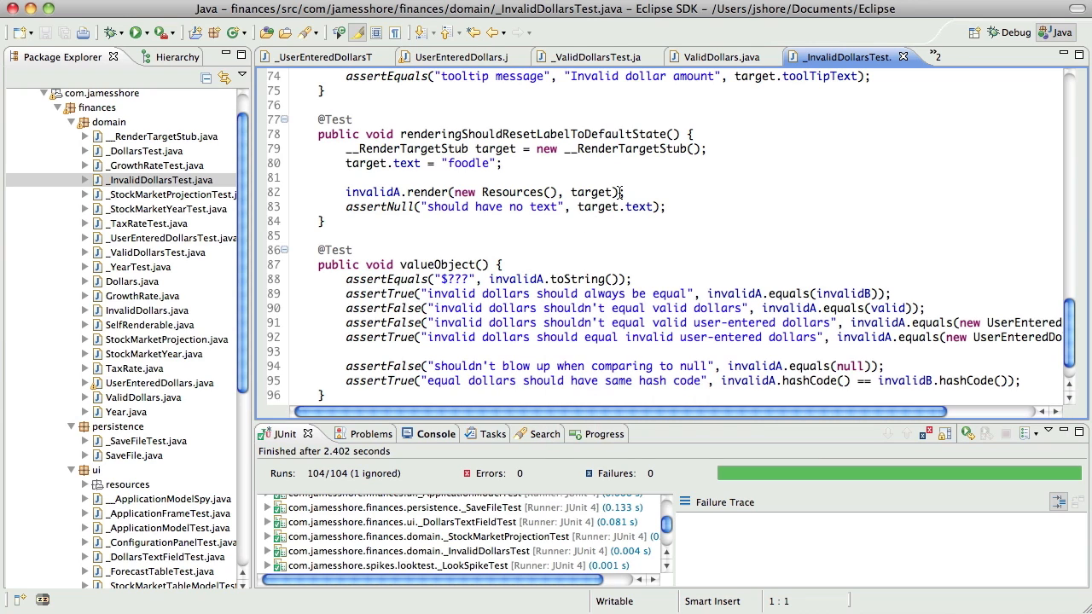
left_click(618, 192)
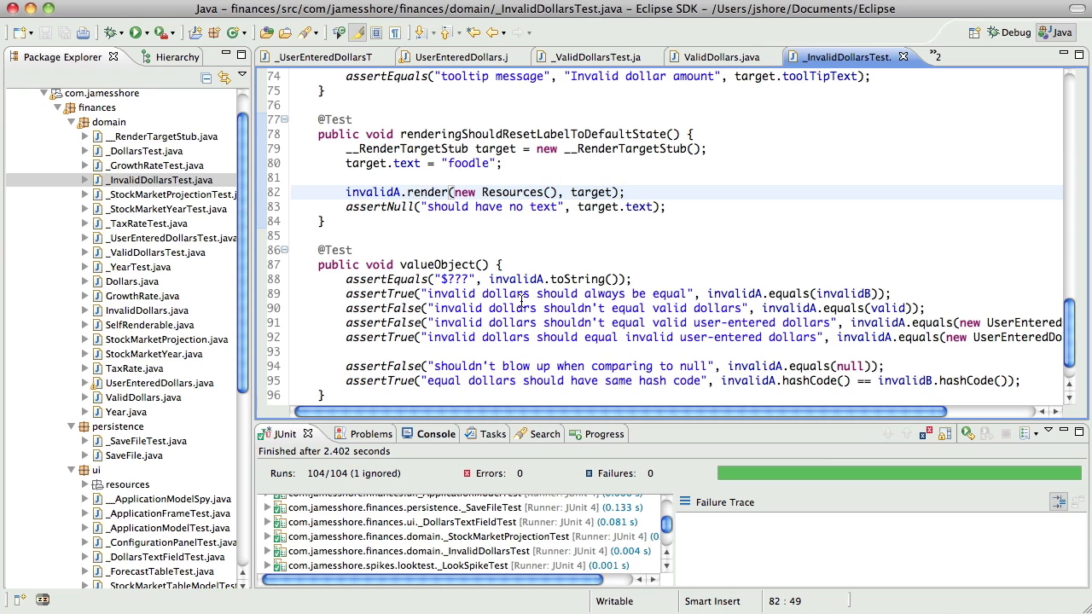
mouse_move(435, 67)
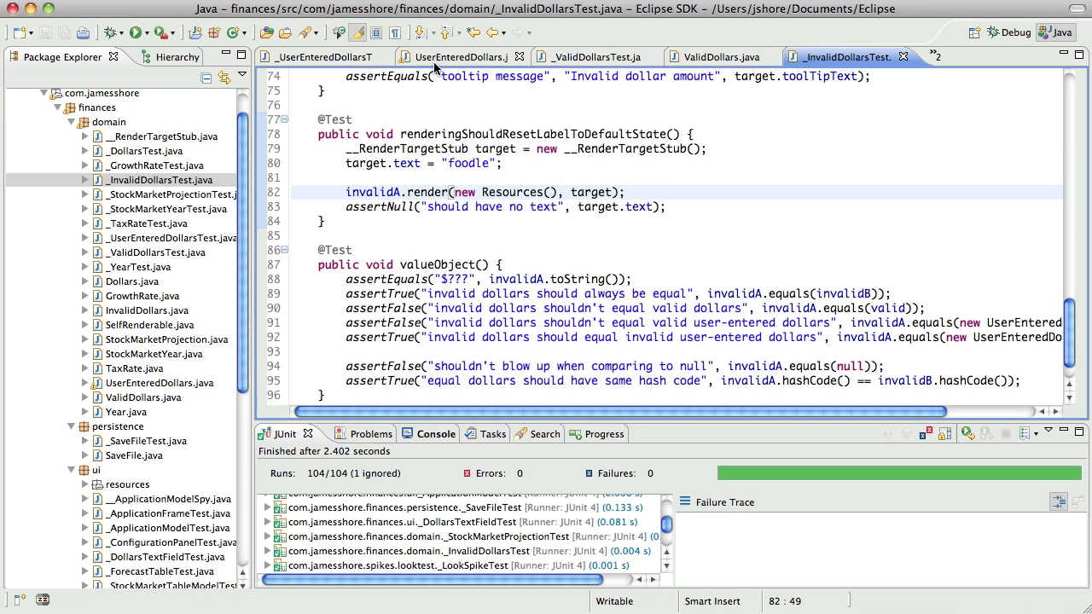
left_click(315, 57)
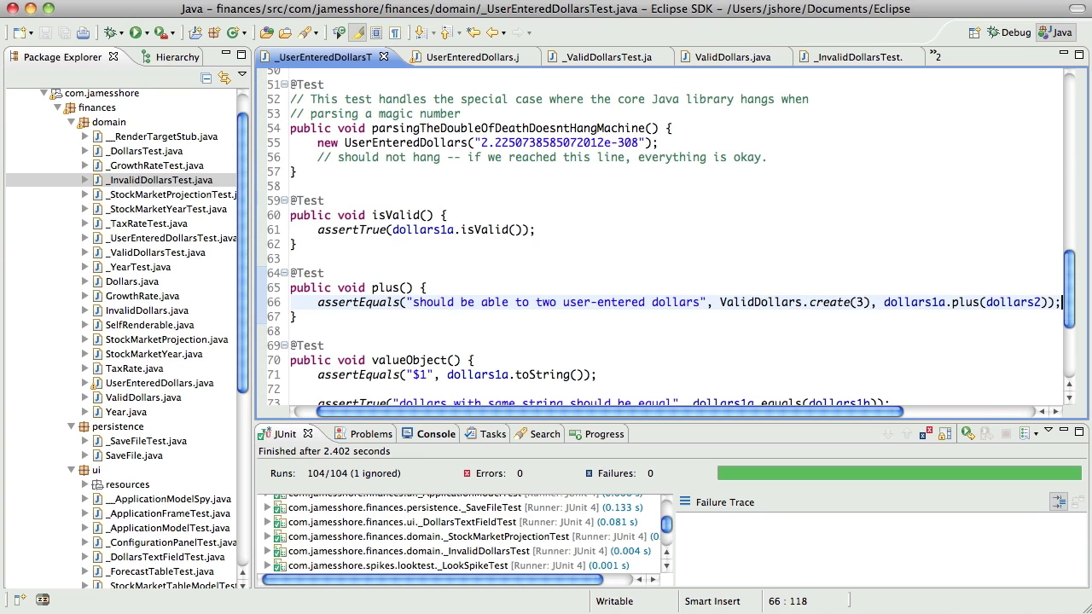
Add plus assertions for adding user-entered dollars to valid dollars and to invalid dollars
type("assertEquals")
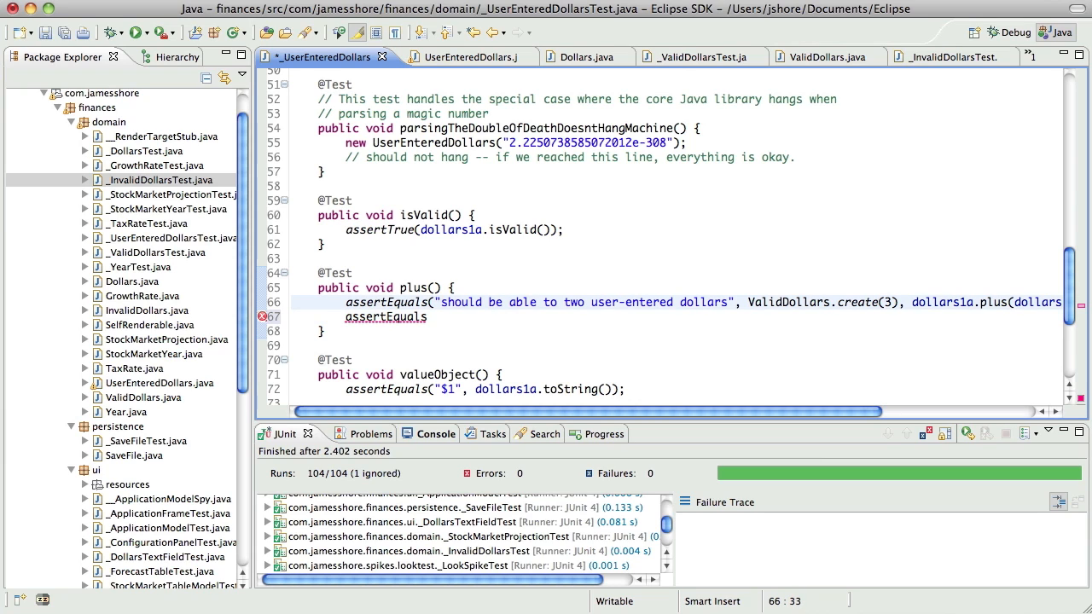
type("add")
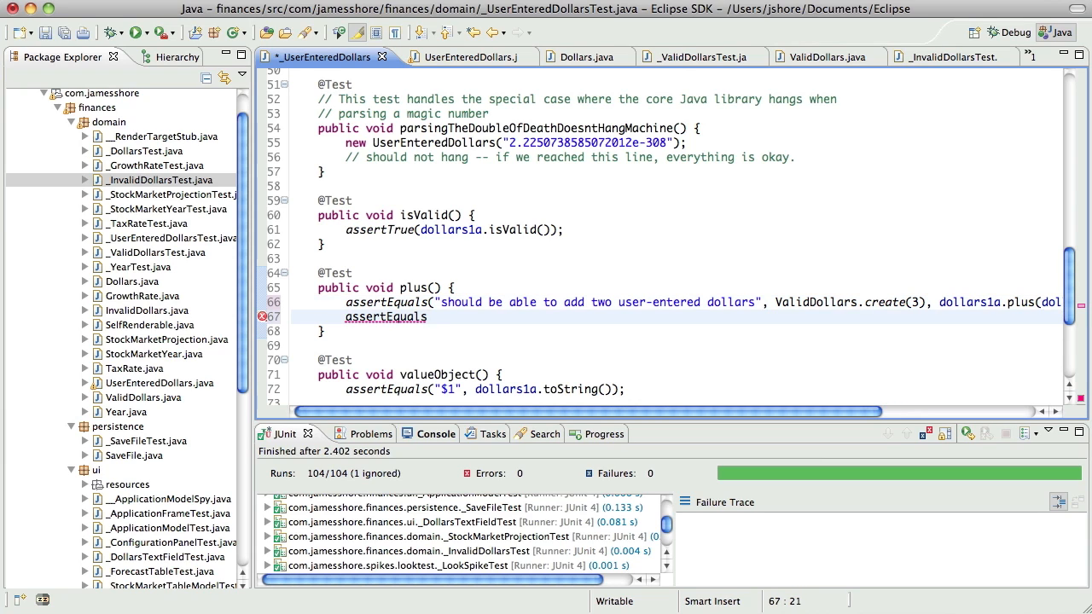
type("(\"")
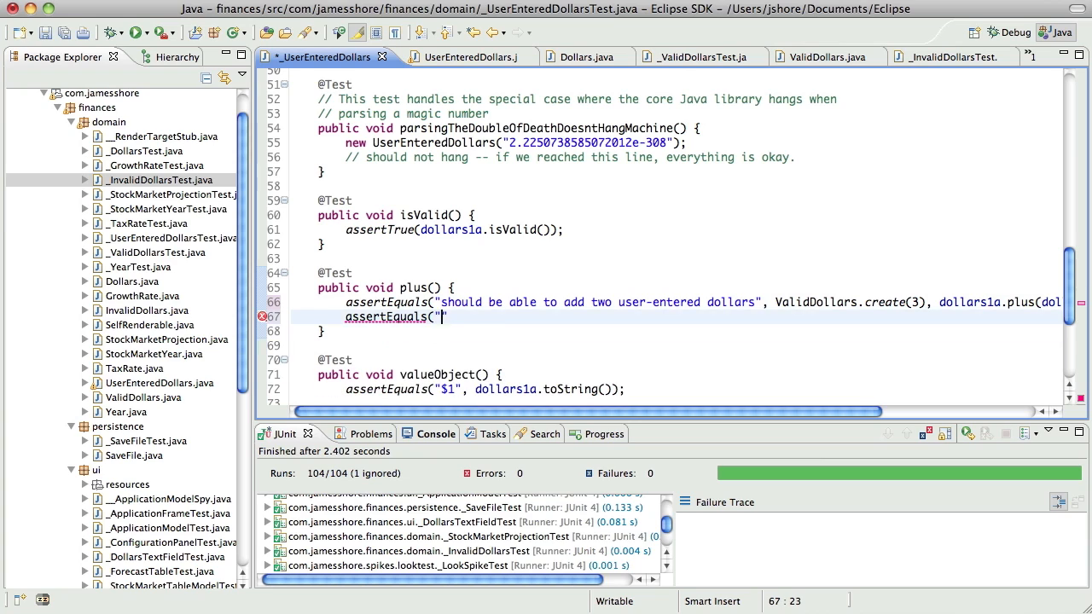
type("should be able to add")
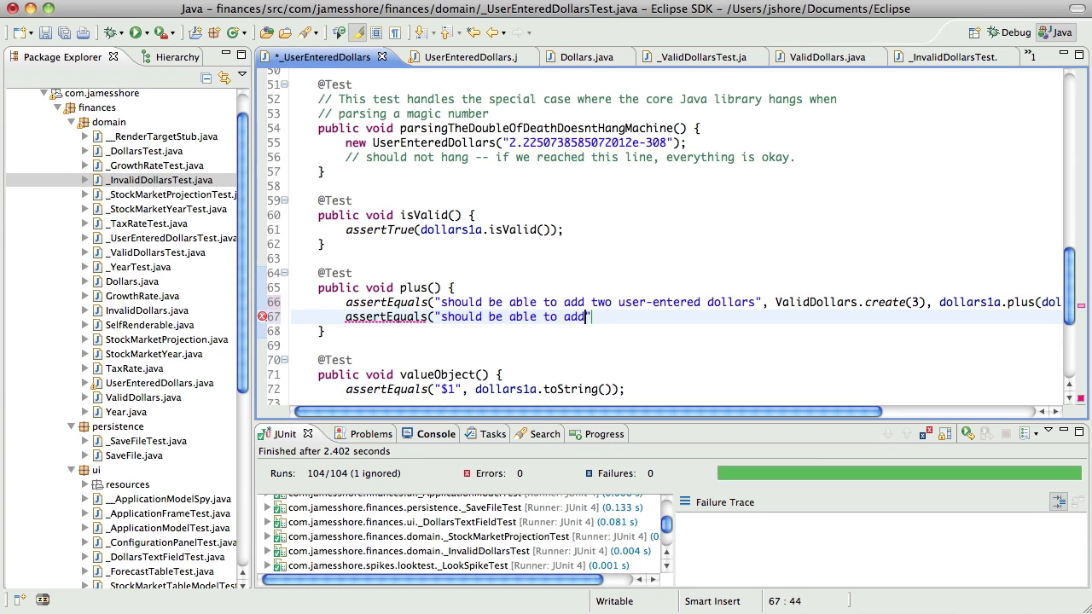
type("user-ente")
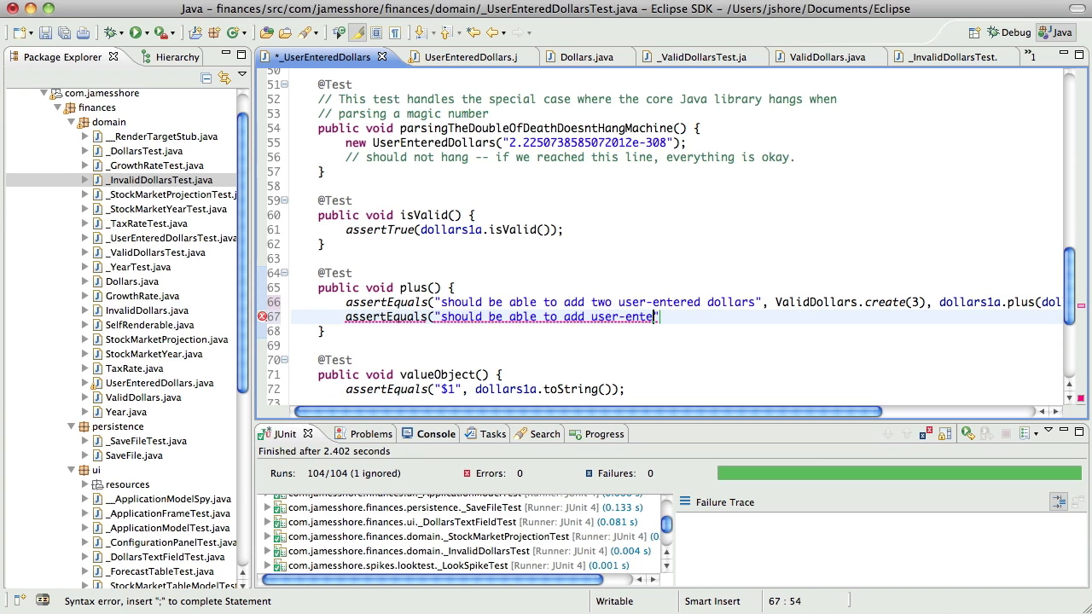
type("red dollars to \"")
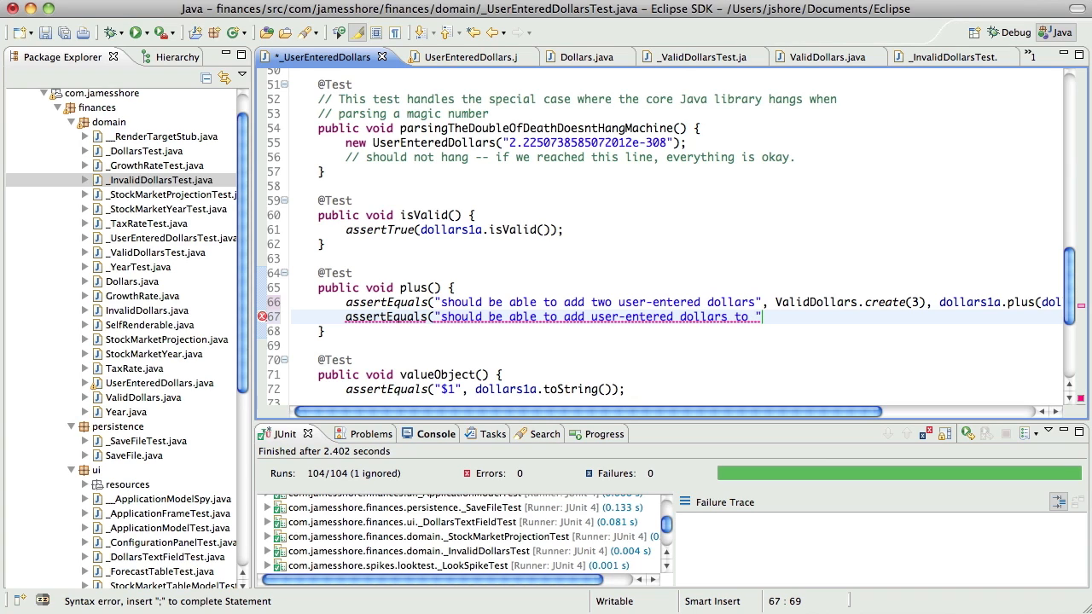
type("valid do")
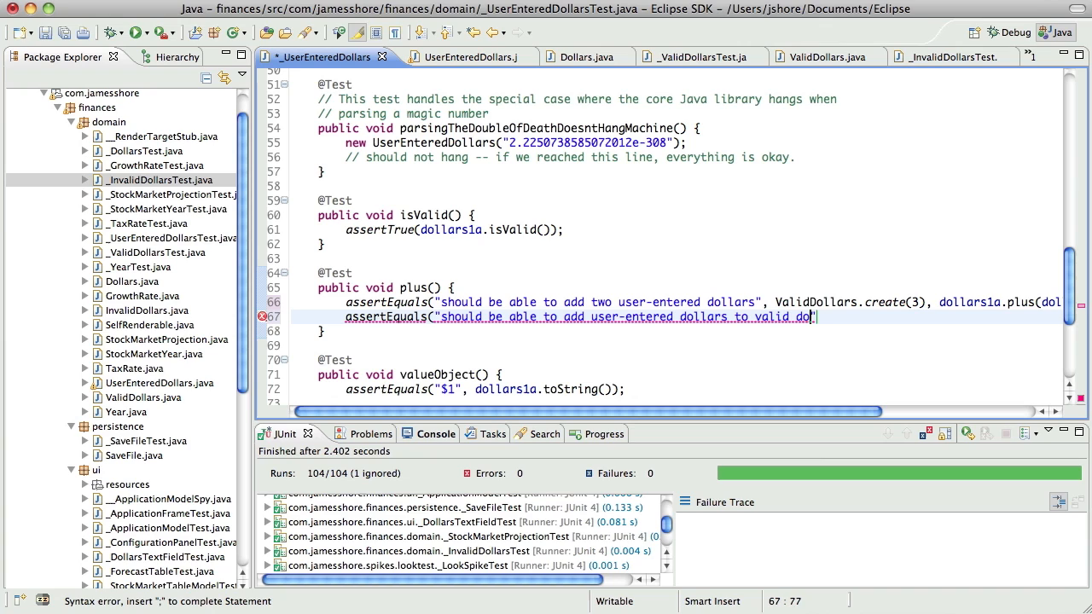
type("lars\", ValidDollars.create(4), dollars1")
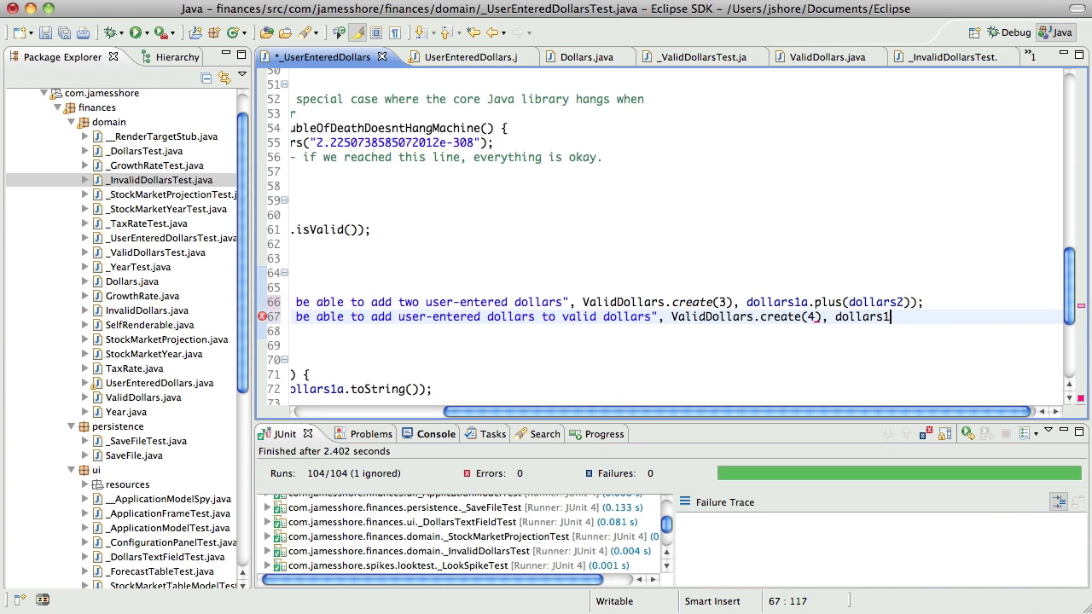
type(".plus(dollars")
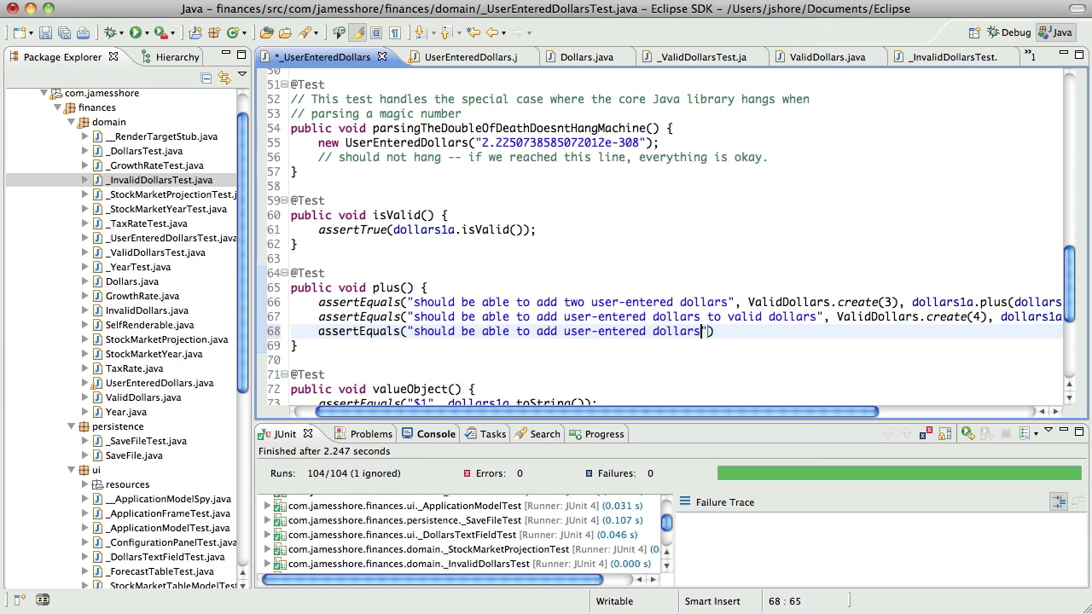
type("to invalid dollars")
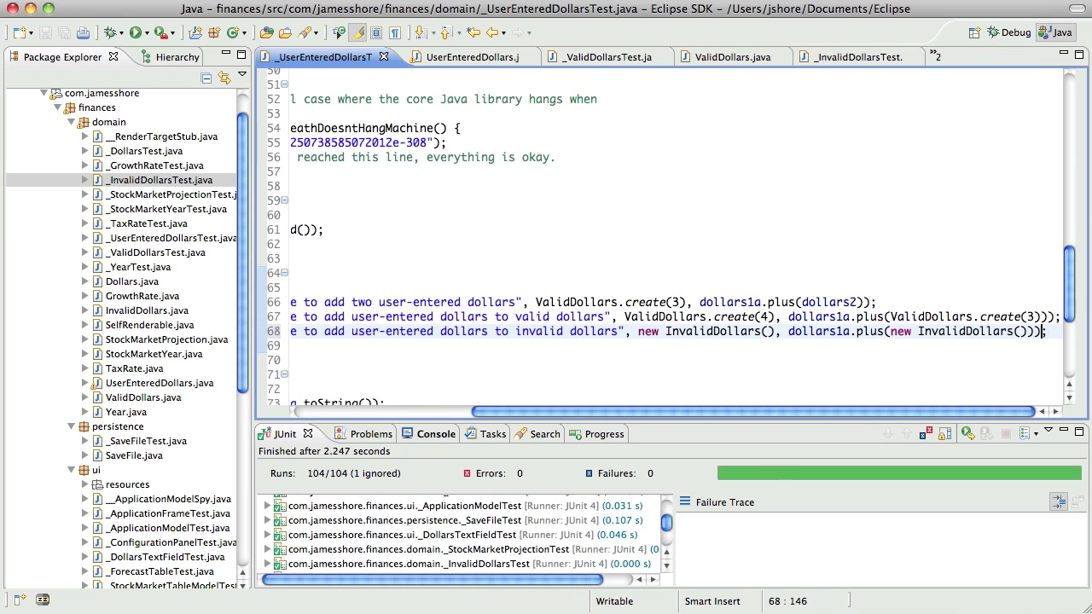
left_click(135, 33)
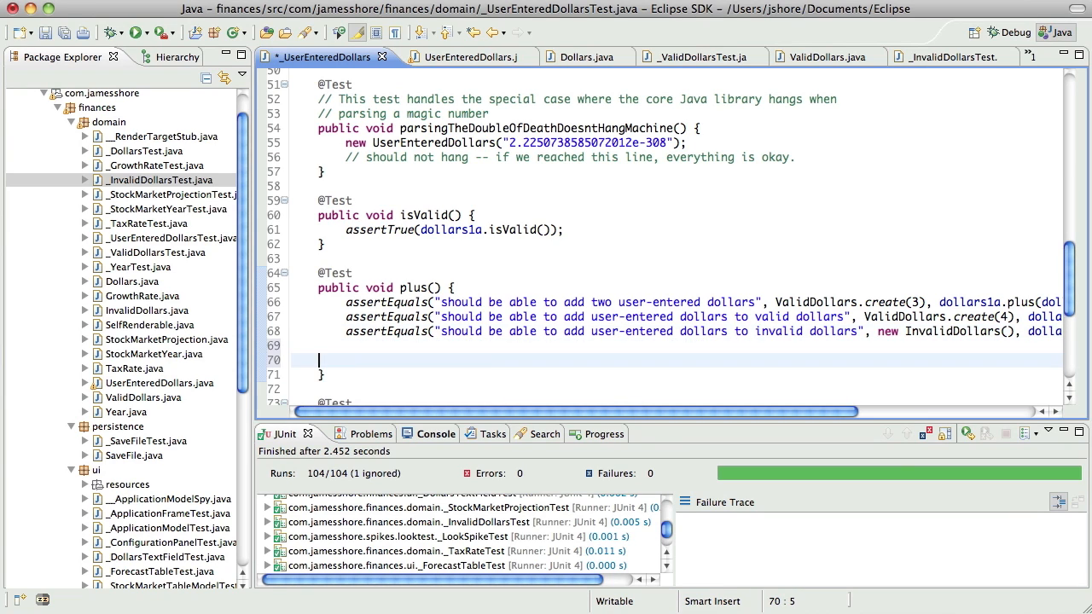
Type assertEquals "should be able to add valid dollars to user-entered dollars", expecting ValidDollars
type("assertEquals()")
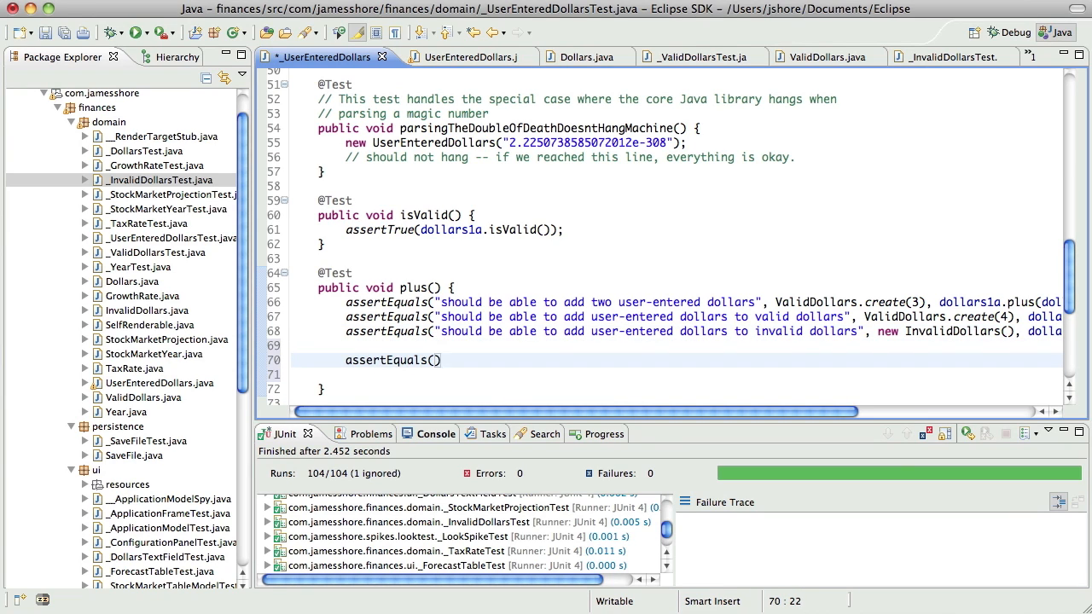
type("\"should be able to \"")
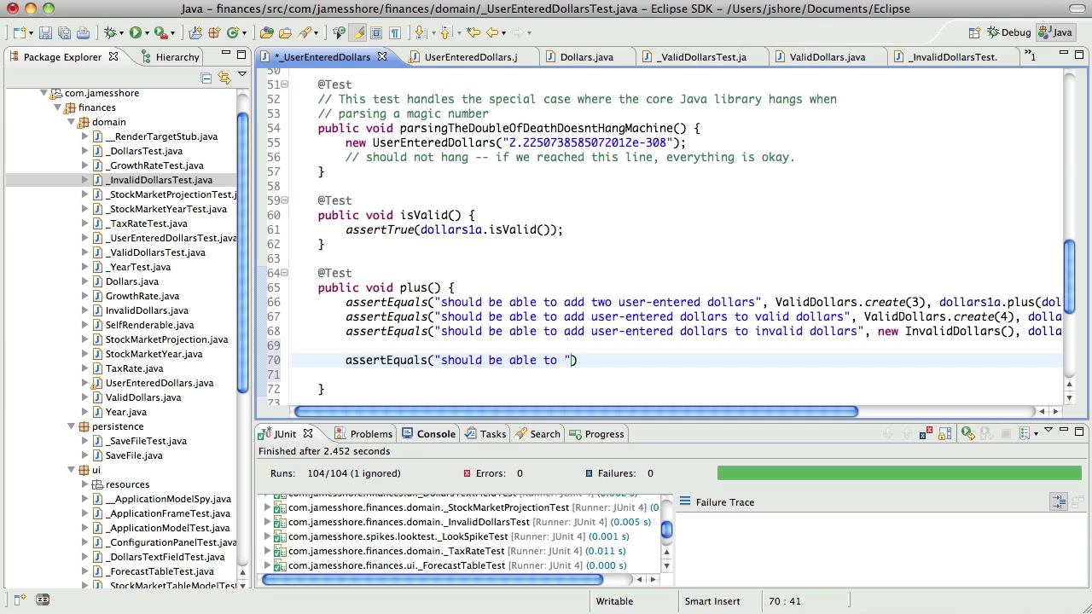
type("add valid dollars t")
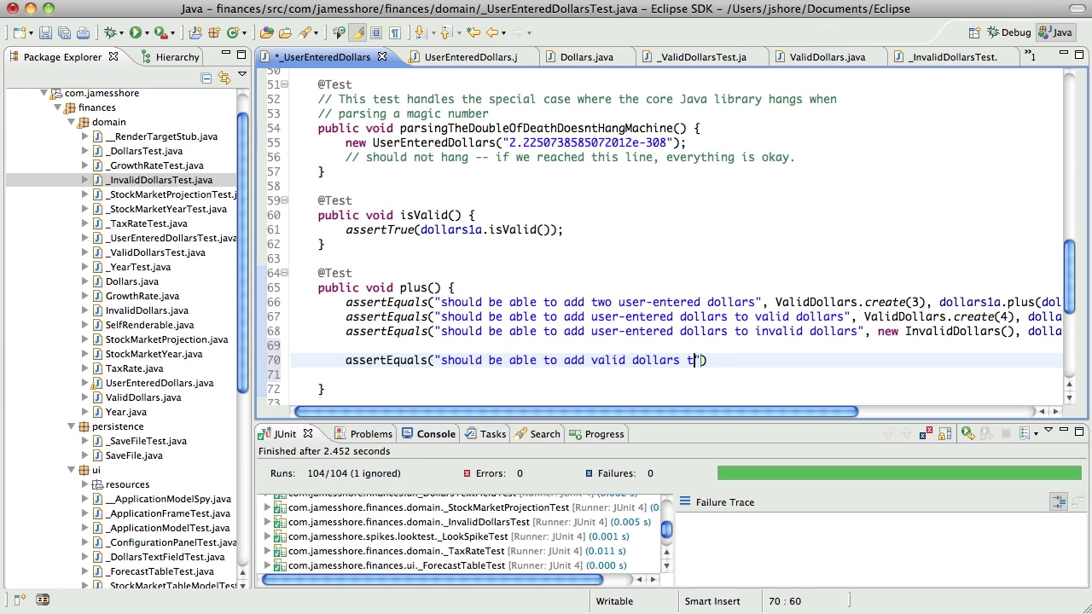
type("to user-entered d")
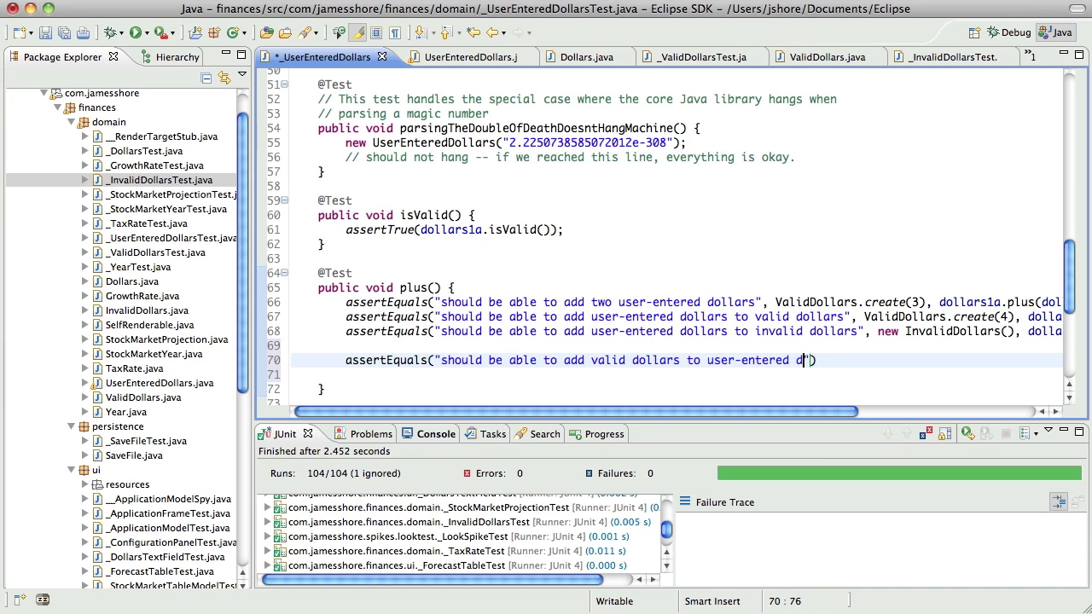
type("ollars\", ValidDollars.create(5")
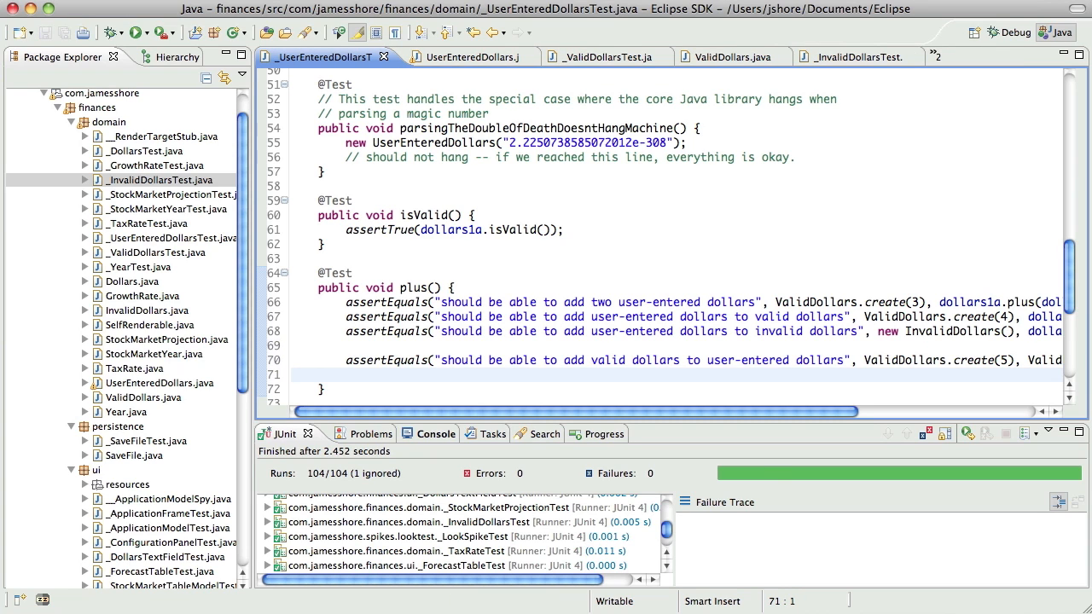
Rerun the whole test suite and switch to the _ValidDollarsTest editor
left_click(135, 33)
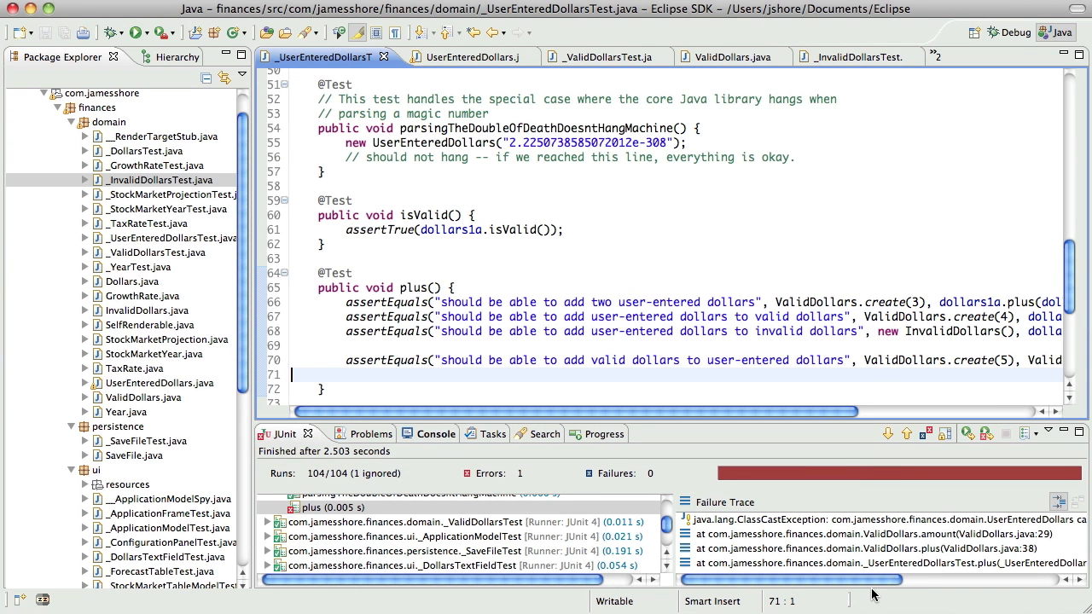
scroll("right", 3)
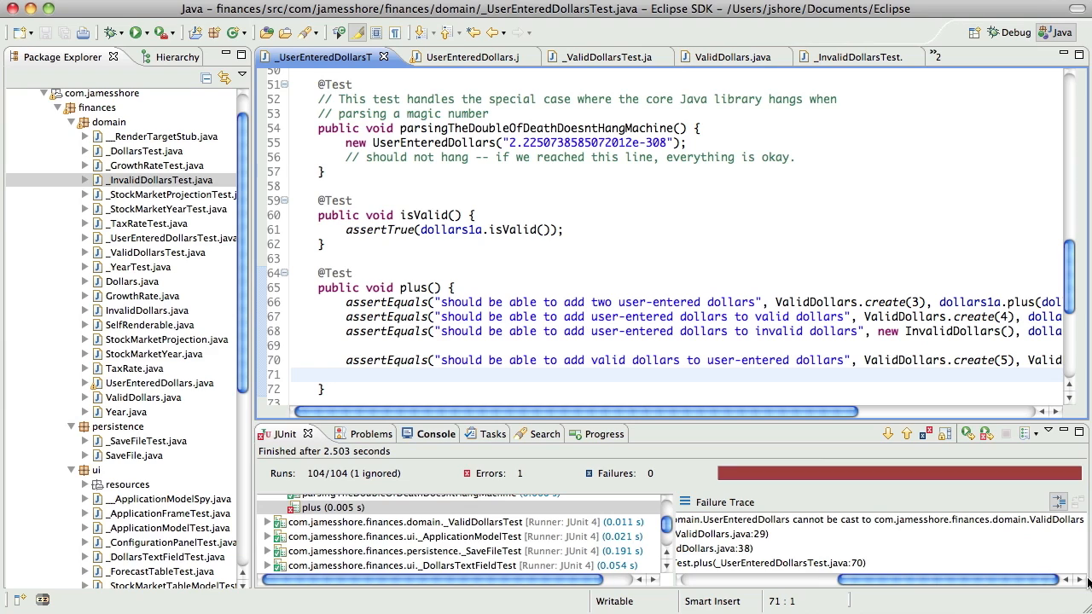
mouse_move(772, 546)
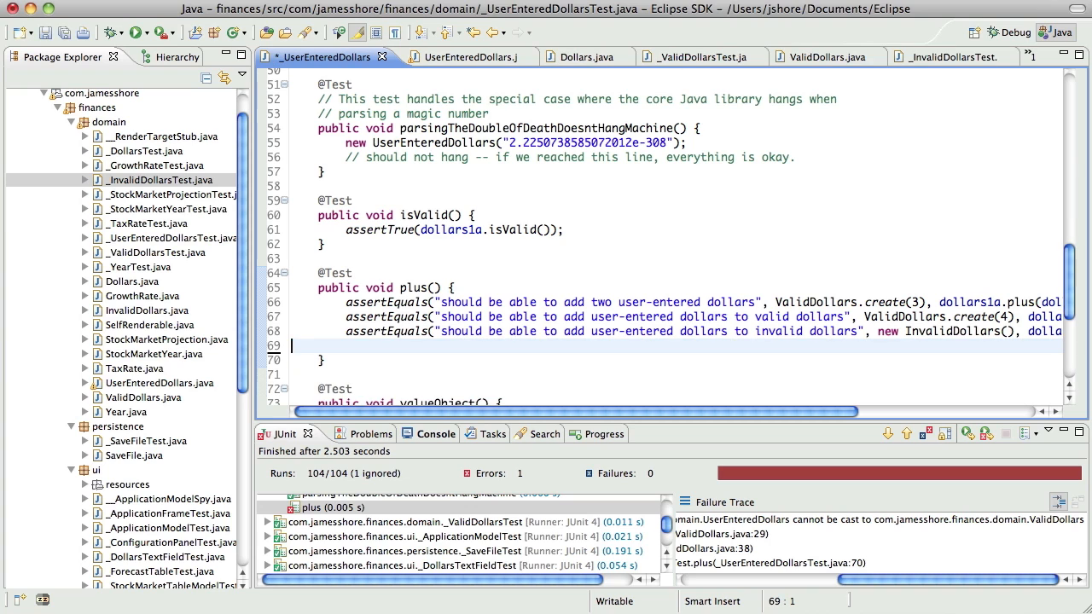
left_click(691, 56)
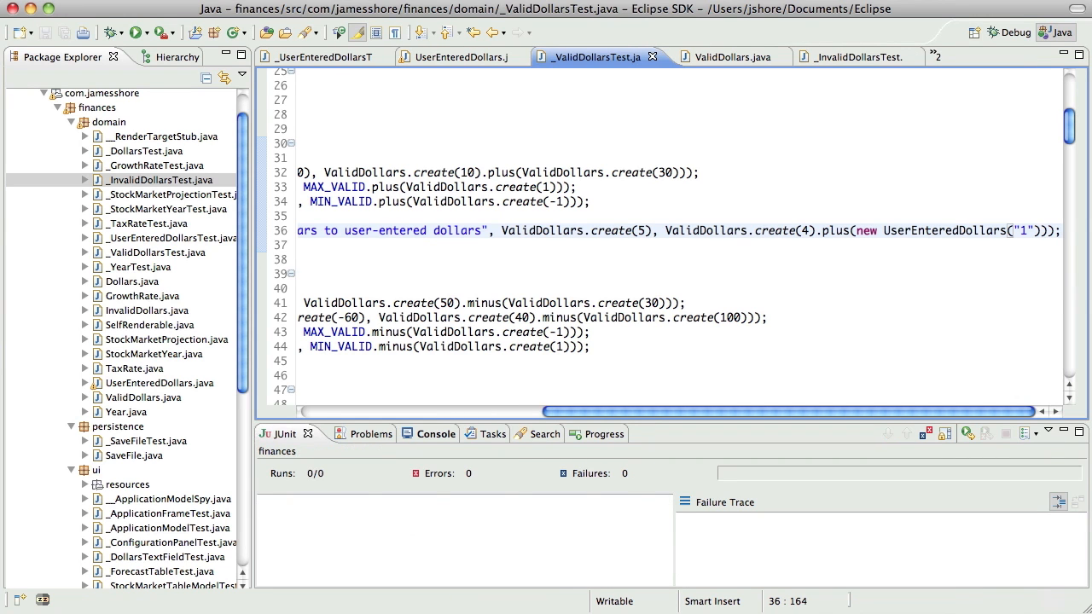
Inspect the failing addition test's ClassCastException and jump to ValidDollars' amount cast
left_click(136, 33)
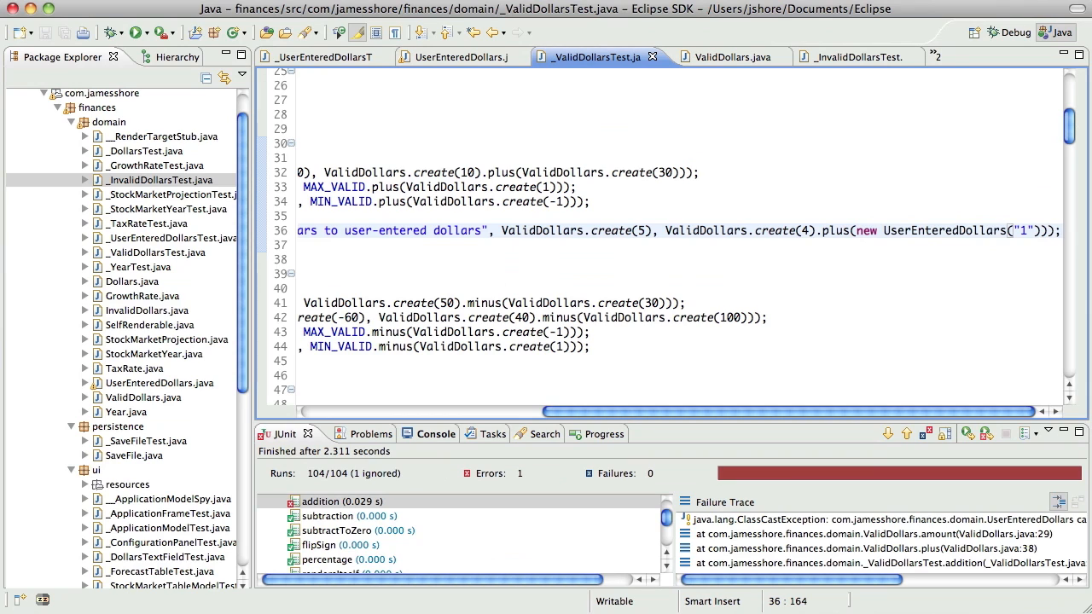
left_click(724, 57)
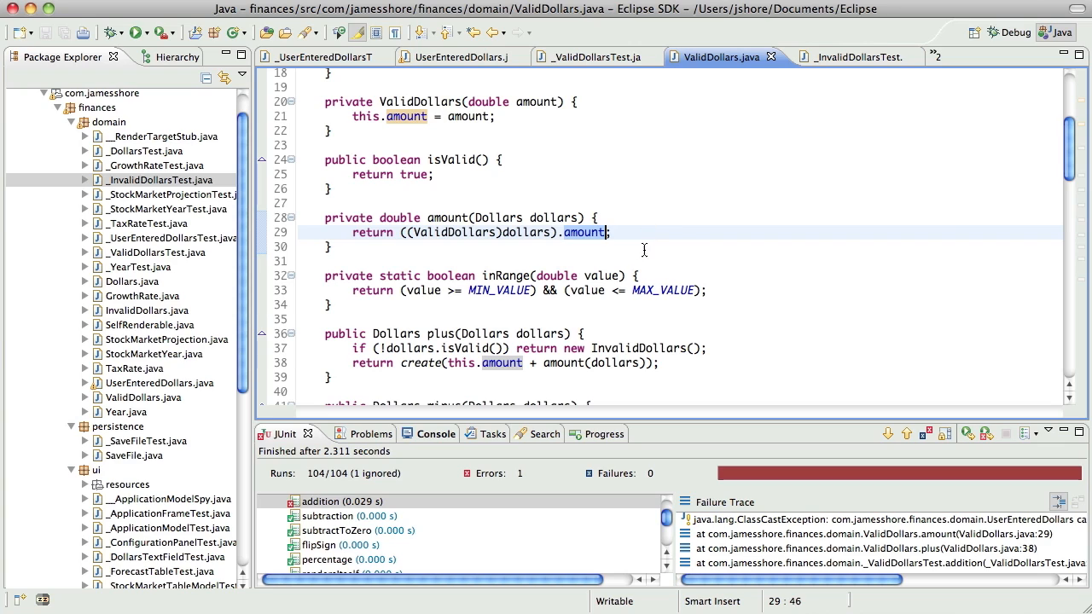
mouse_move(385, 364)
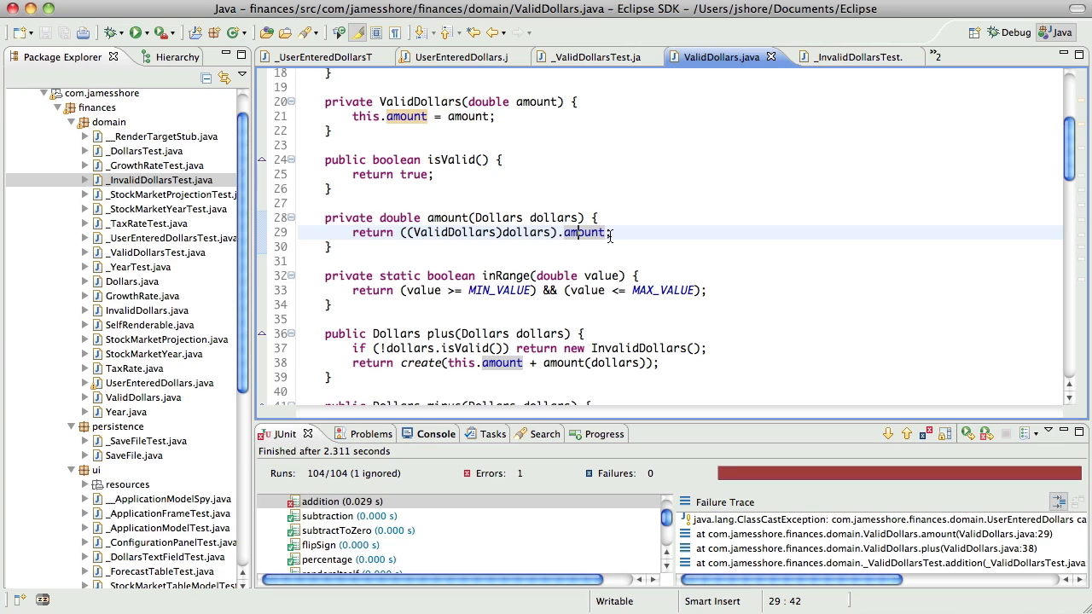
mouse_move(715, 349)
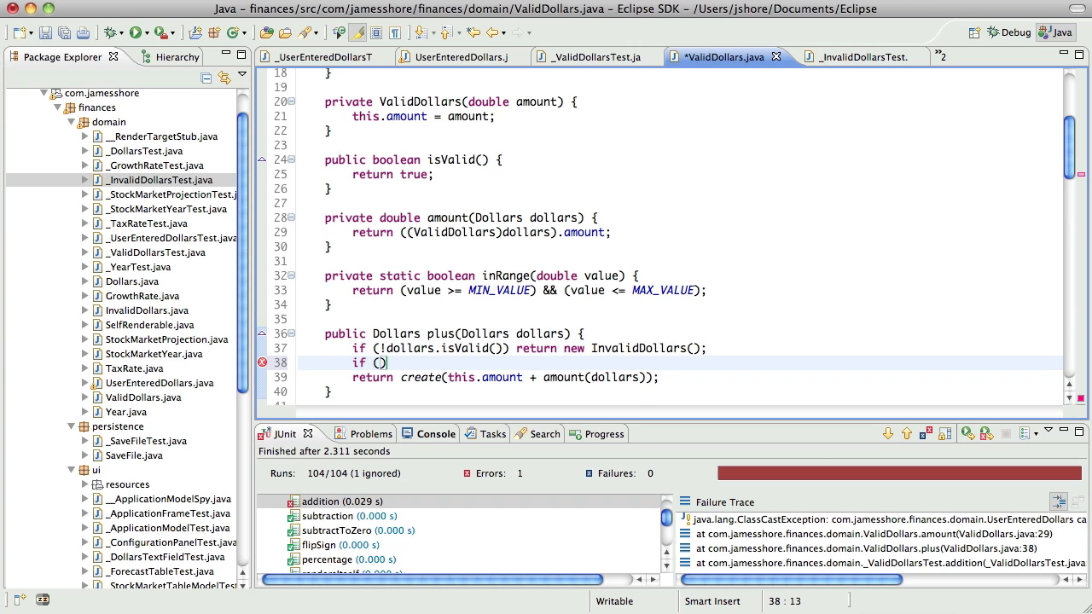
Complete line 38 so ValidDollars.plus returns dollars.plus(this) when given UserEnteredDollars
type("dollars instanceof U")
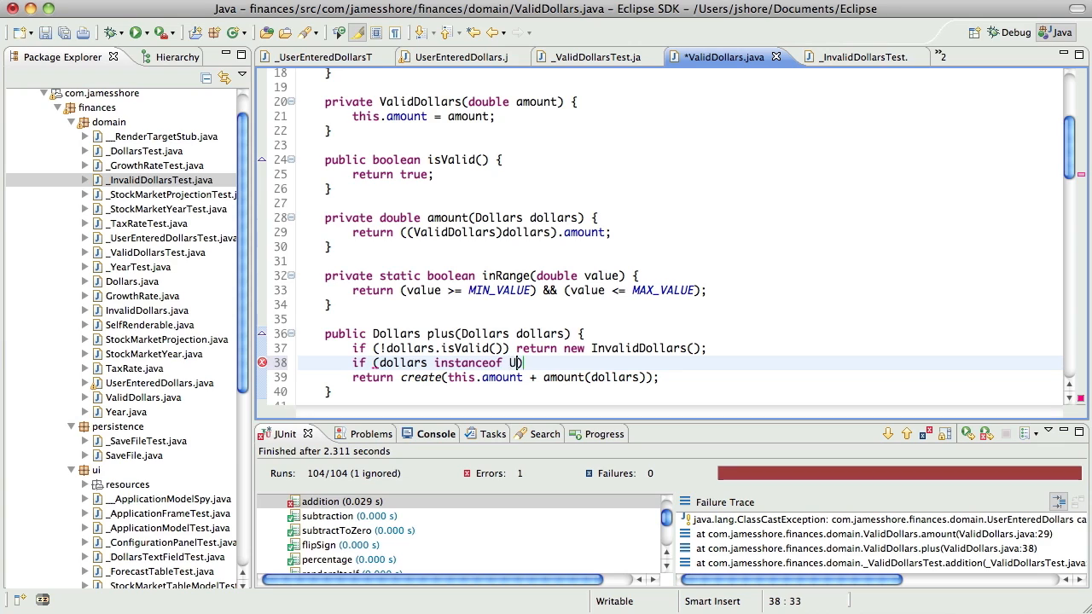
type("serEnteredDollars)")
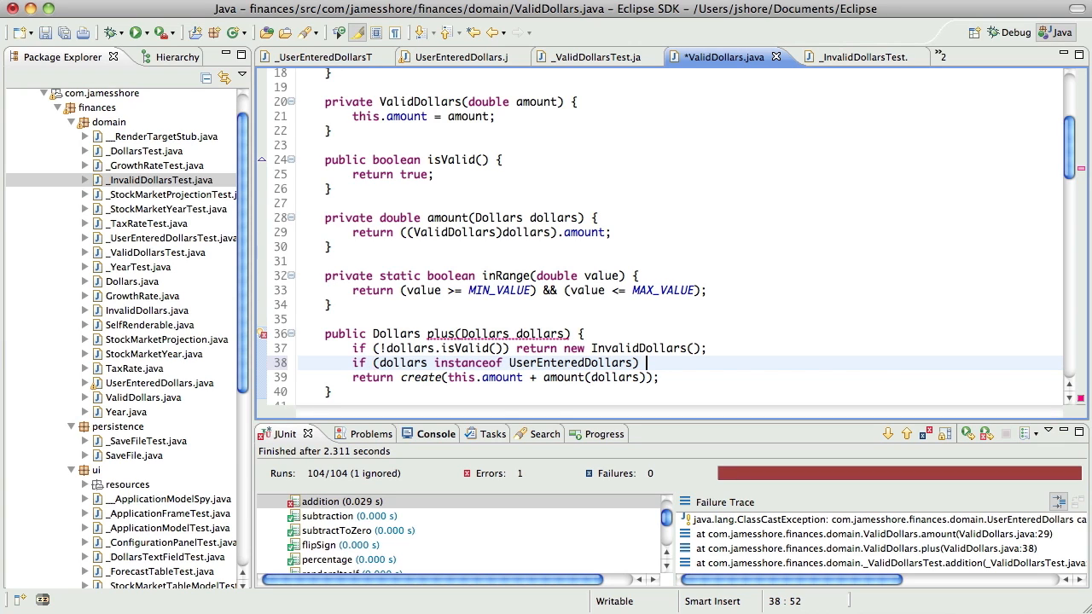
type("retur")
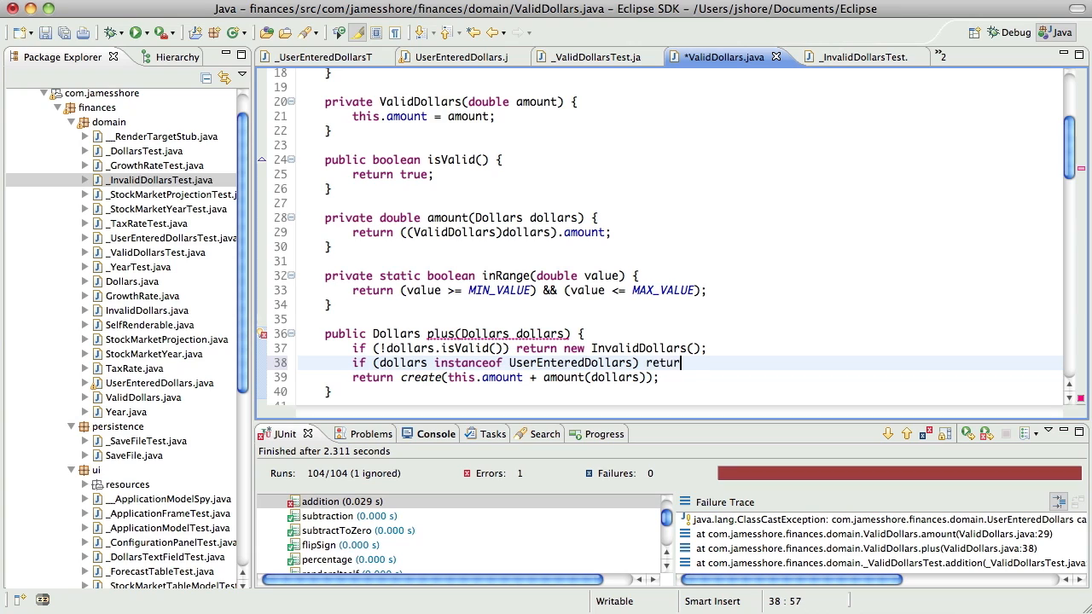
type("dol")
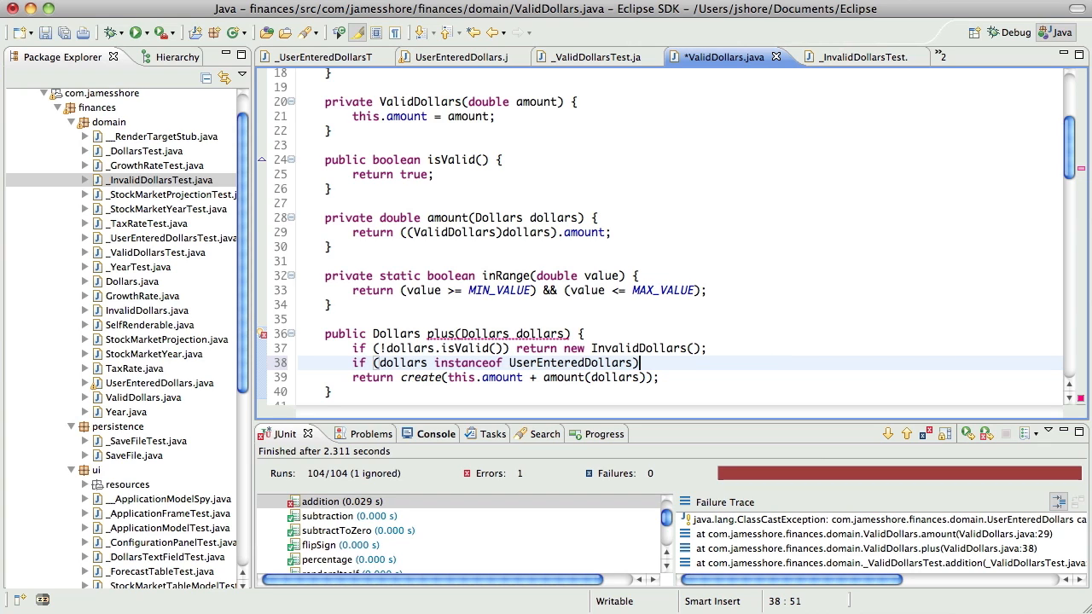
type("return dollars.plus(dollars)")
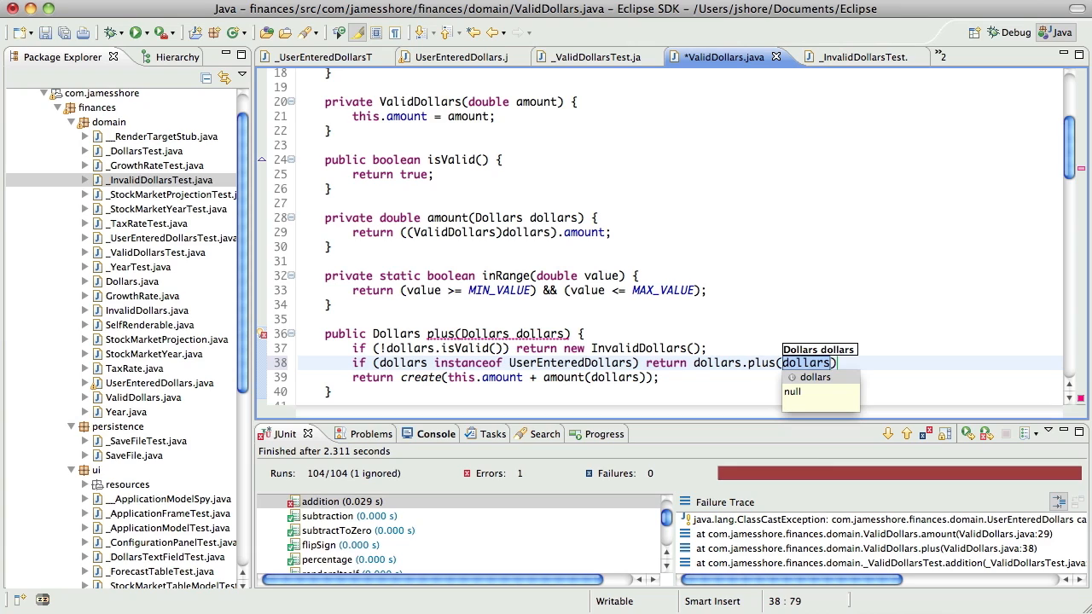
type("ths.D")
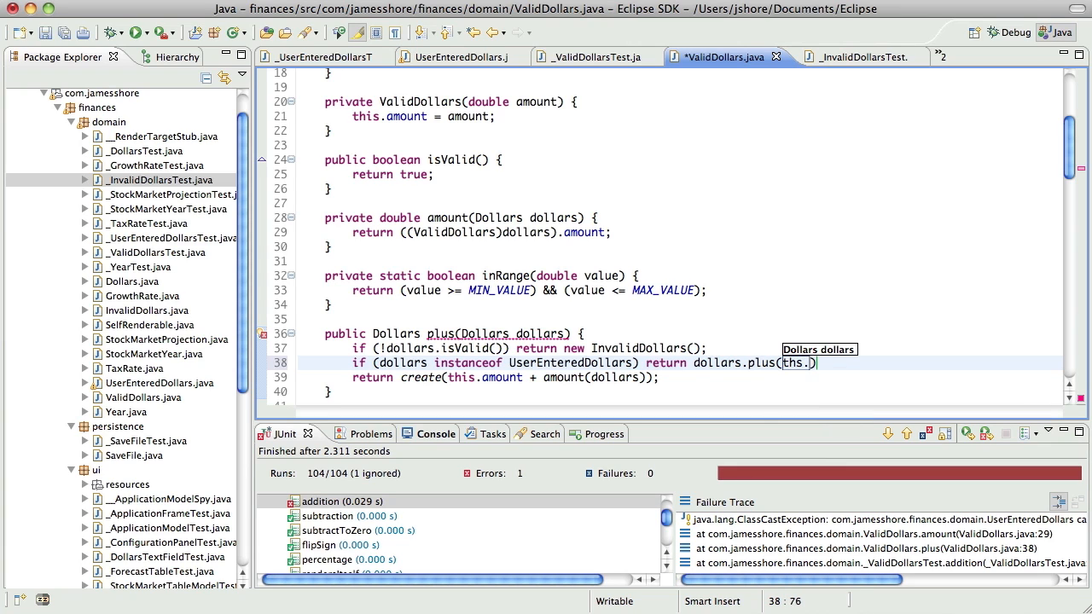
type("this.amount")
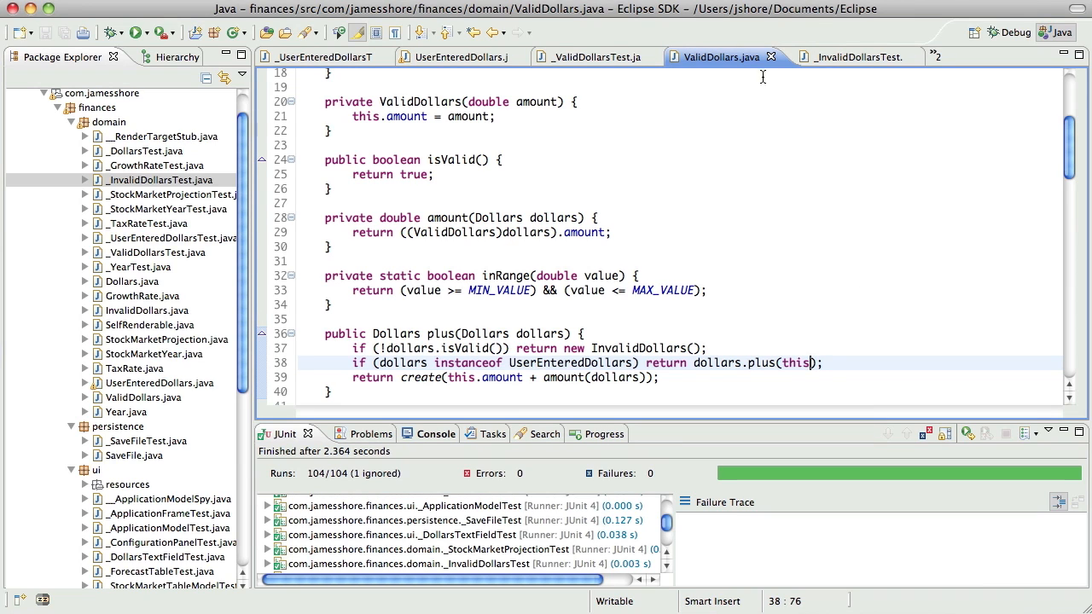
mouse_move(575, 56)
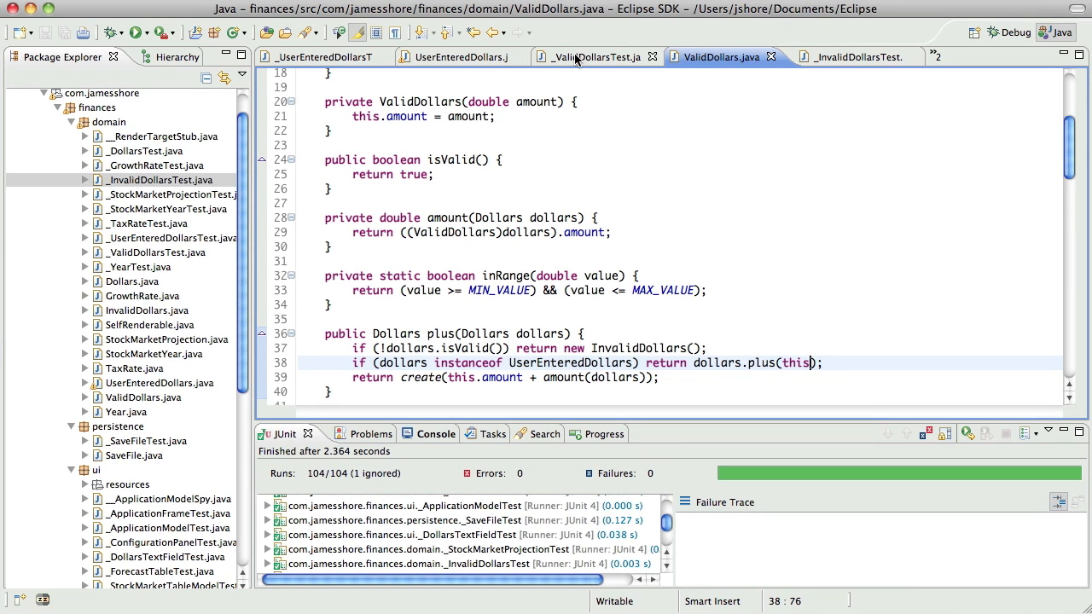
Assert in _InvalidDollarsTest.plus that invalidA.plus(new UserEnteredDollars(...)) equals new InvalidDollars()
left_click(460, 56)
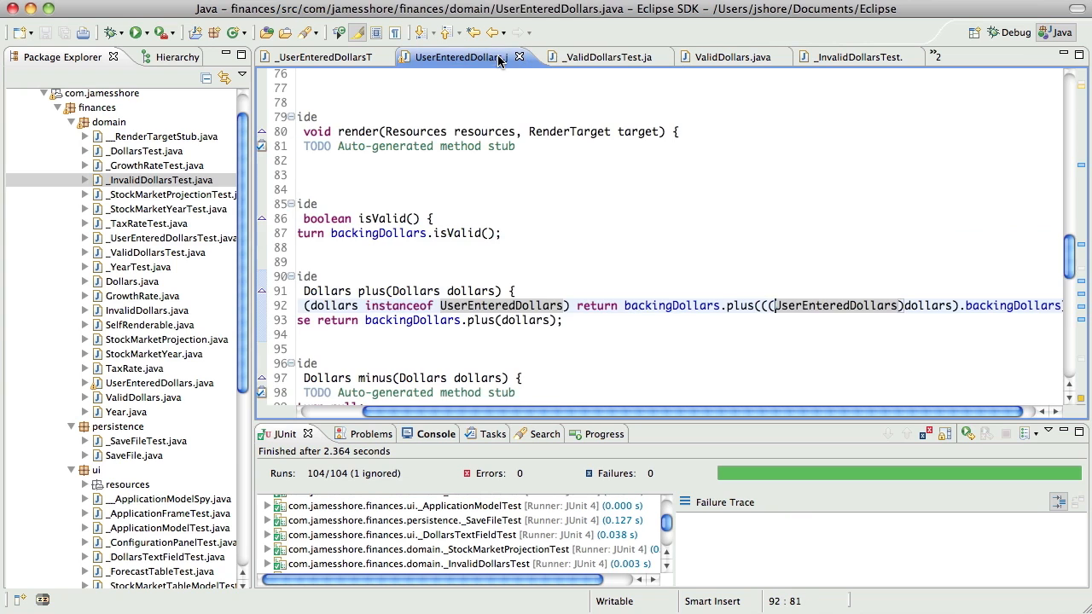
left_click(594, 56)
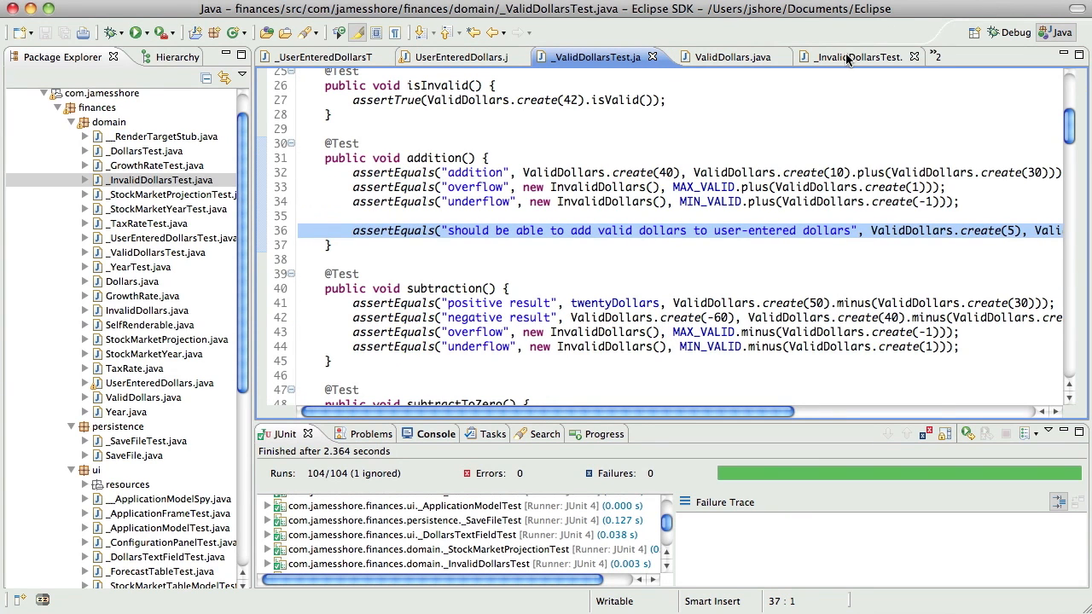
left_click(857, 57)
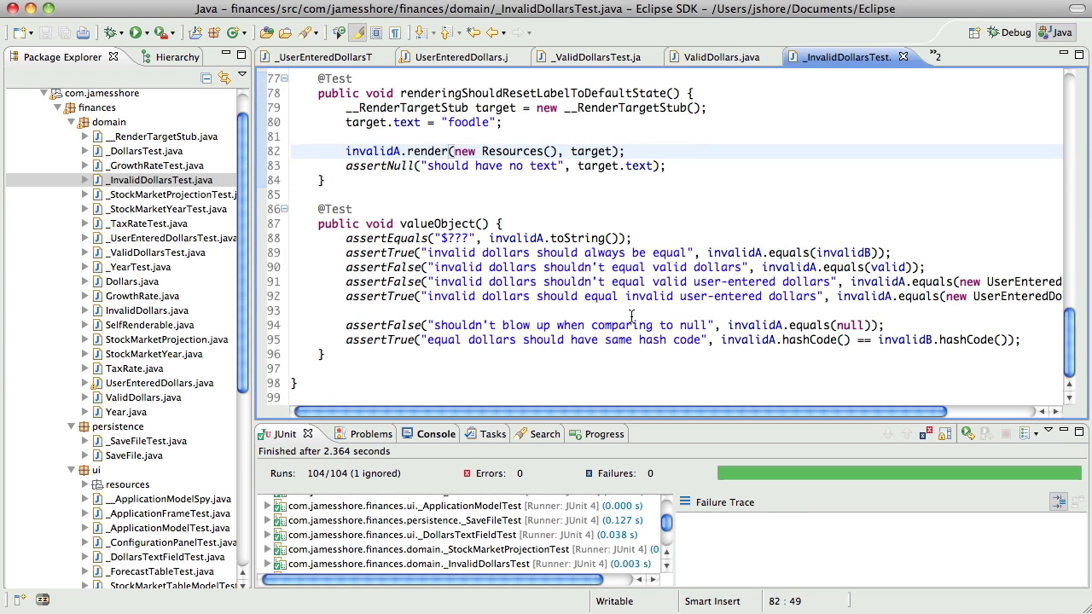
scroll("up", 3)
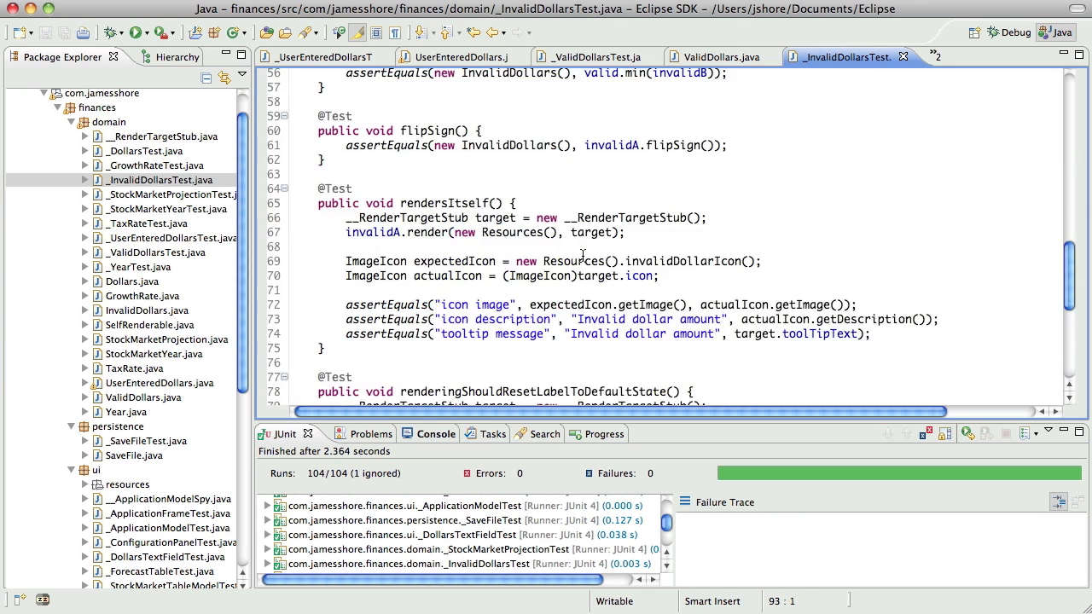
scroll("up", 3)
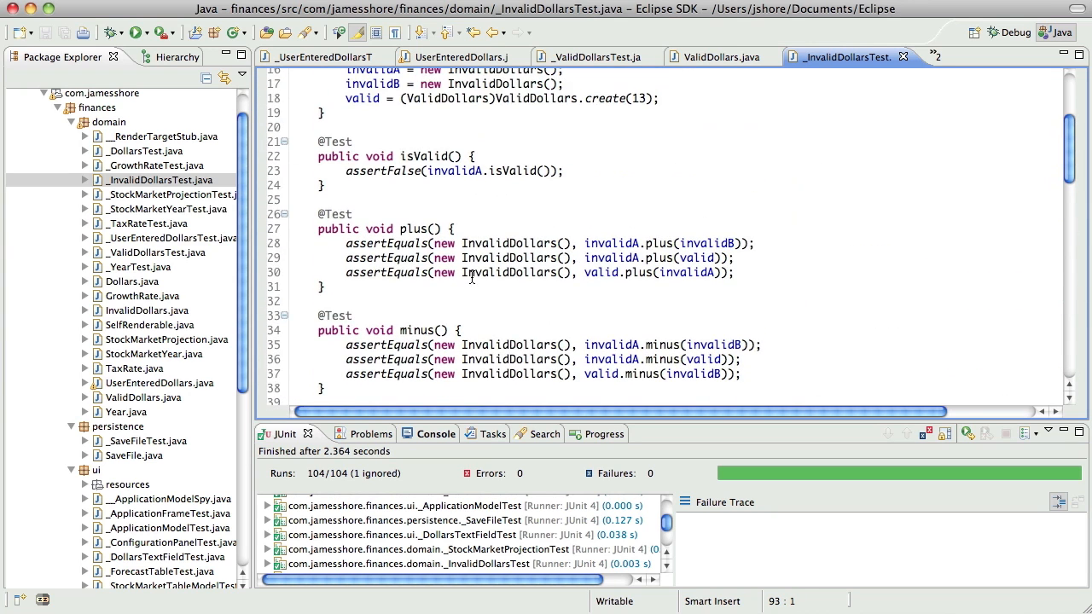
left_click(327, 286)
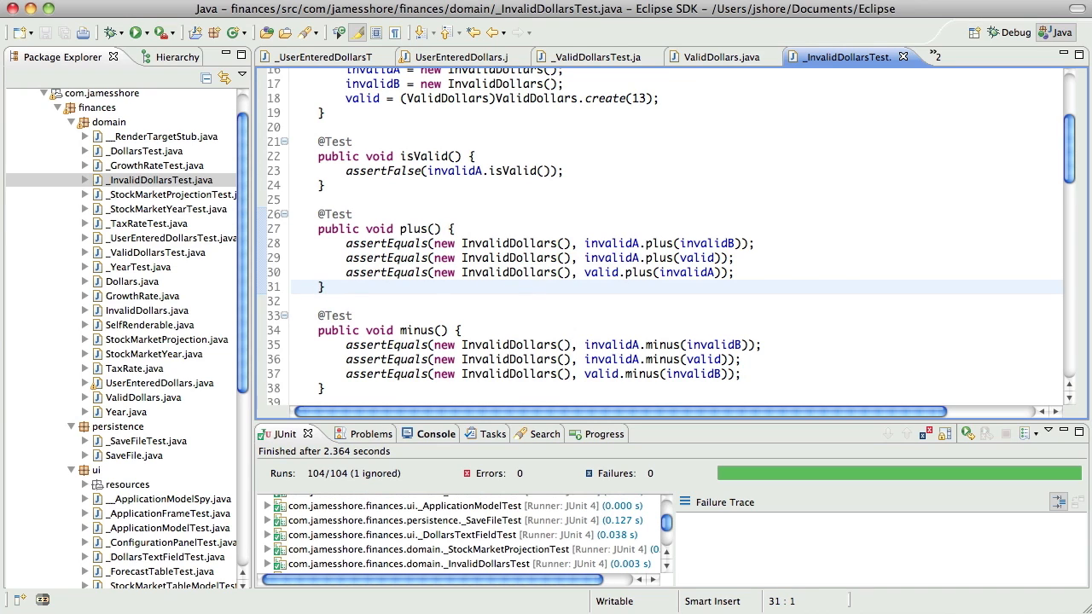
type("assertEquals(\"should be able to add valid dollars to user-entered dollars\", ValidDollars.create(5), Vali")
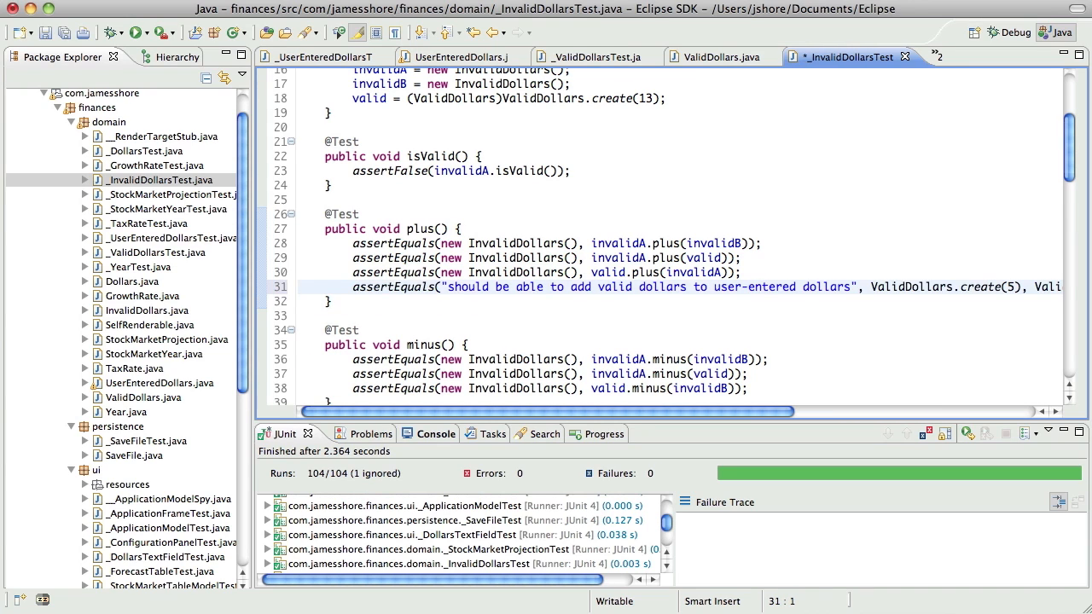
scroll("right", 3)
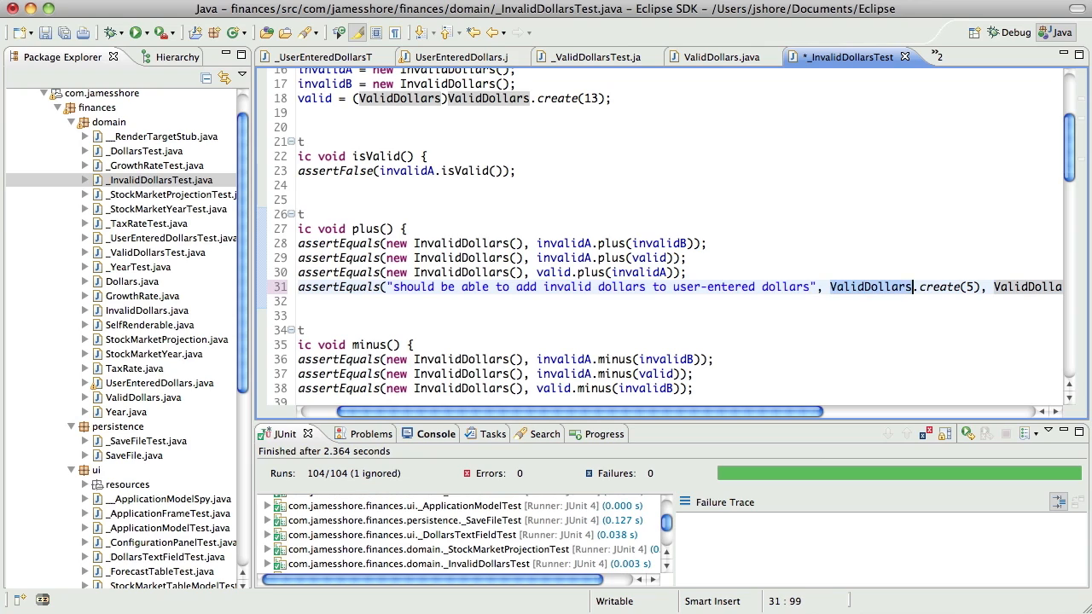
type("new Inv")
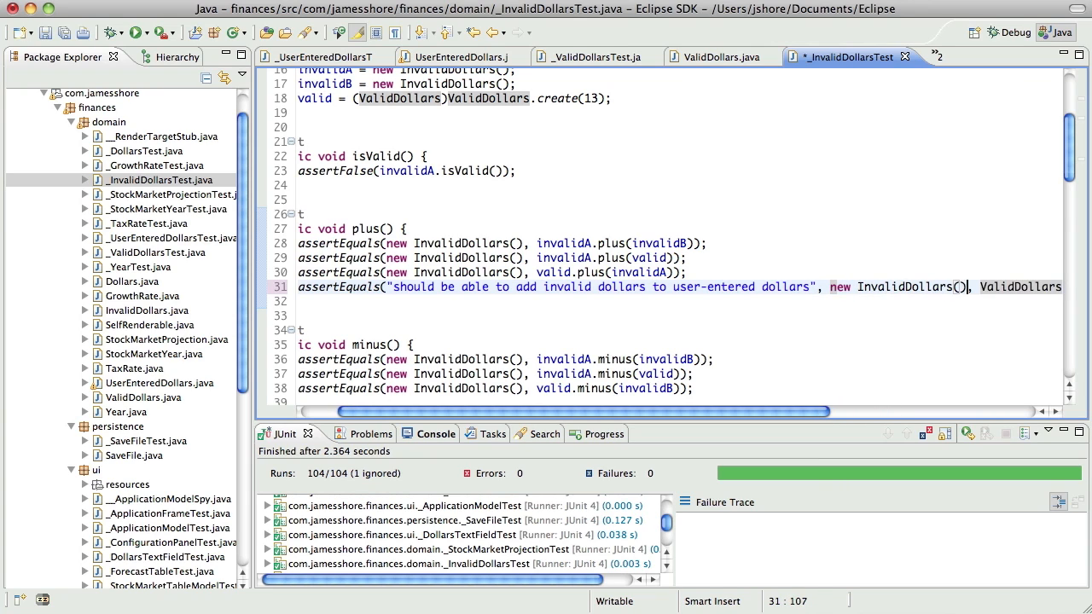
type("new .create(4")
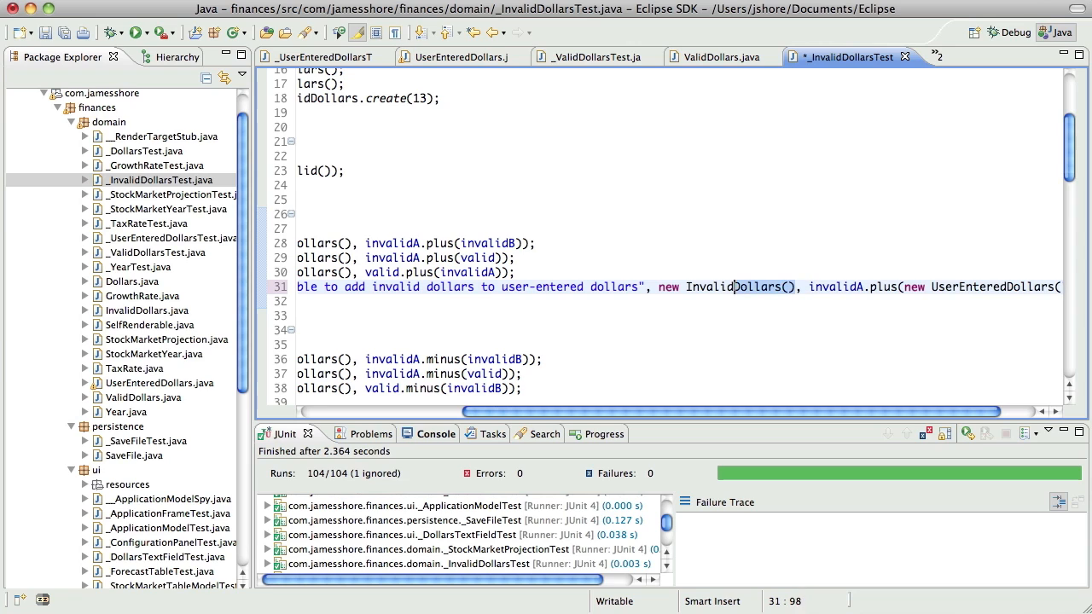
scroll("left", 3)
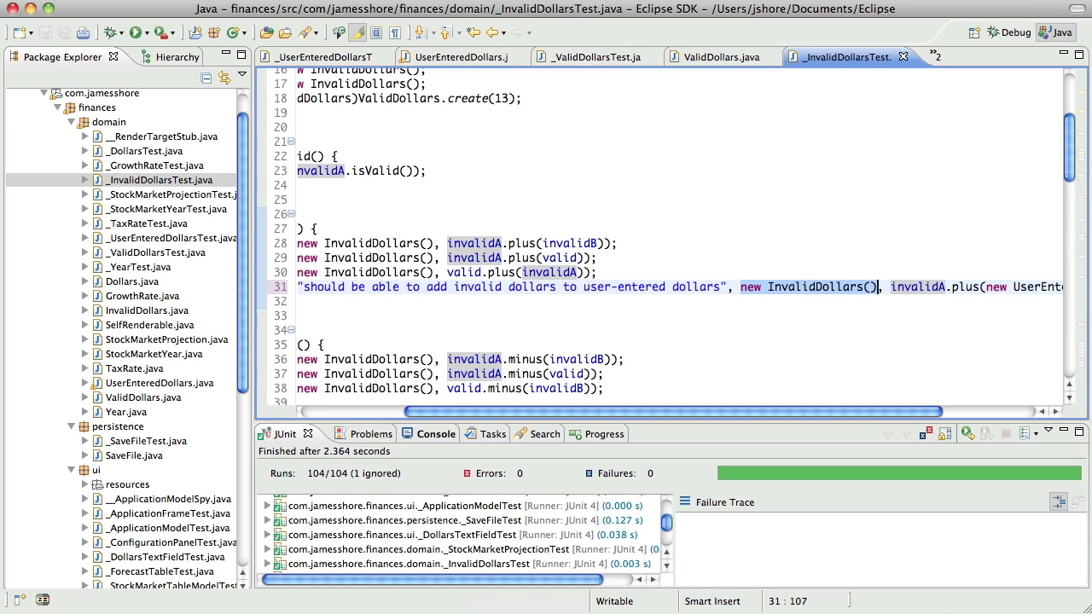
Bring up InvalidDollars.java and inspect its plus method returning new InvalidDollars()
left_click(133, 32)
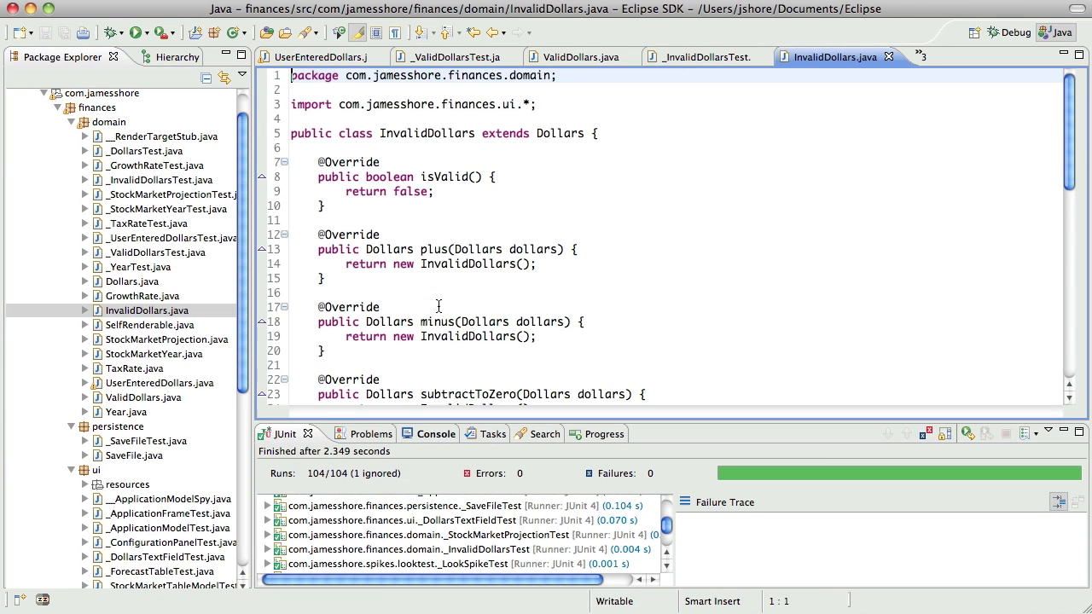
left_click(619, 216)
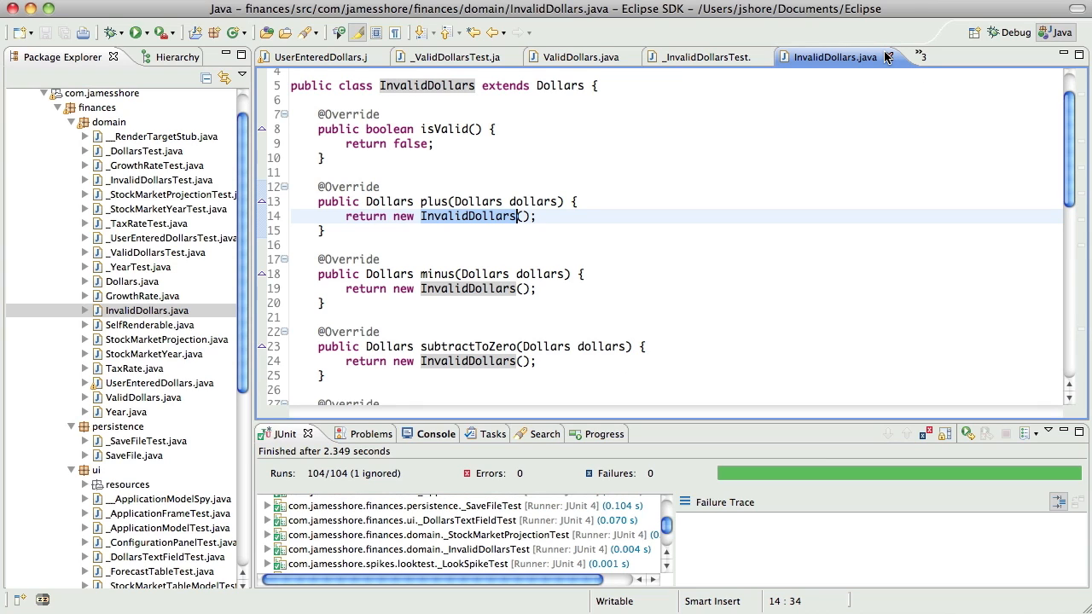
mouse_move(889, 57)
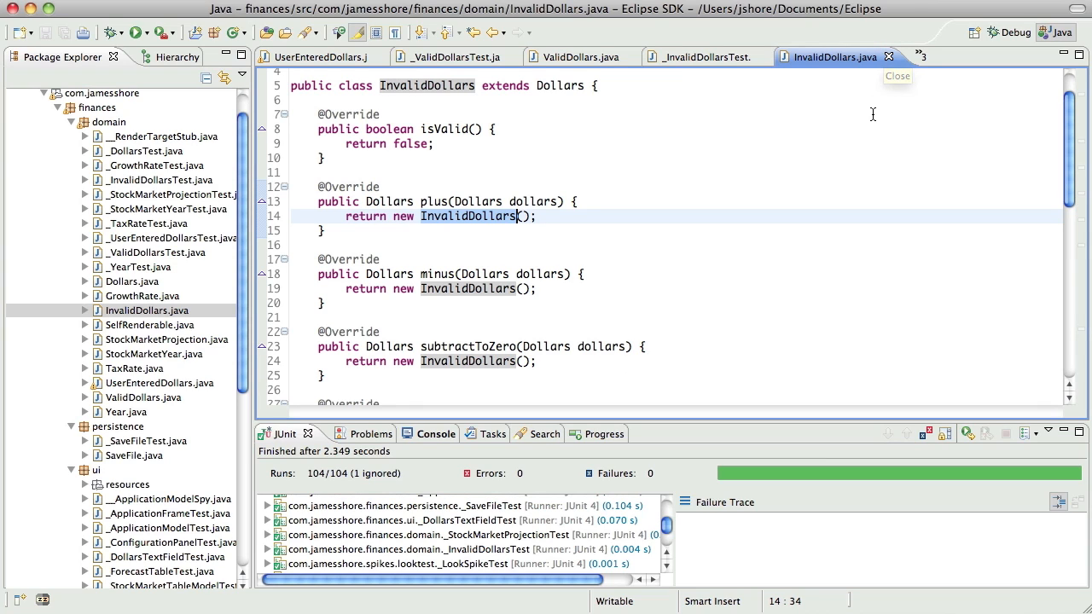